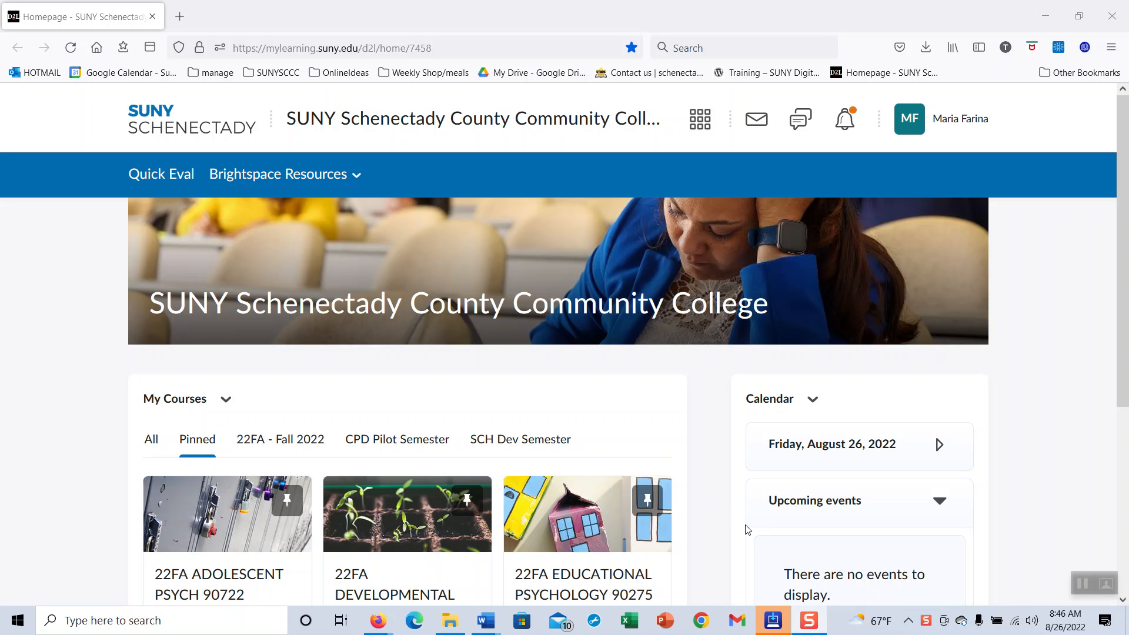
mouse_move(706, 487)
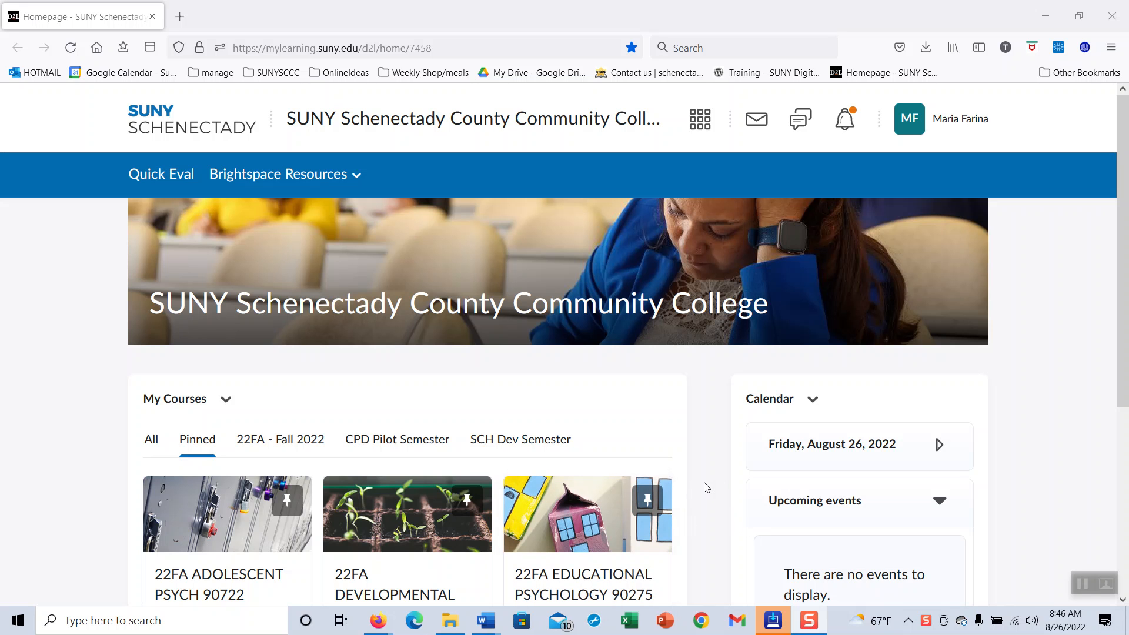
mouse_move(709, 493)
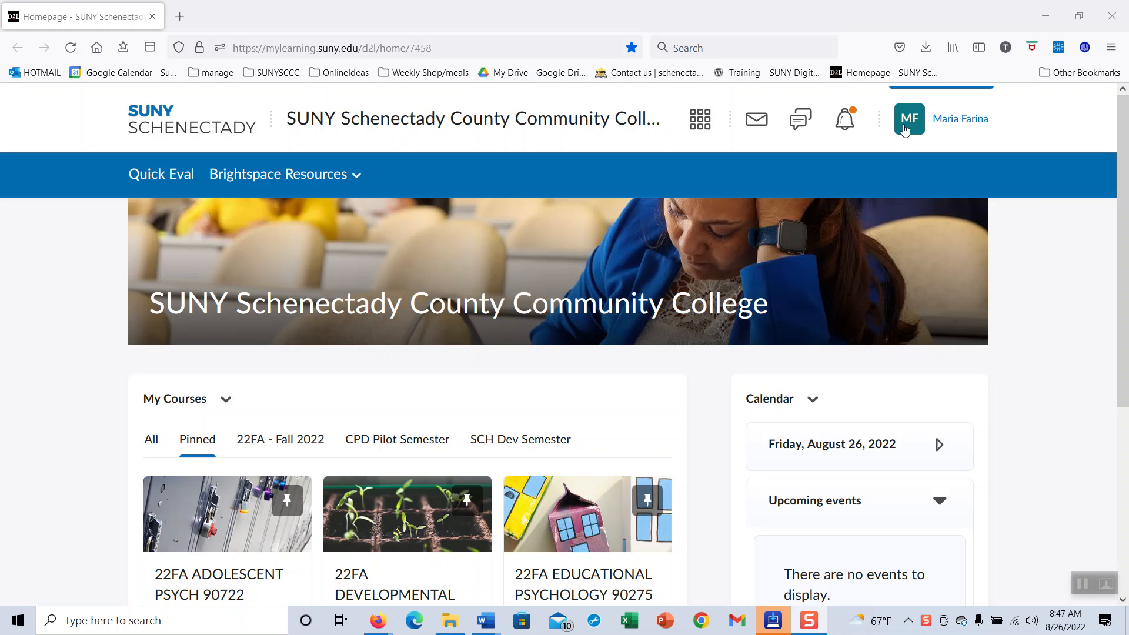
mouse_move(418, 580)
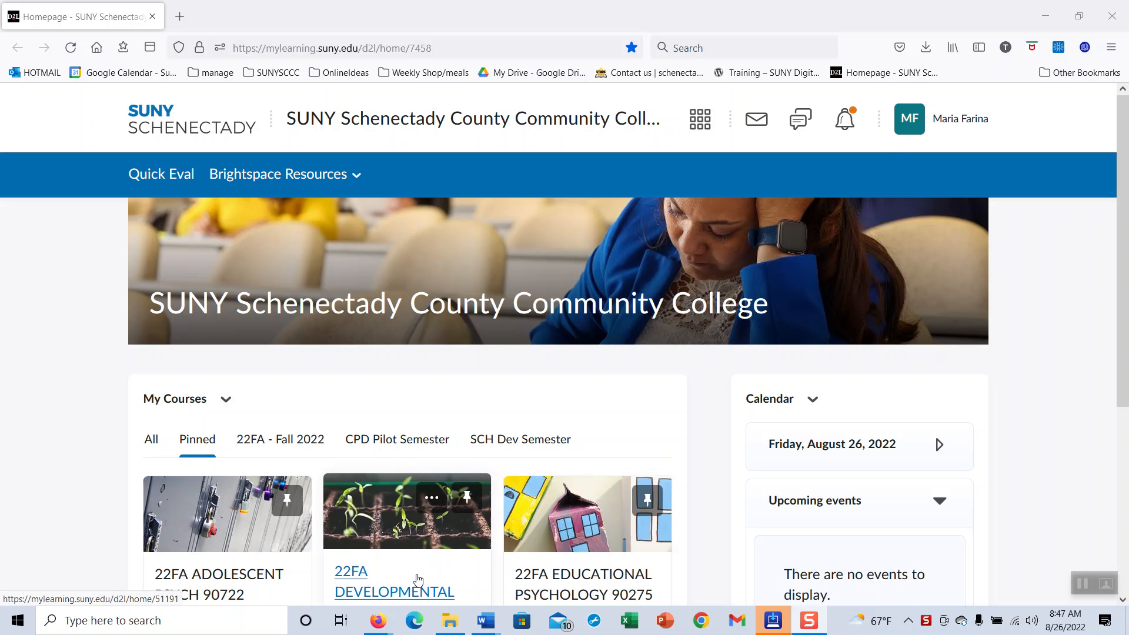
Step: Open the 22FA Developmental Psychology course, page through its four-step welcome guide, and dismiss it
left_click(394, 571)
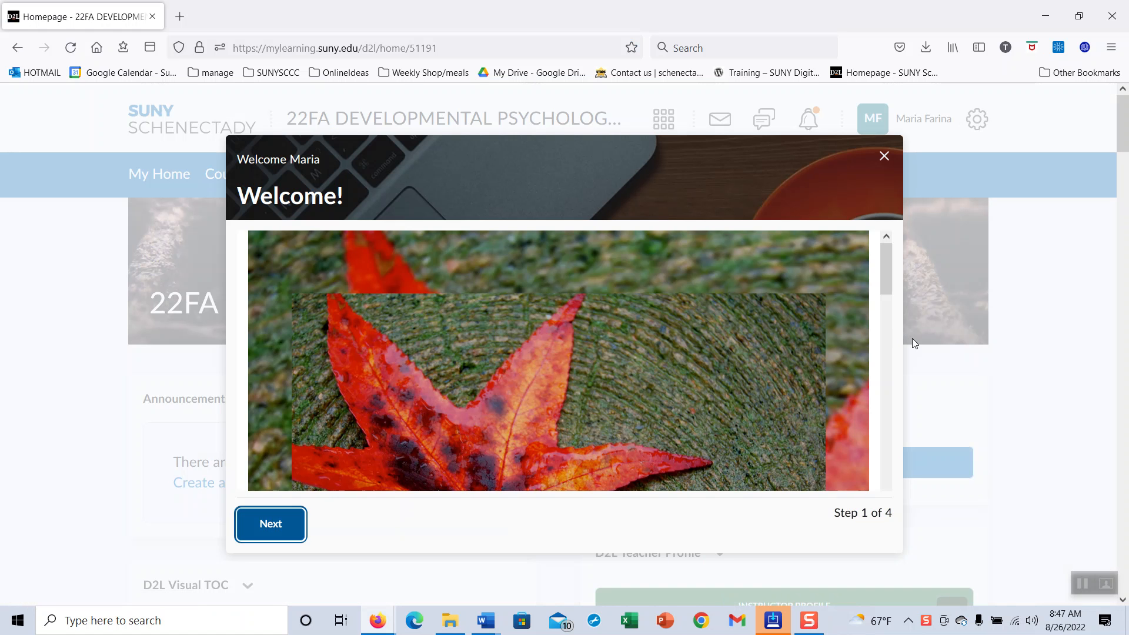
mouse_move(846, 355)
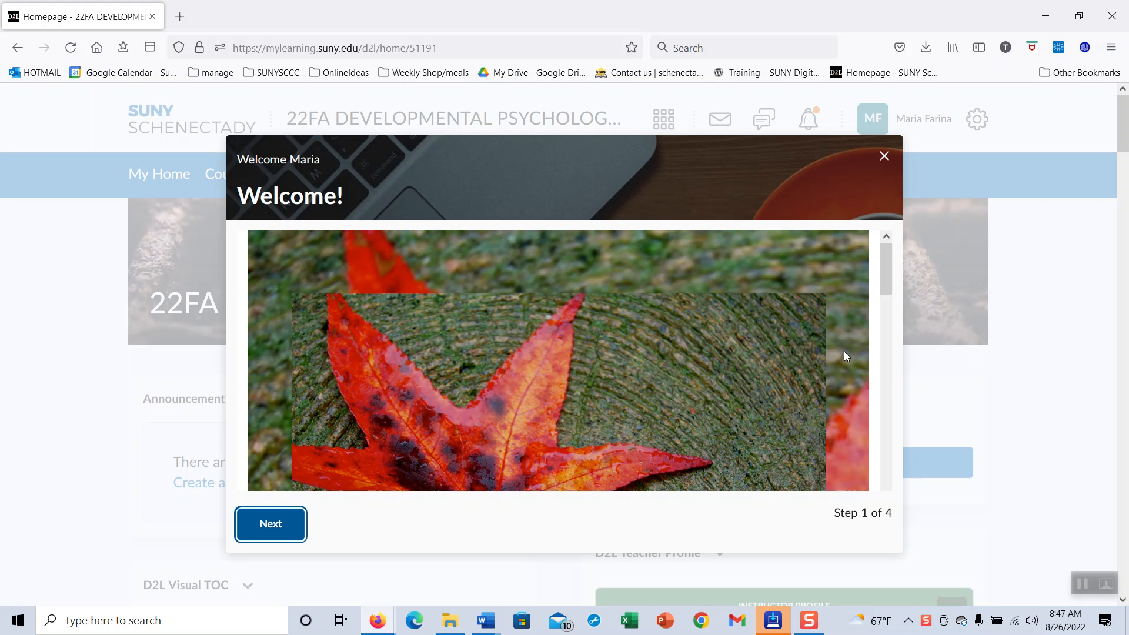
mouse_move(522, 495)
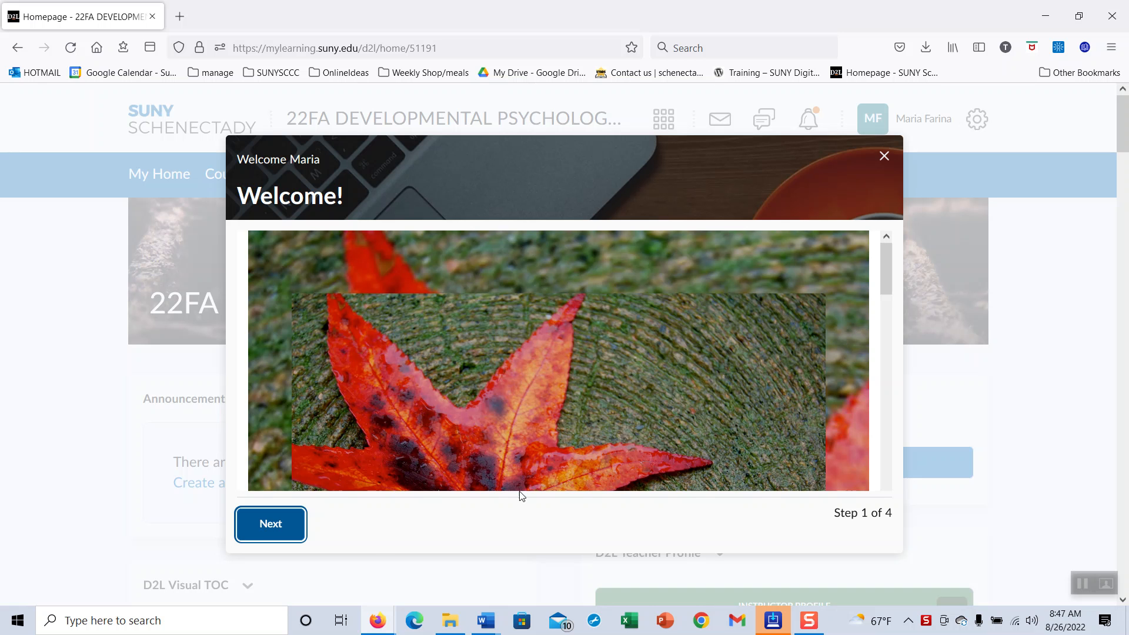
scroll("down", 3)
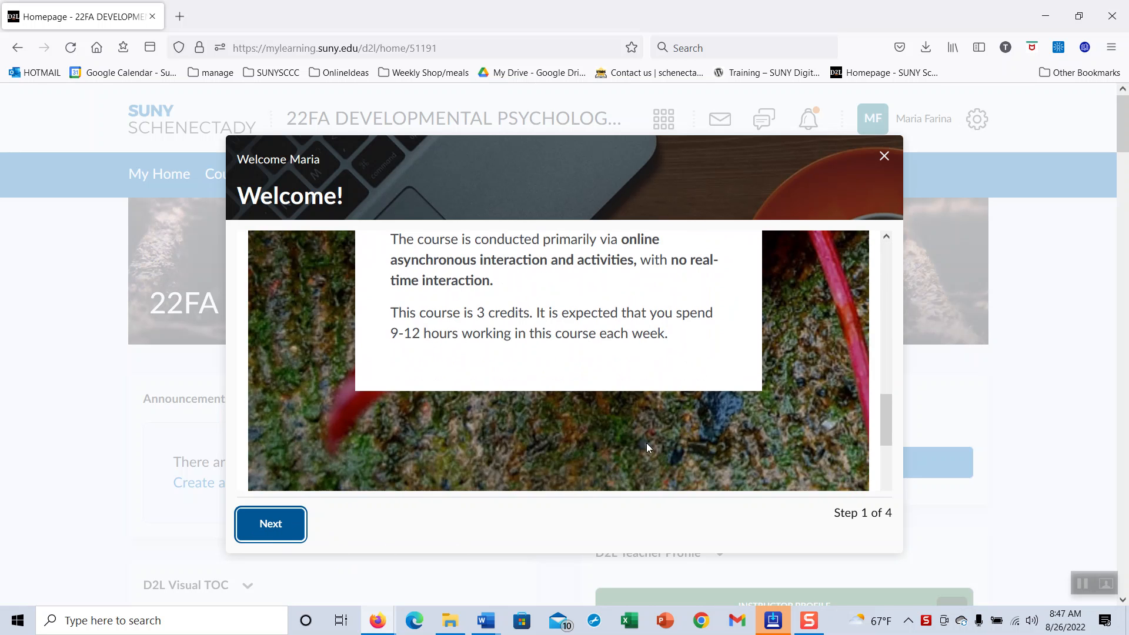
left_click(270, 523)
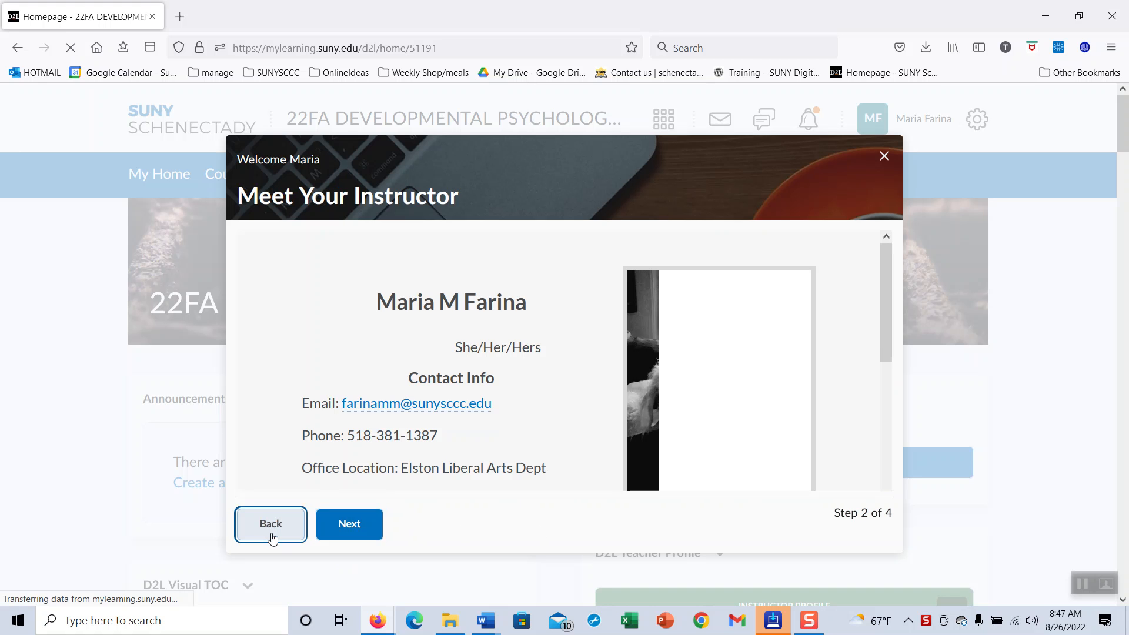
left_click(270, 523)
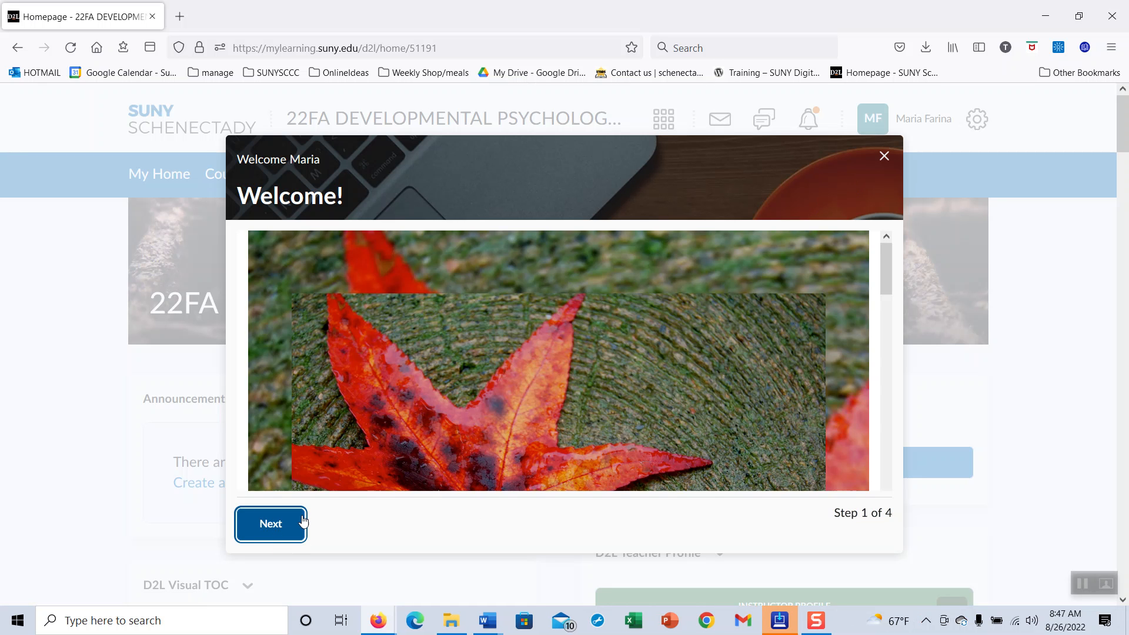
left_click(270, 524)
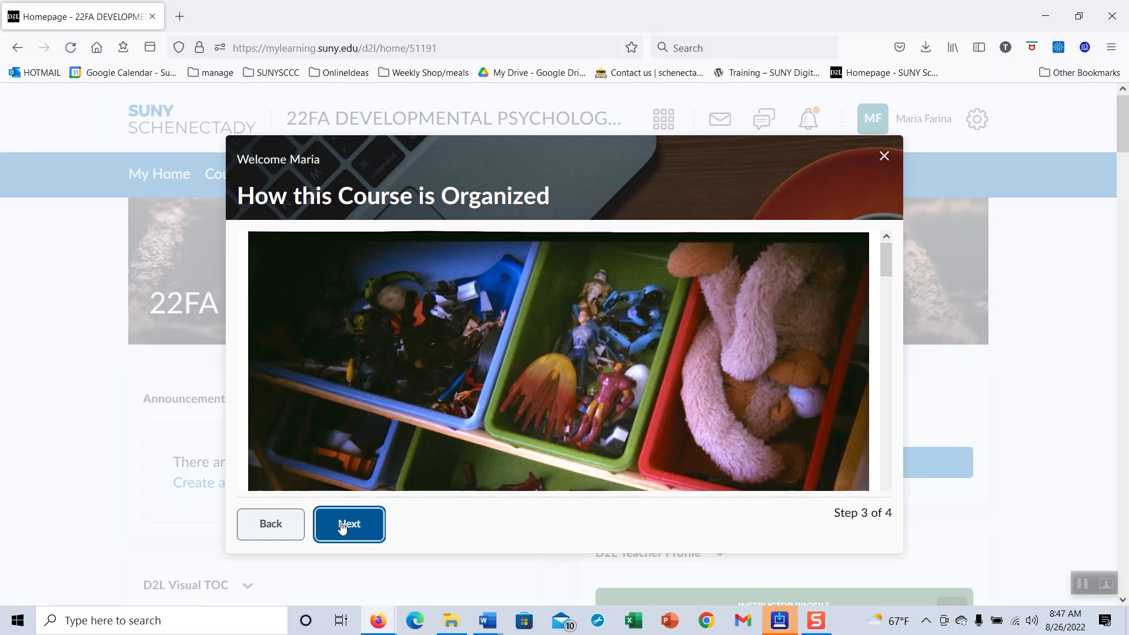
left_click(349, 523)
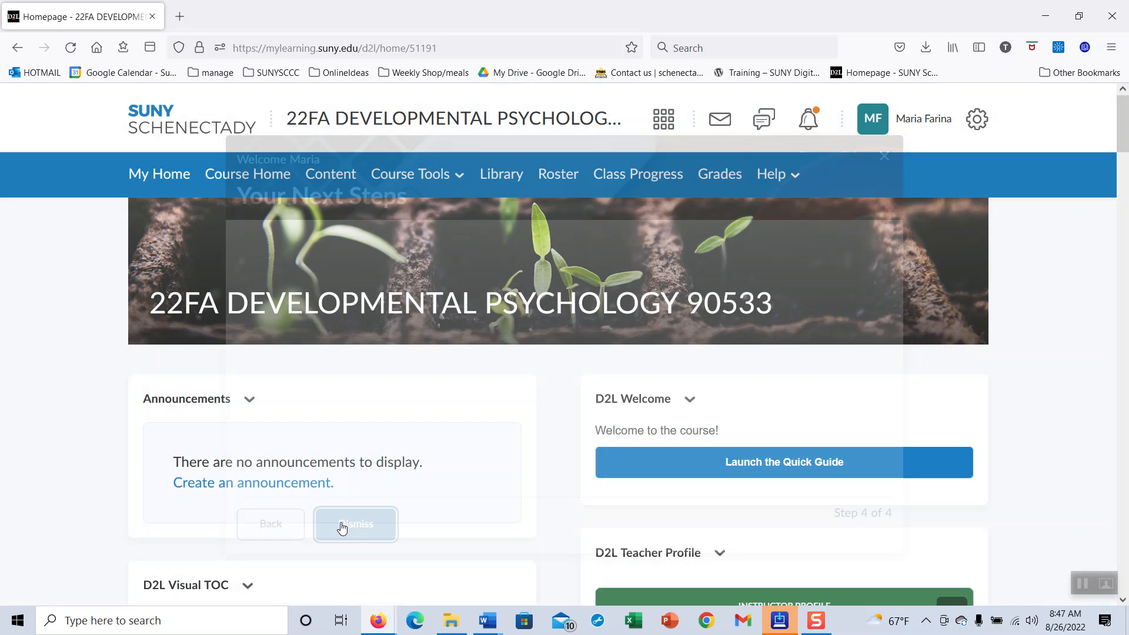
Step: Switch to viewing the course as ROC - Student (Non-Cascading) from the account menu
left_click(923, 118)
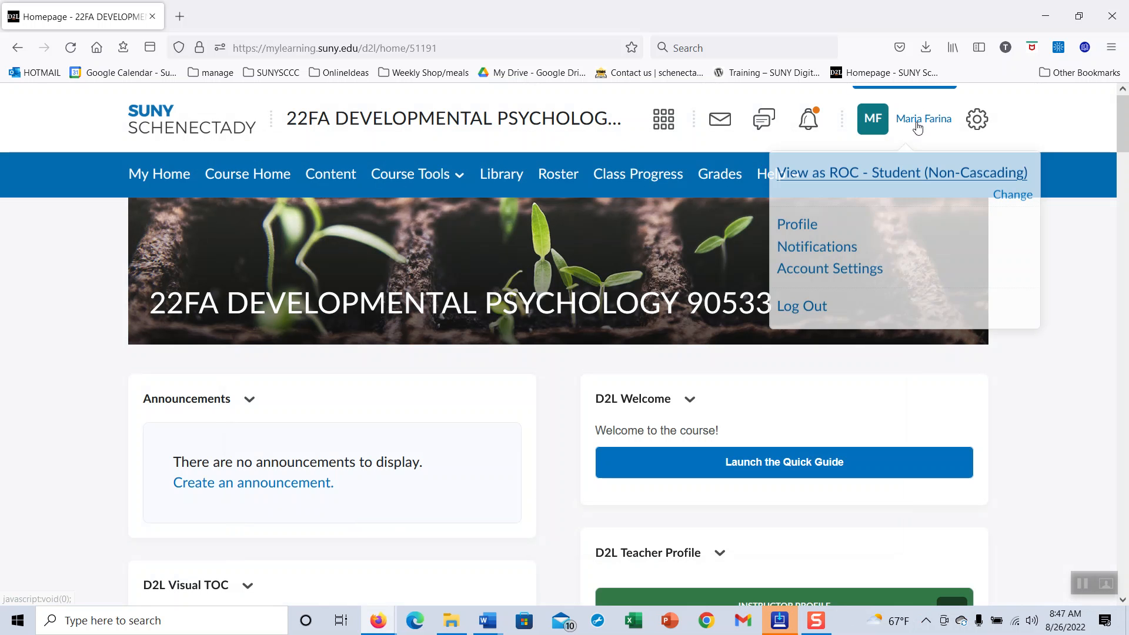
left_click(900, 173)
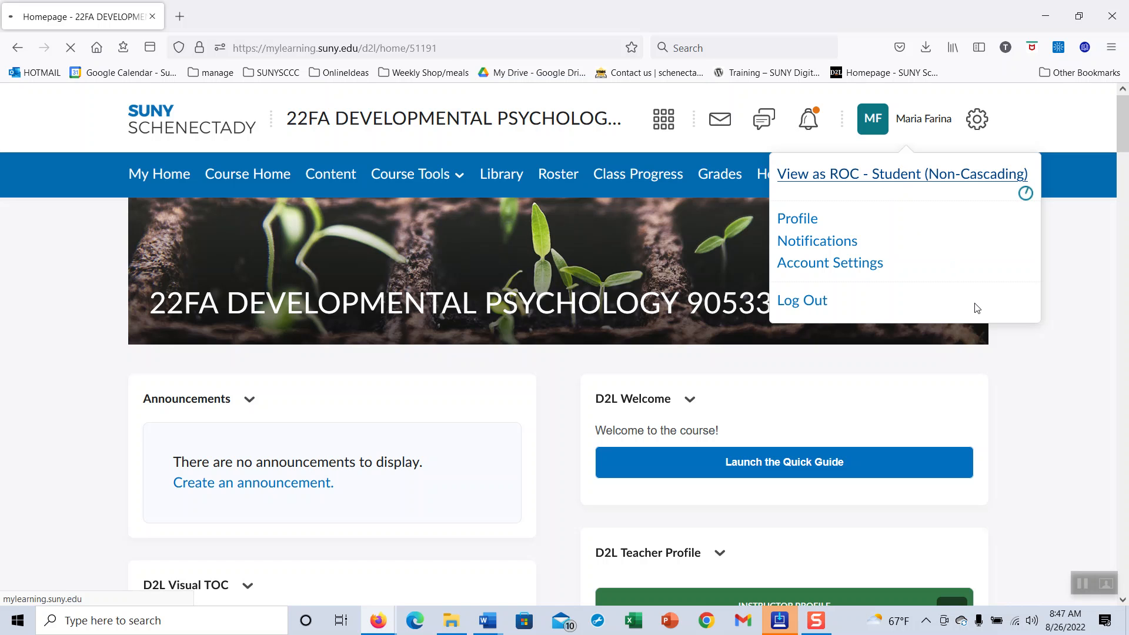
left_click(901, 173)
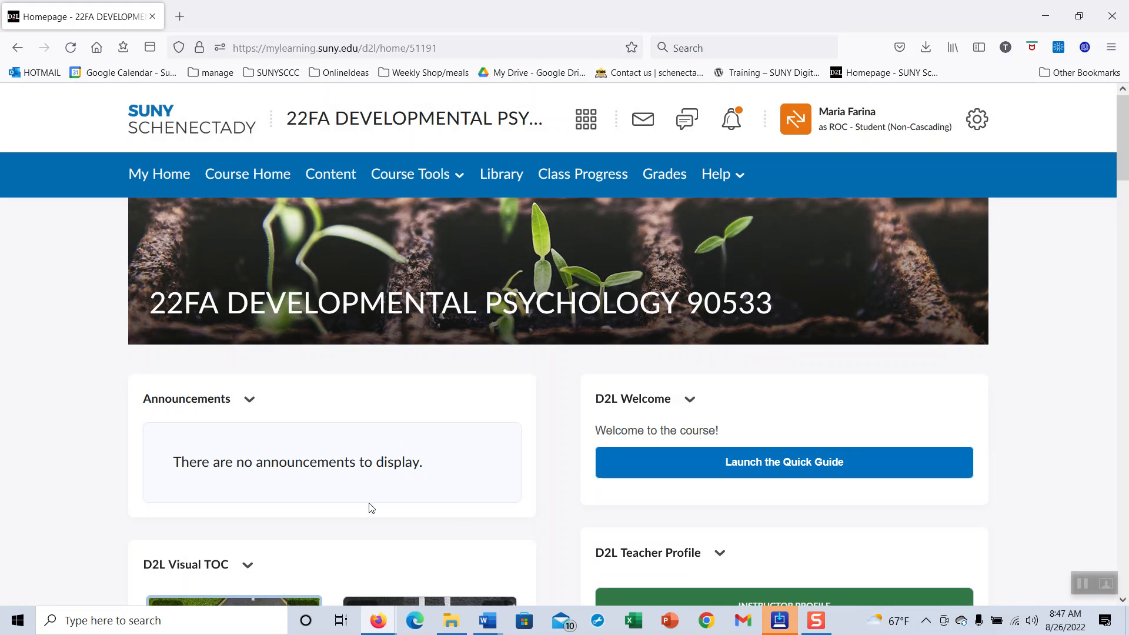
mouse_move(453, 490)
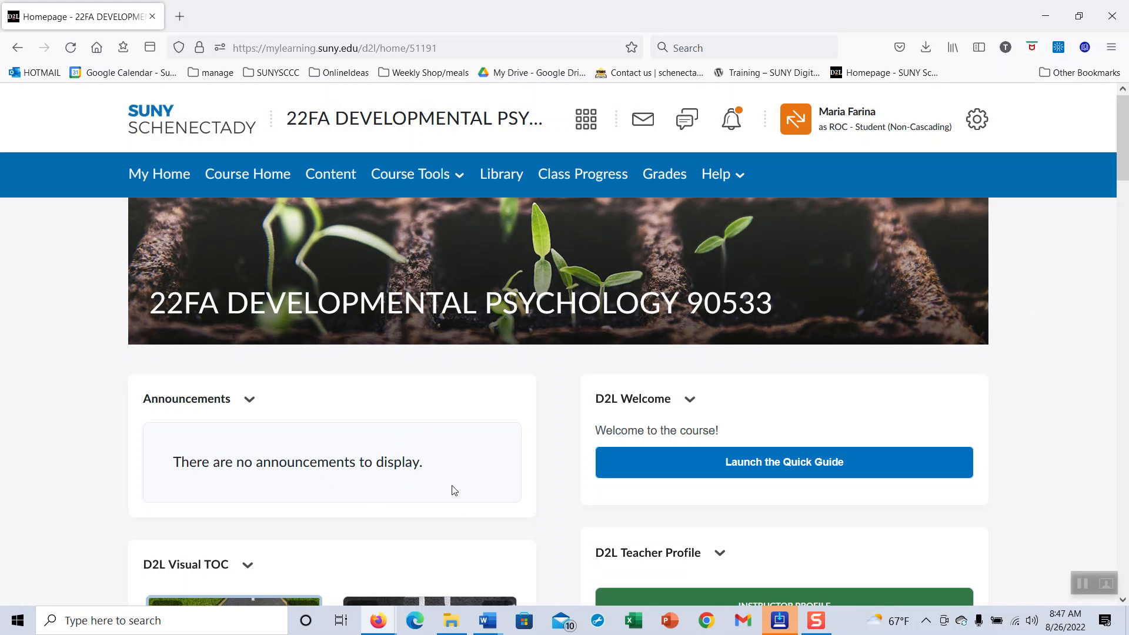
mouse_move(461, 480)
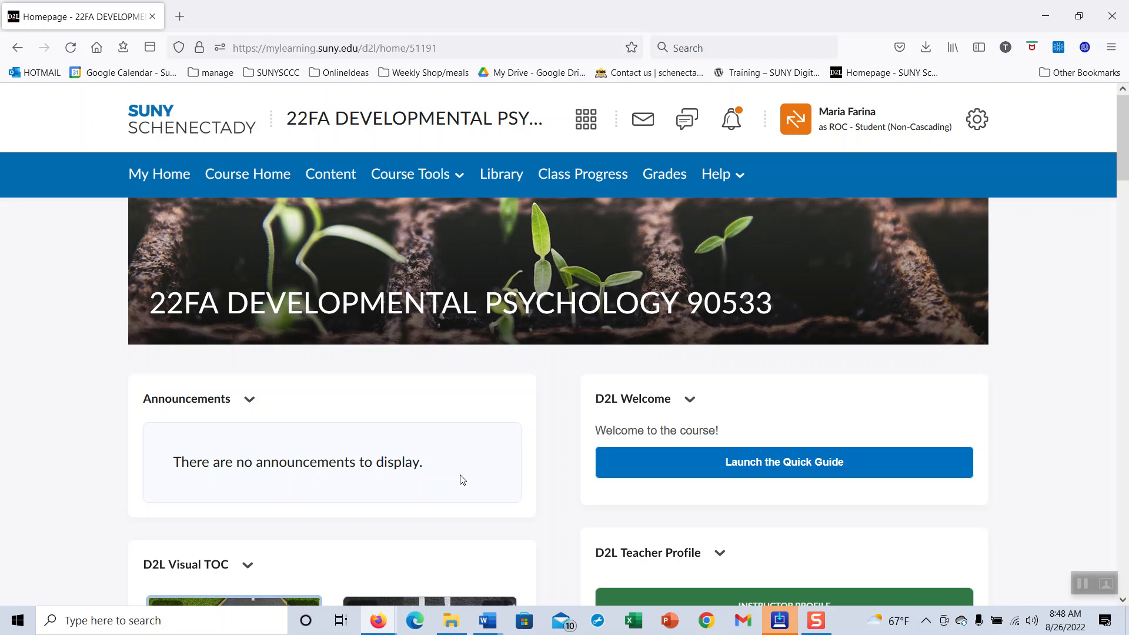
mouse_move(392, 209)
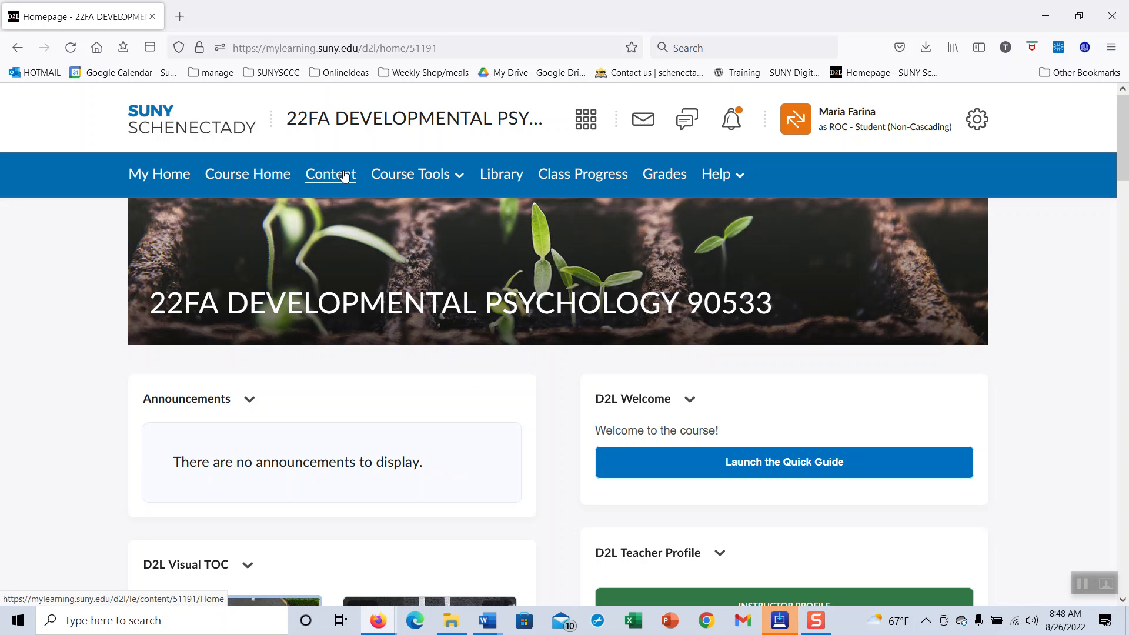
Step: Open Content and scroll to the four Welcome - Start Here! pages in the Table of Contents
left_click(330, 173)
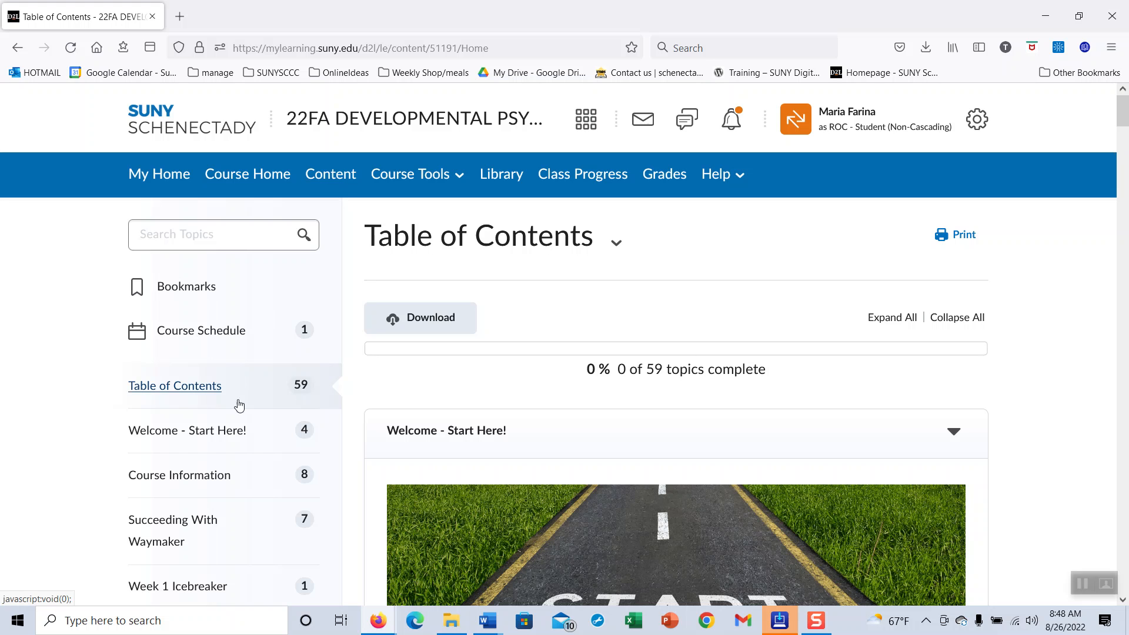
mouse_move(187, 430)
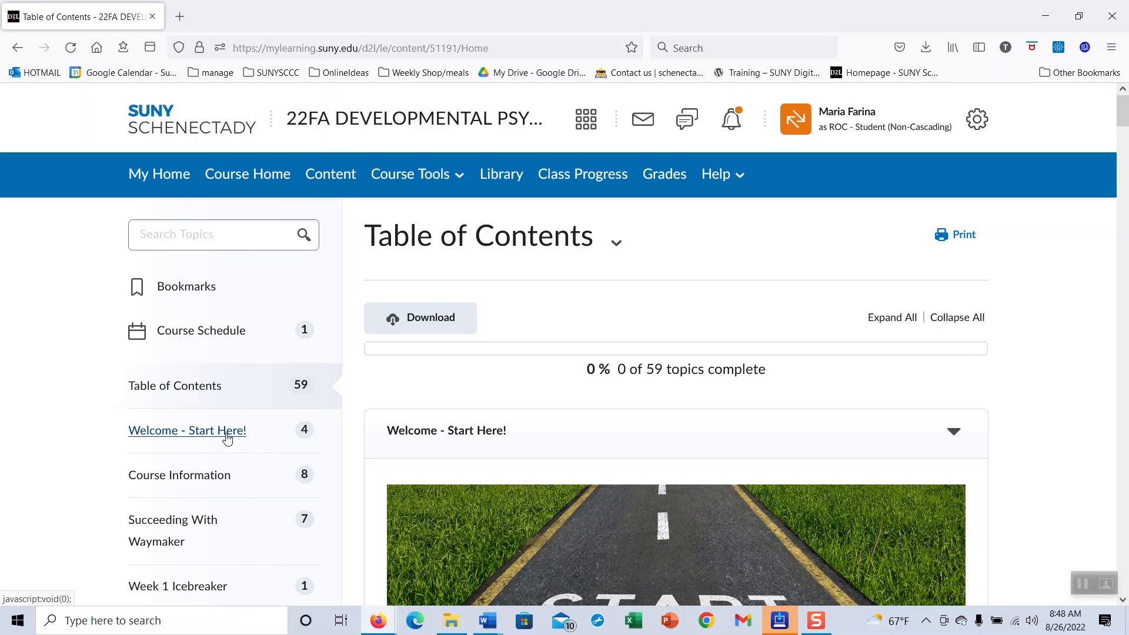
scroll("down", 3)
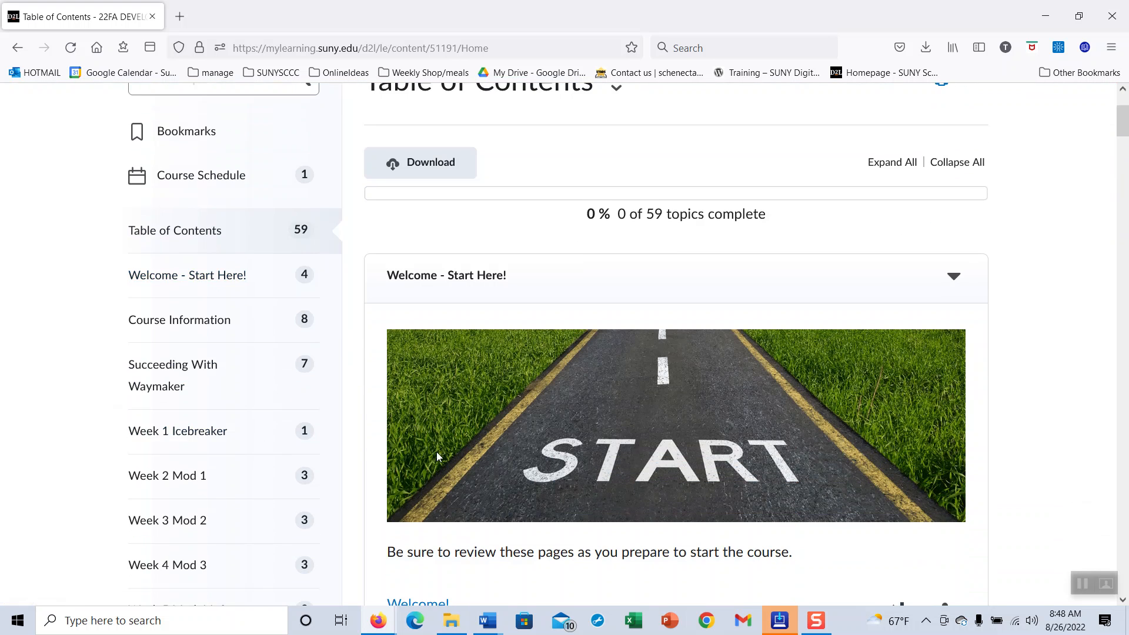
scroll("down", 3)
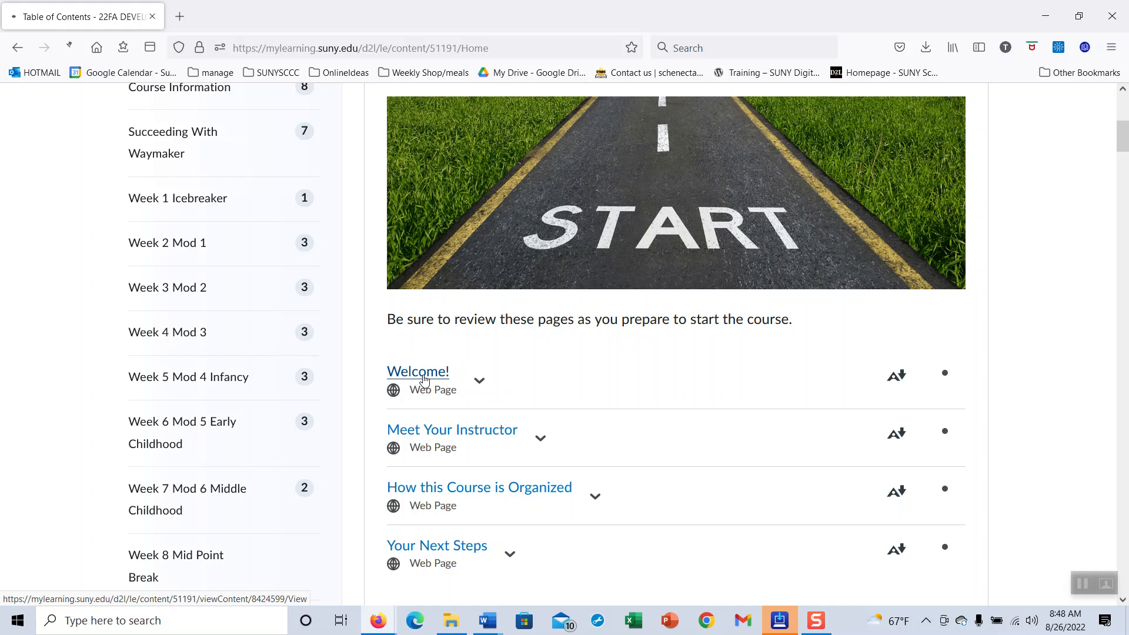
Step: Read the Welcome! page, then page through How this Course is Organized and Your Next Steps
left_click(418, 371)
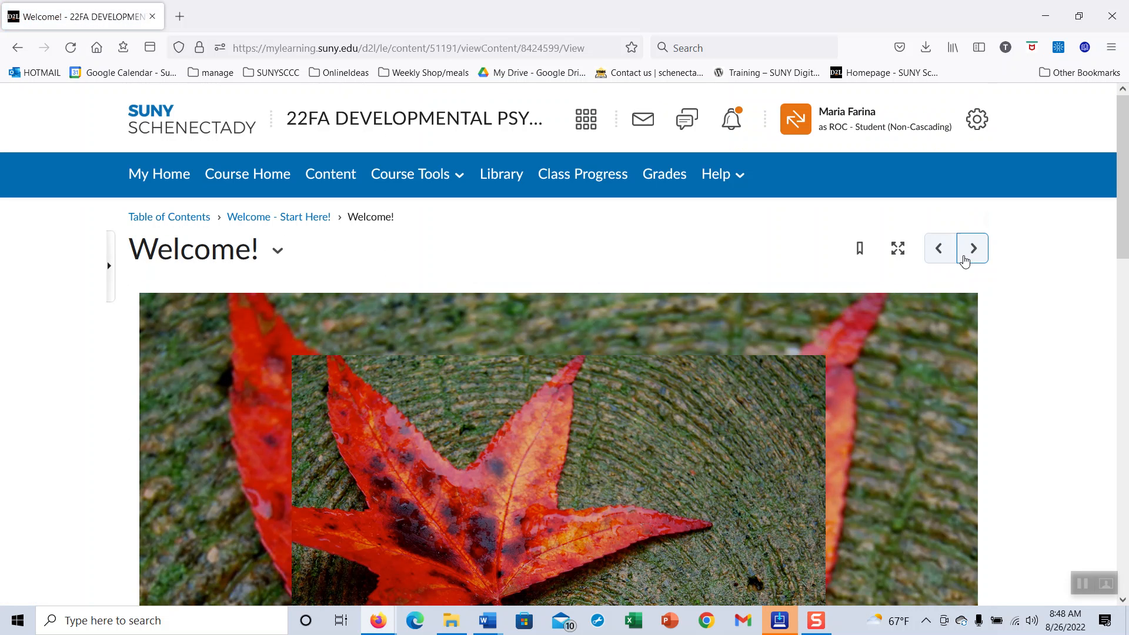
scroll("down", 3)
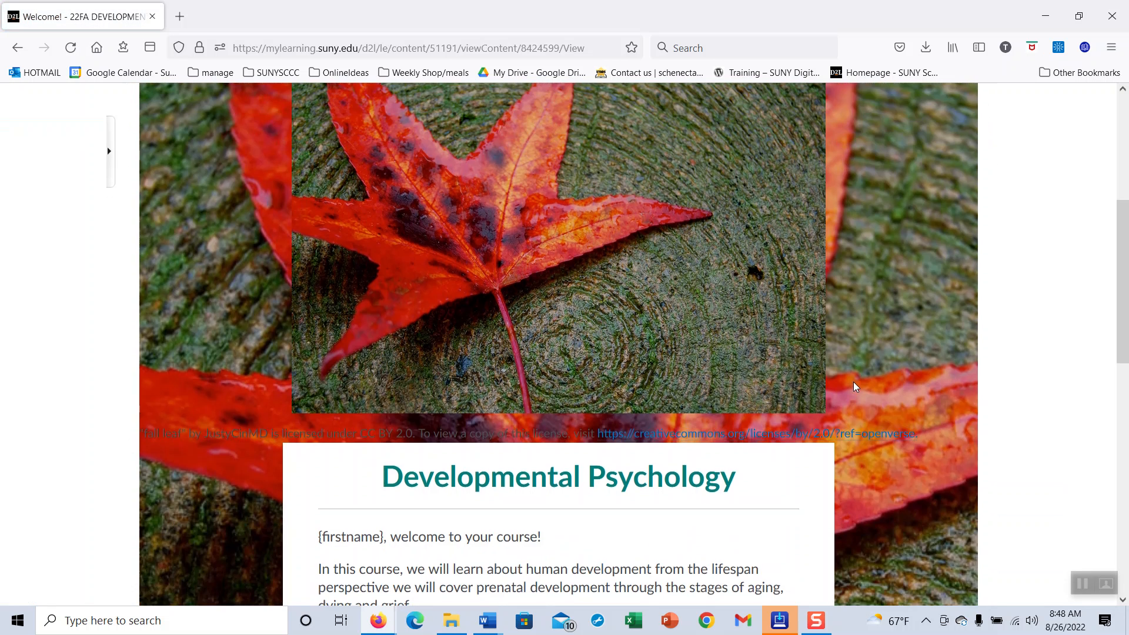
scroll("down", 3)
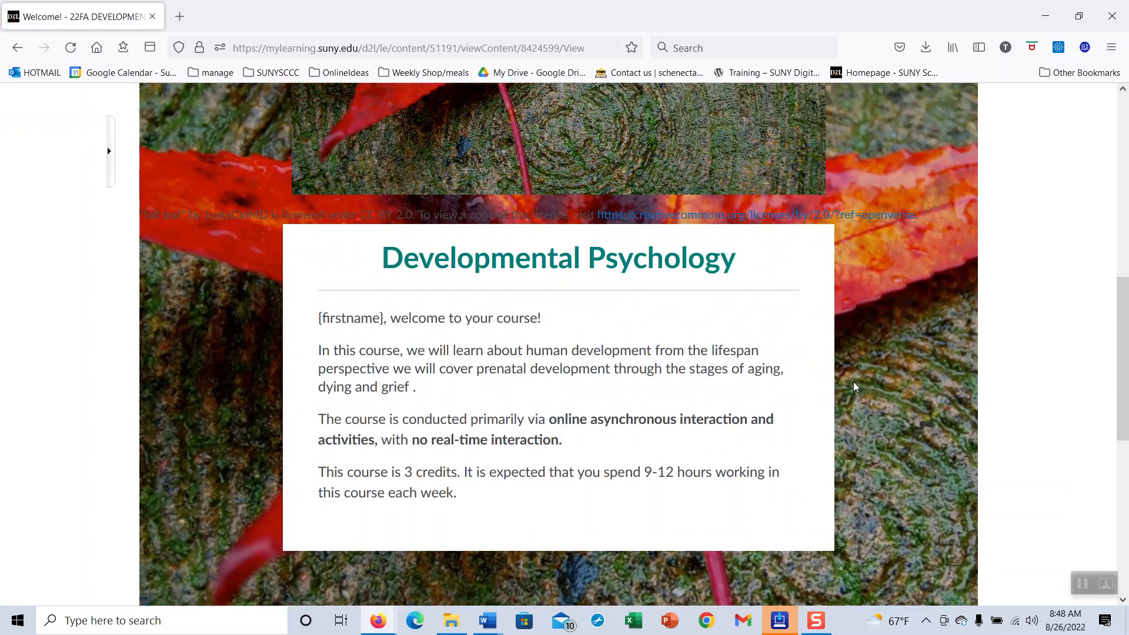
left_click(971, 247)
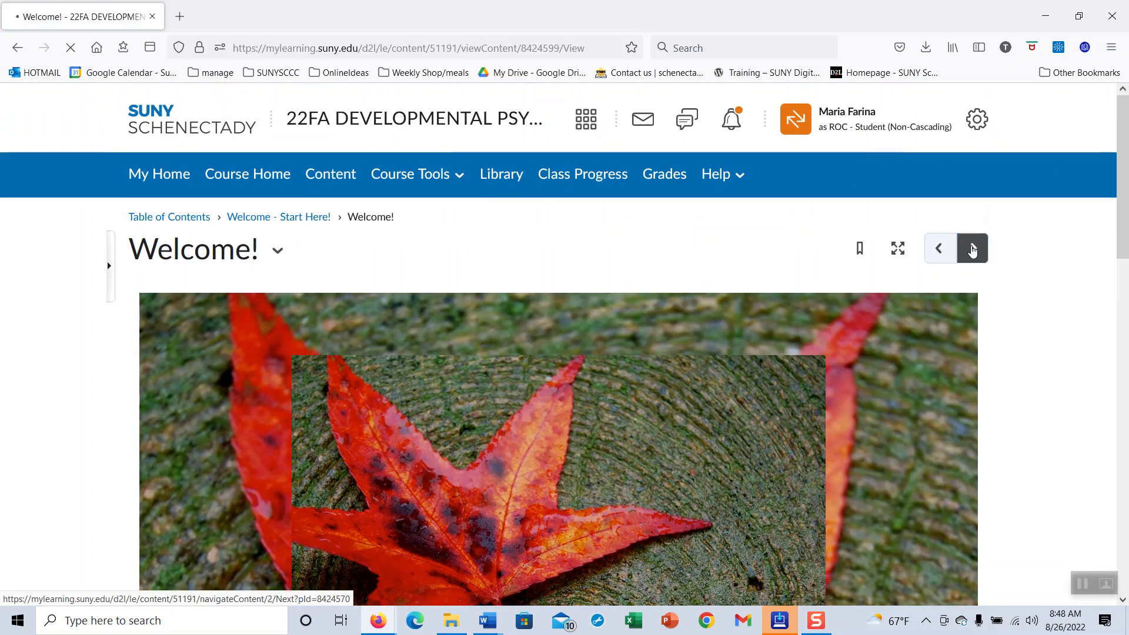
left_click(971, 248)
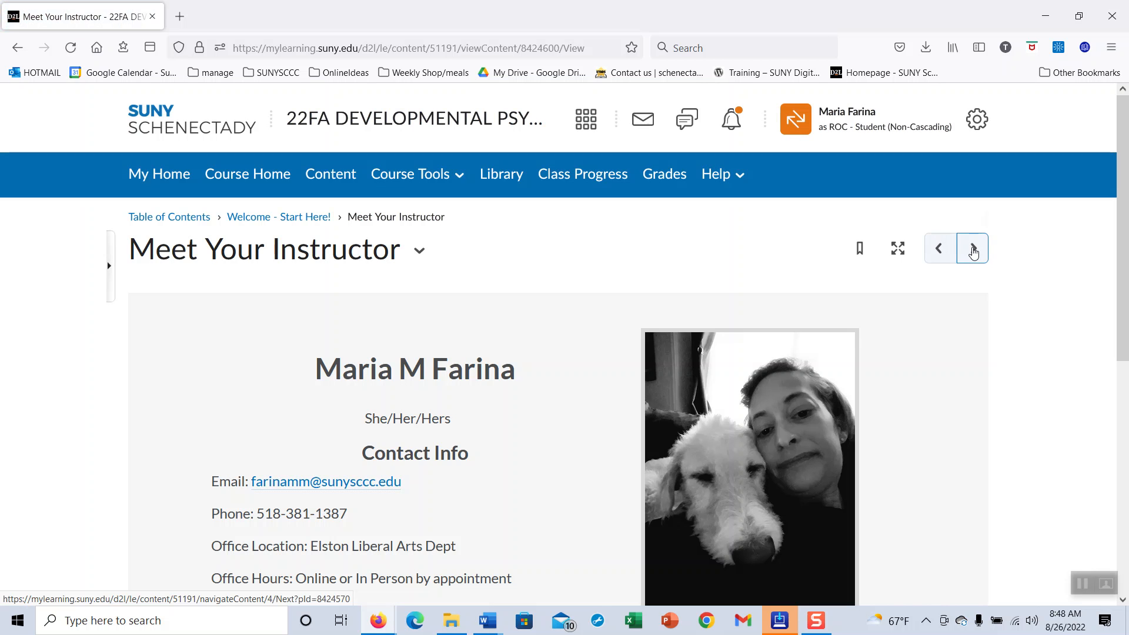
left_click(971, 248)
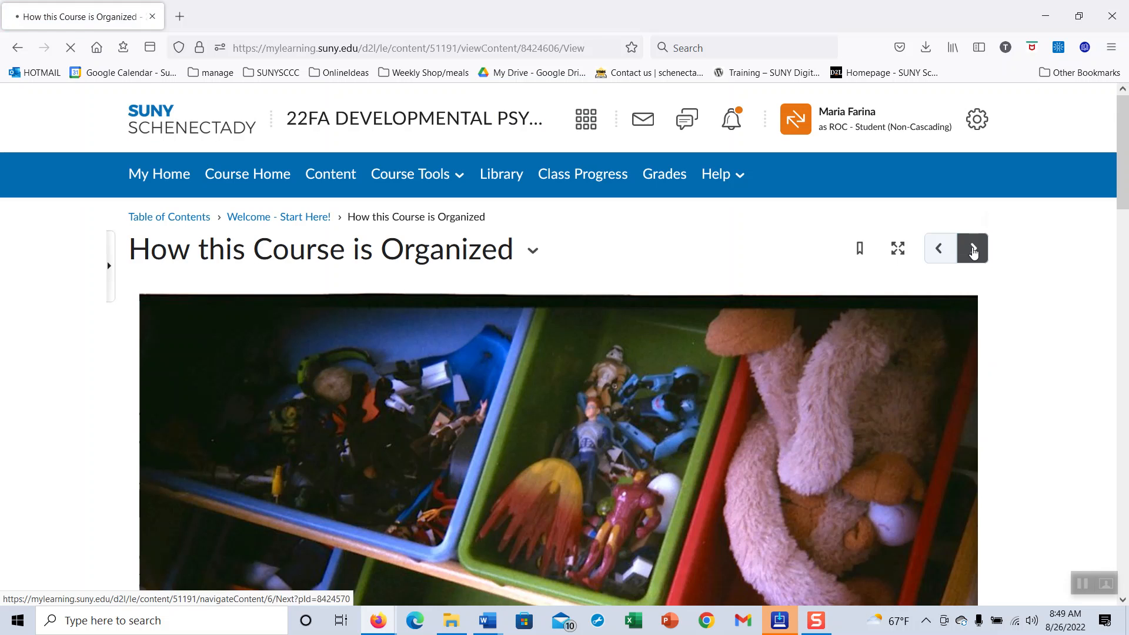
left_click(972, 248)
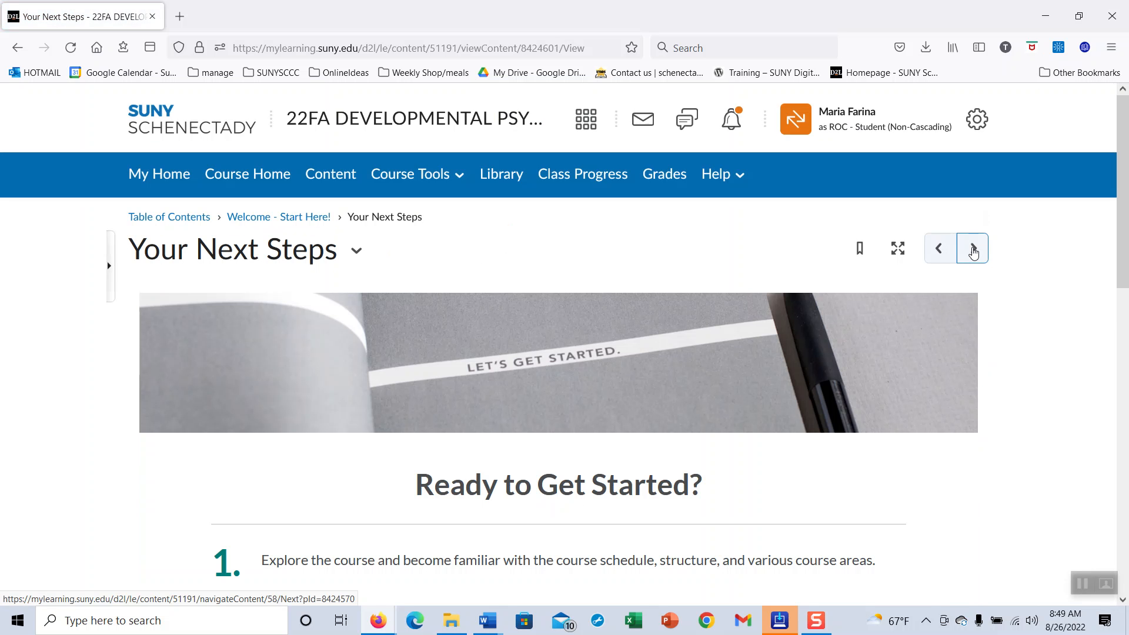
left_click(972, 247)
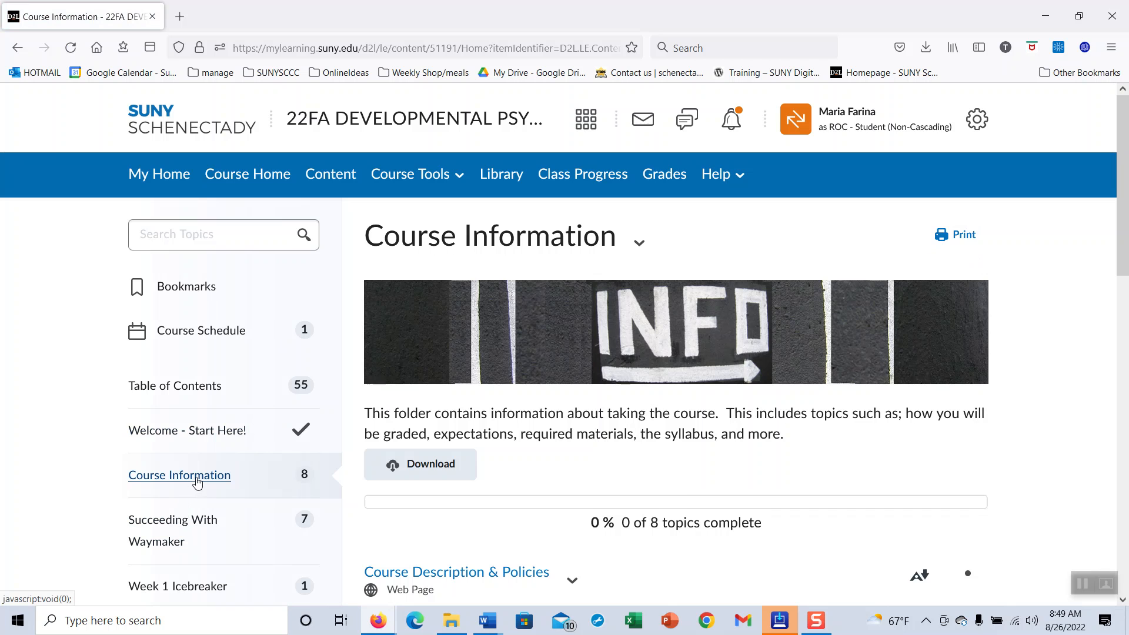
mouse_move(683, 487)
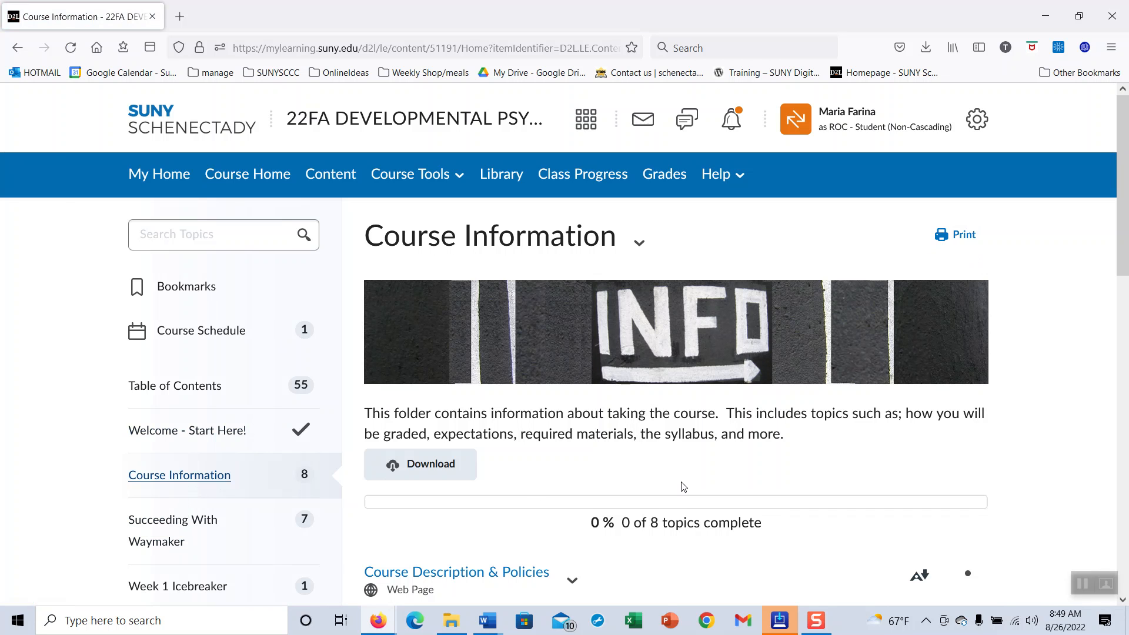
mouse_move(862, 365)
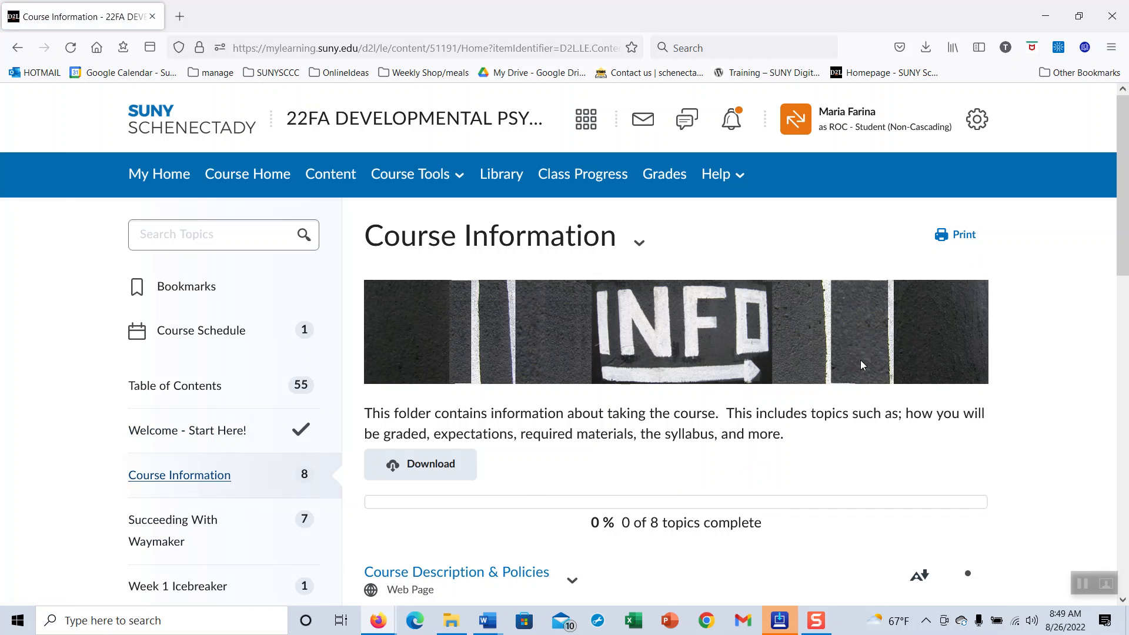
Step: Open Course Description & Policies and advance through Required Texts, accessibility, and Student Support topics
scroll("down", 3)
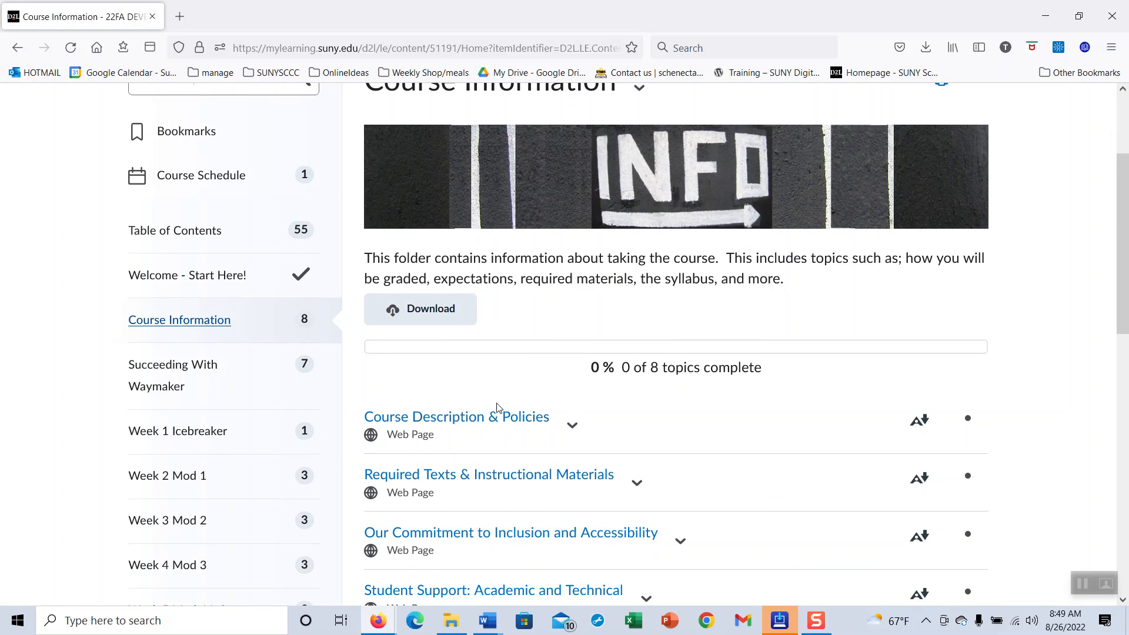
mouse_move(459, 421)
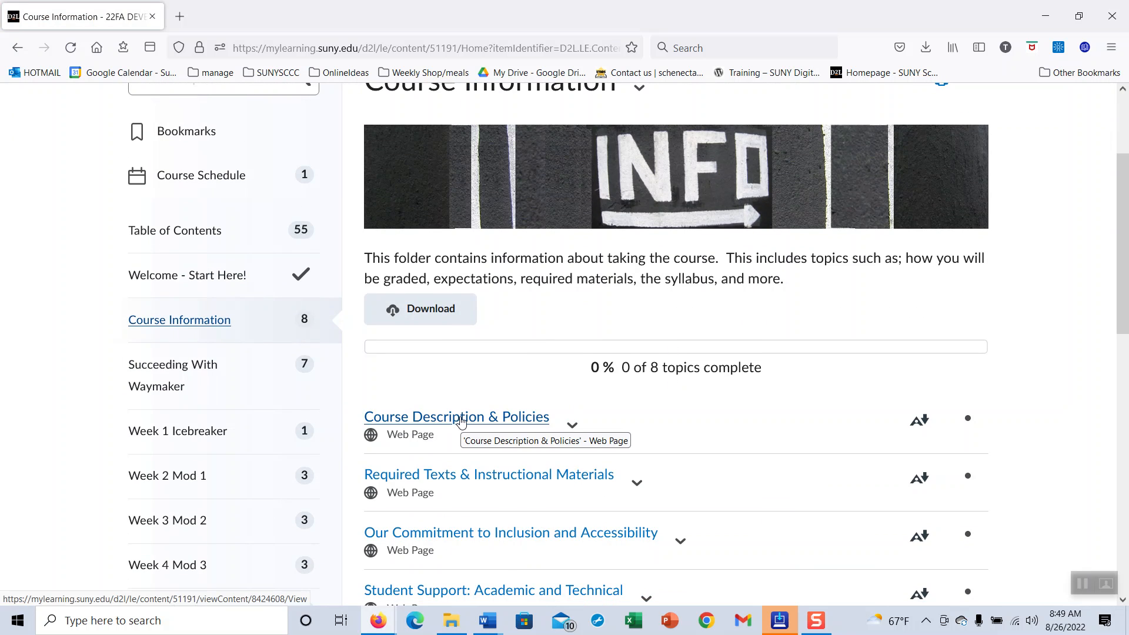
left_click(456, 416)
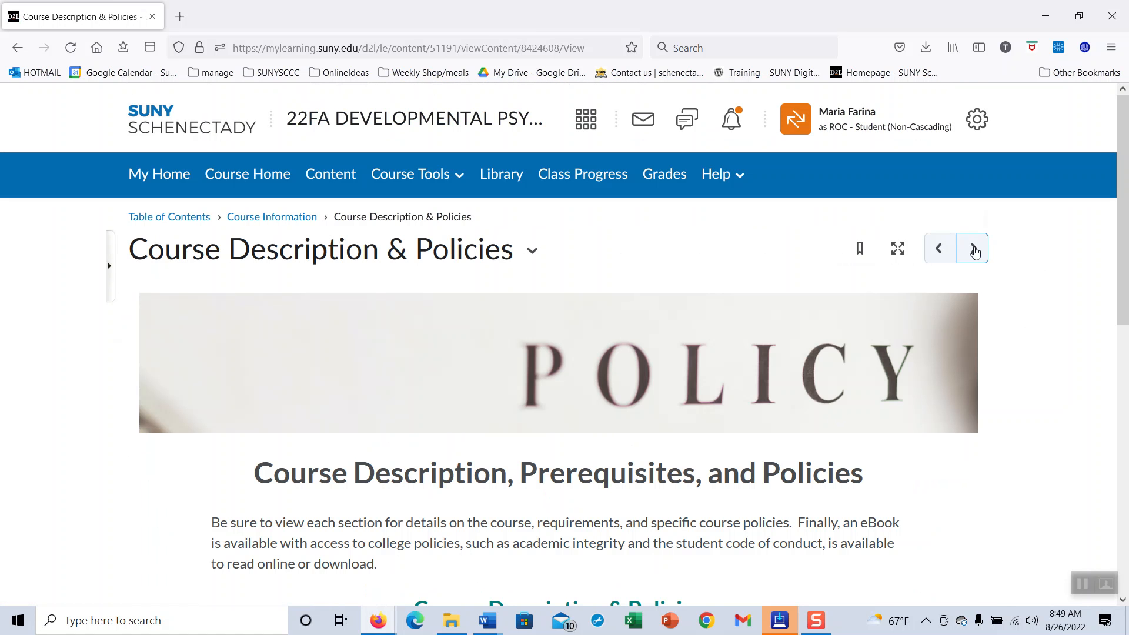
left_click(973, 248)
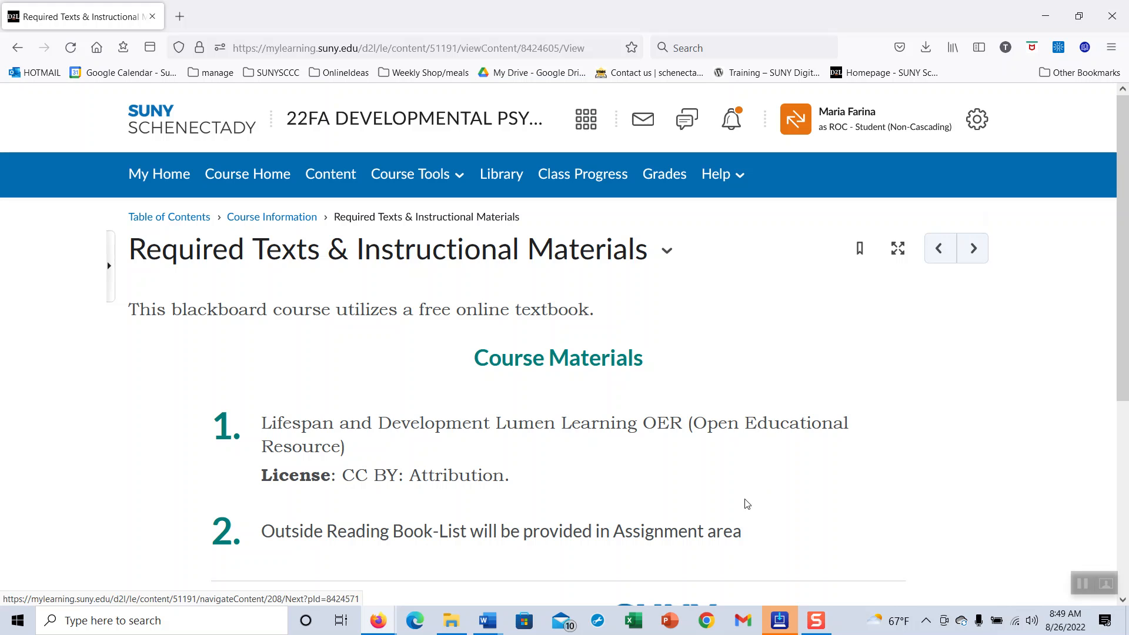
mouse_move(613, 451)
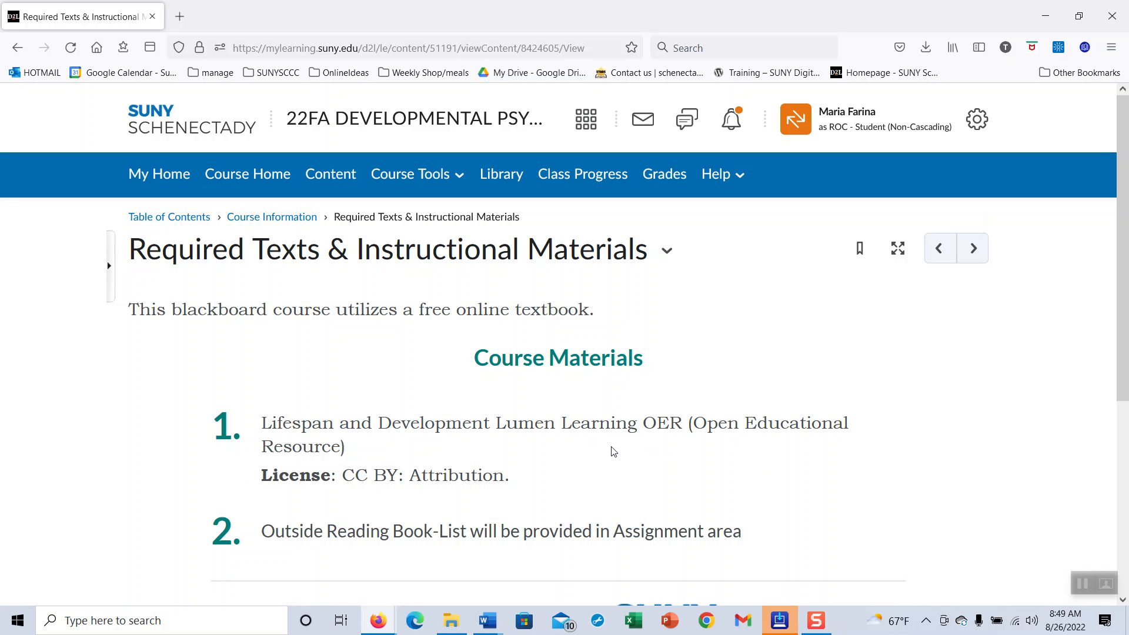
mouse_move(974, 247)
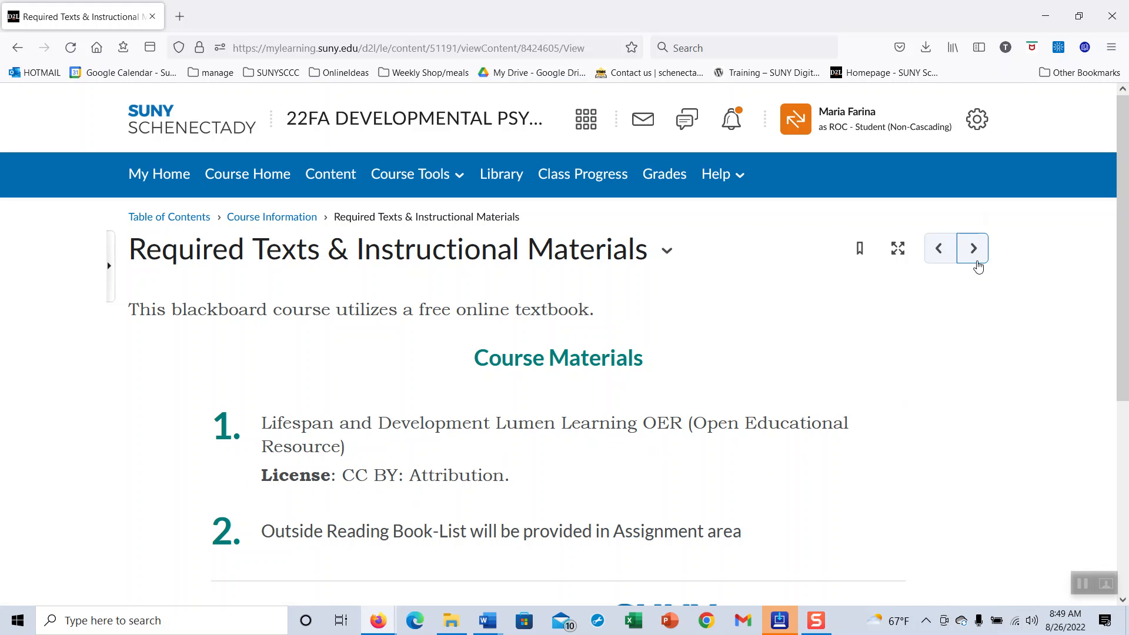
mouse_move(973, 248)
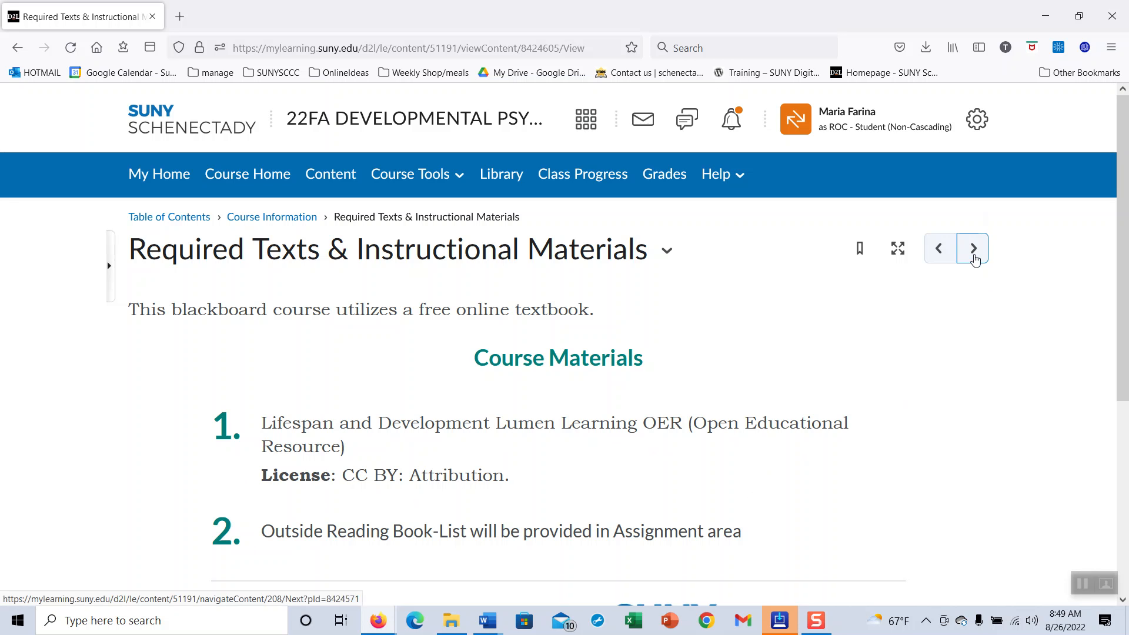
left_click(972, 248)
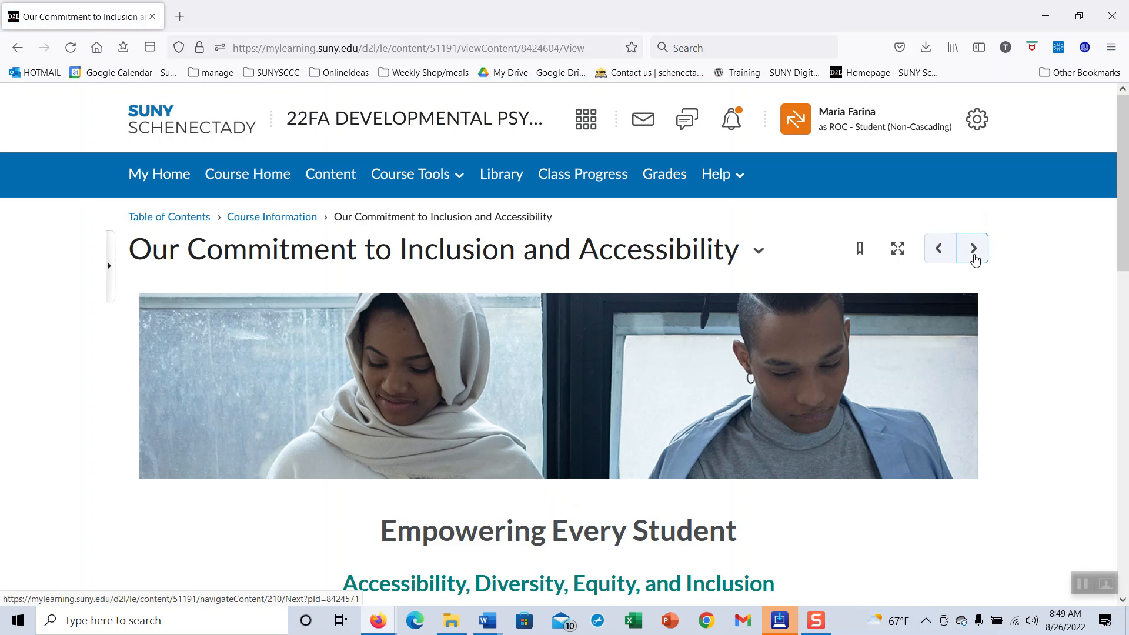
left_click(972, 248)
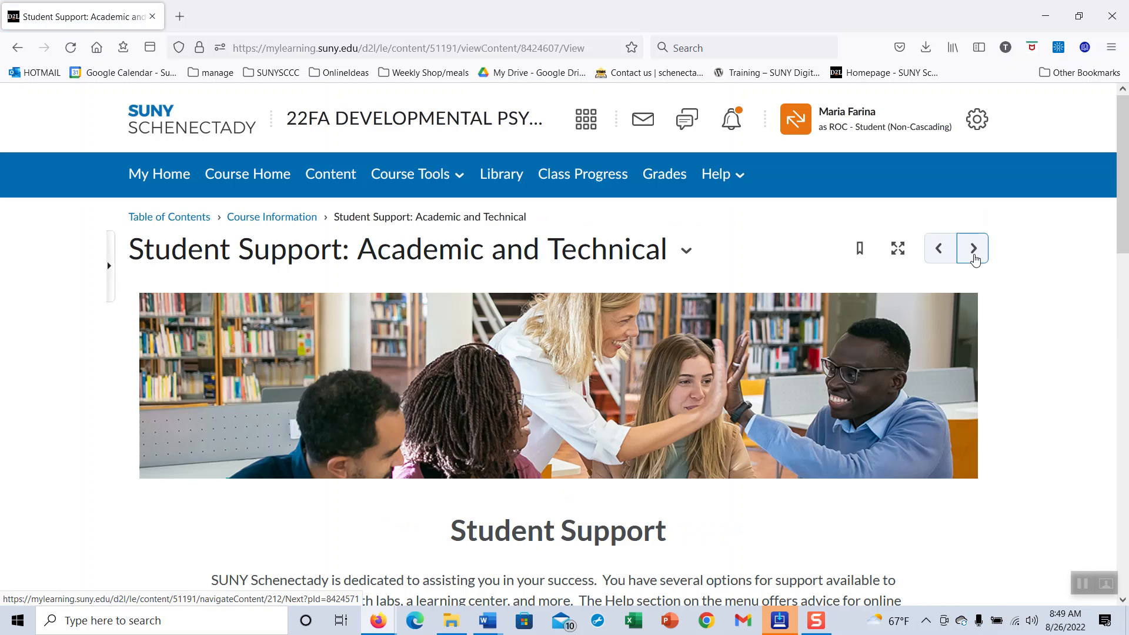
Step: Continue through Goals and Expectations and Course Grading and Assignments to the Developmental PSY syllabus
scroll("down", 3)
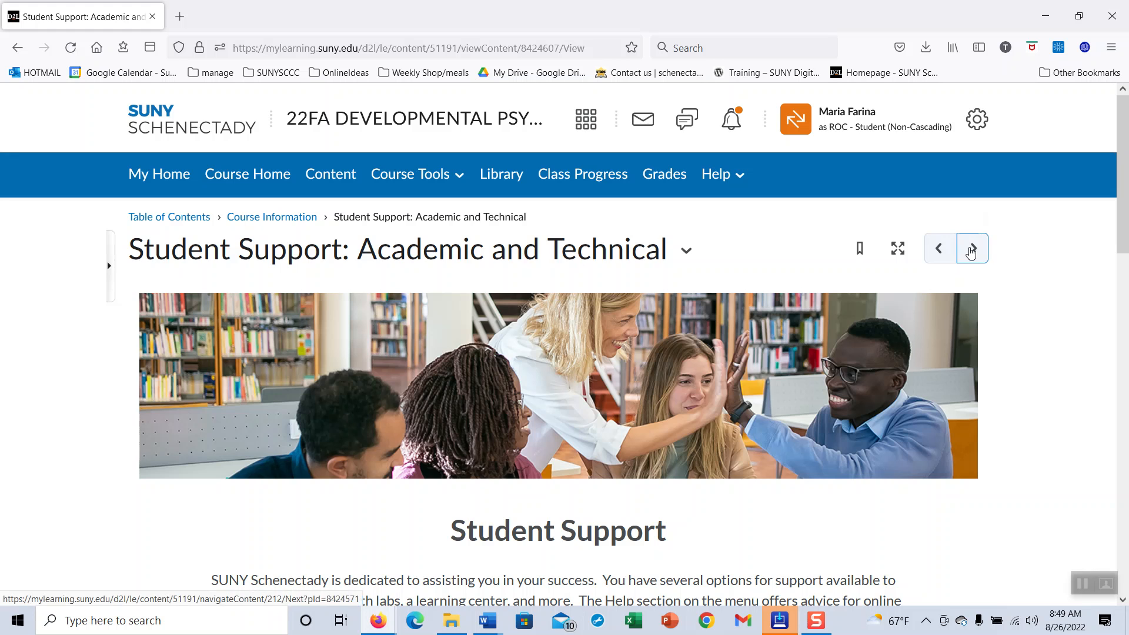
left_click(971, 248)
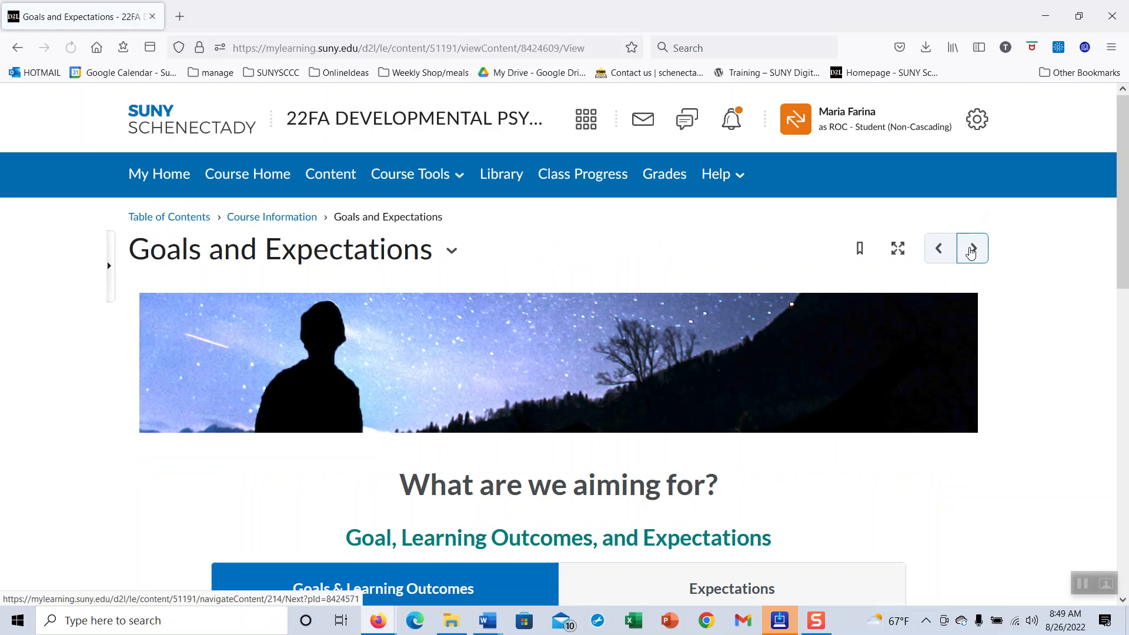
left_click(972, 247)
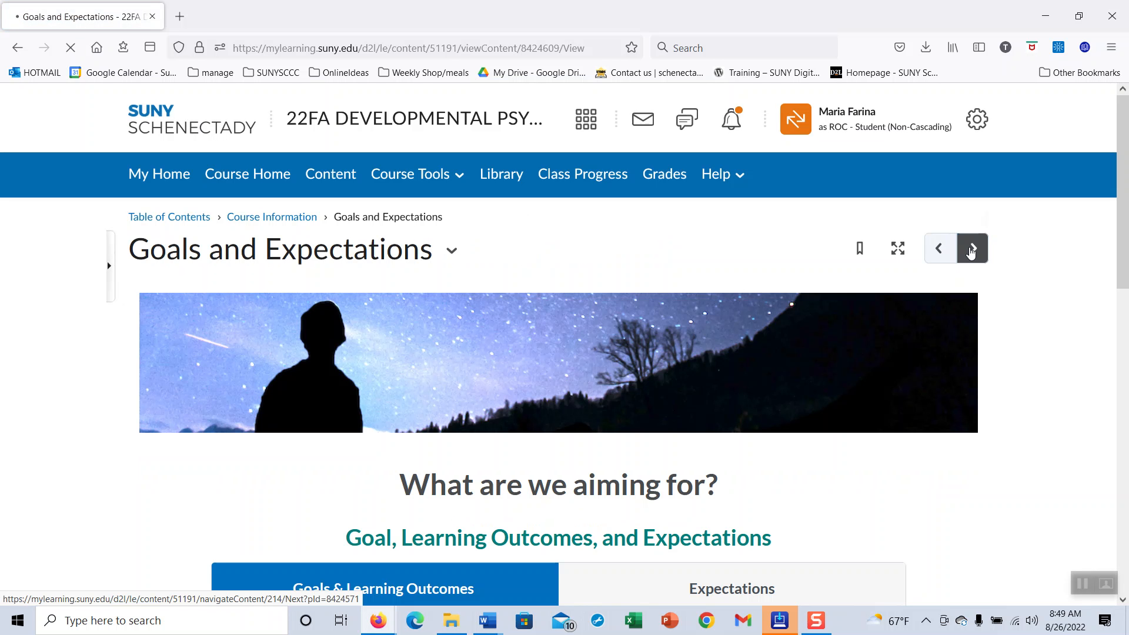
left_click(971, 248)
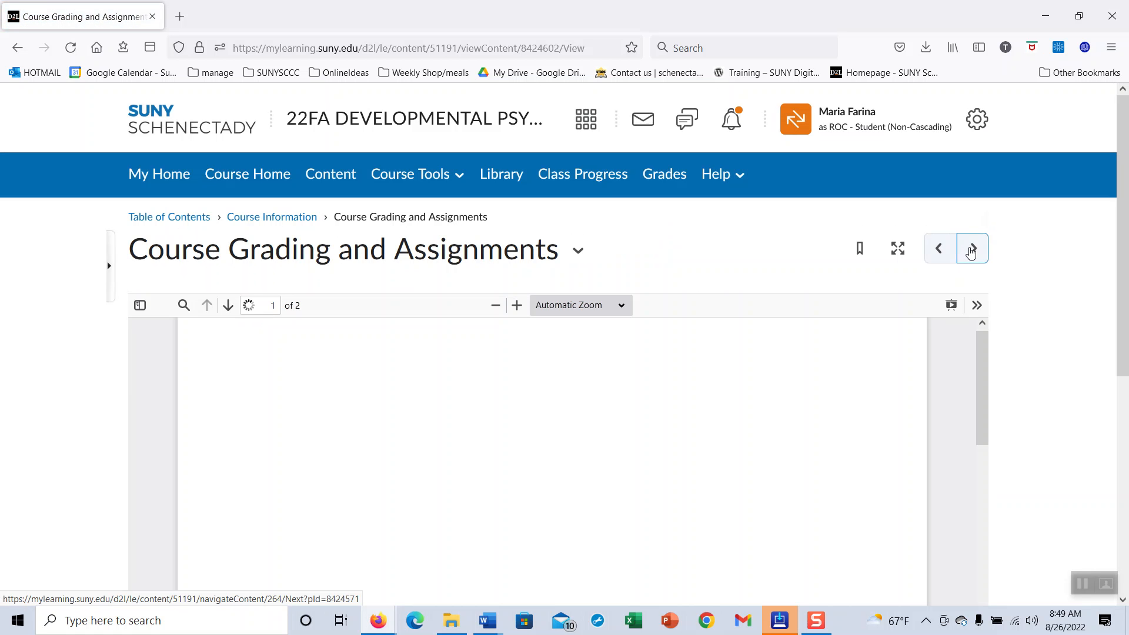
left_click(972, 248)
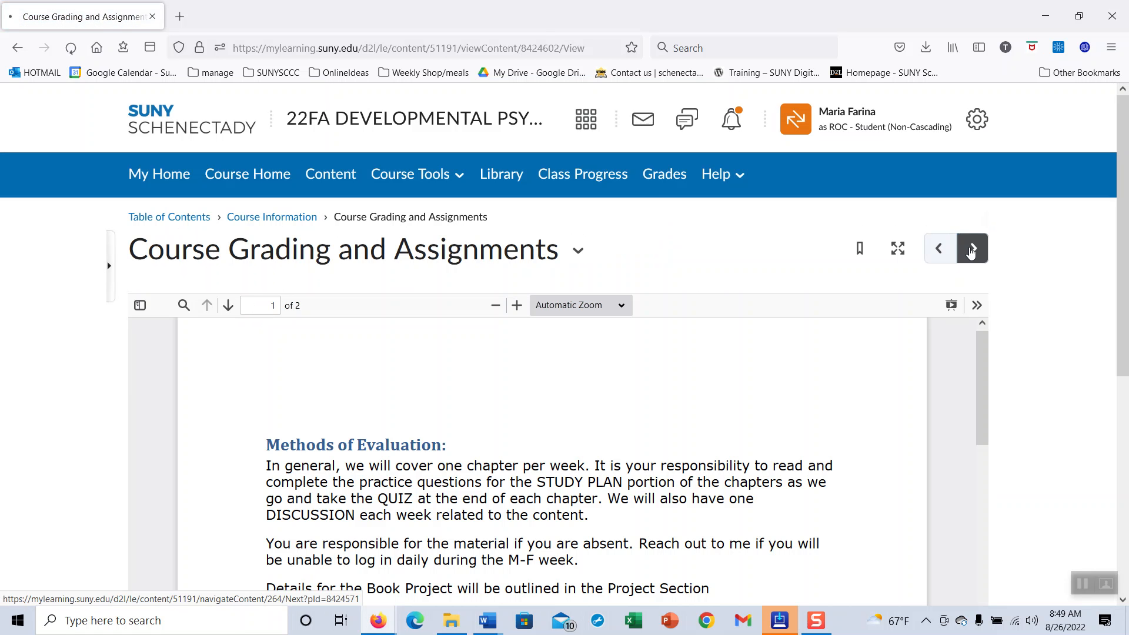
left_click(971, 248)
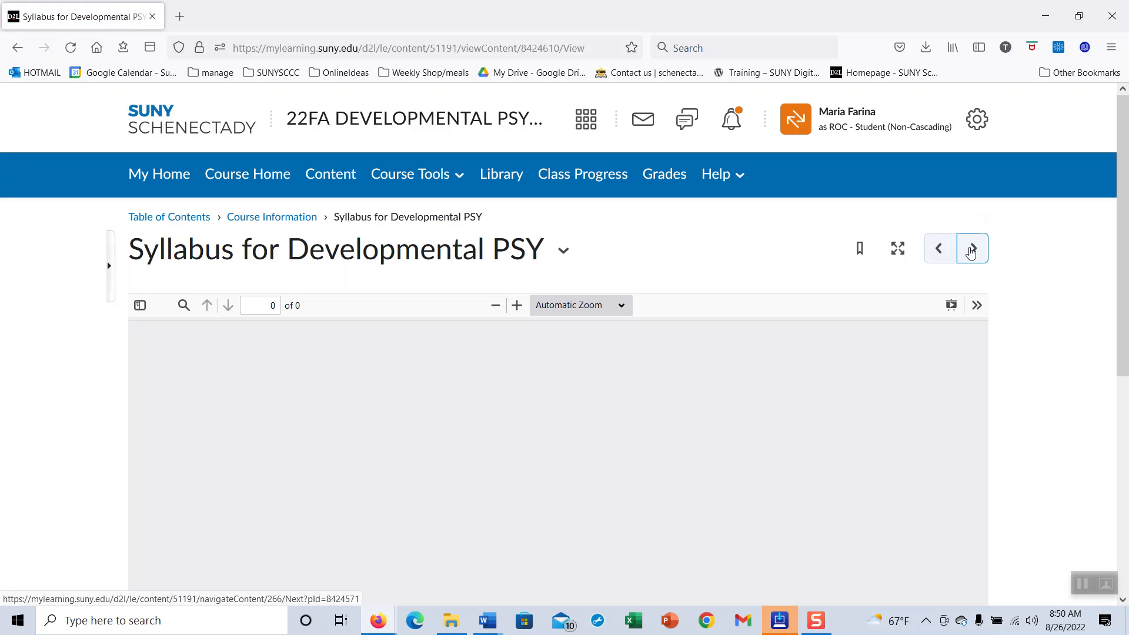
Step: Review the syllabus PDF to page 6, then advance to the Course Schedule topic
left_click(972, 248)
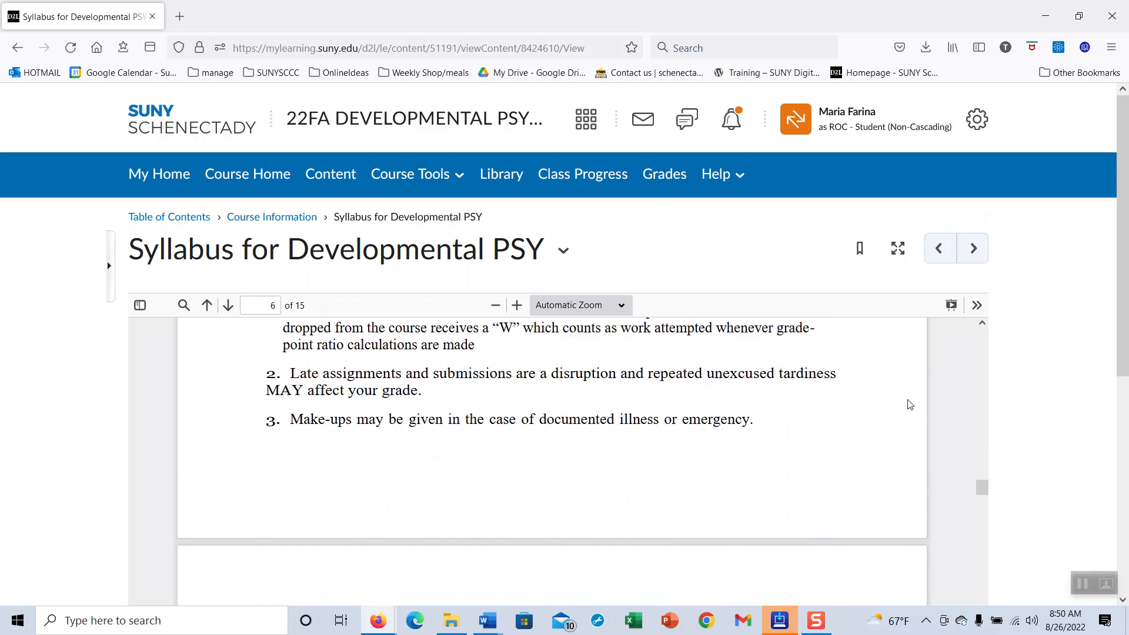
left_click(972, 247)
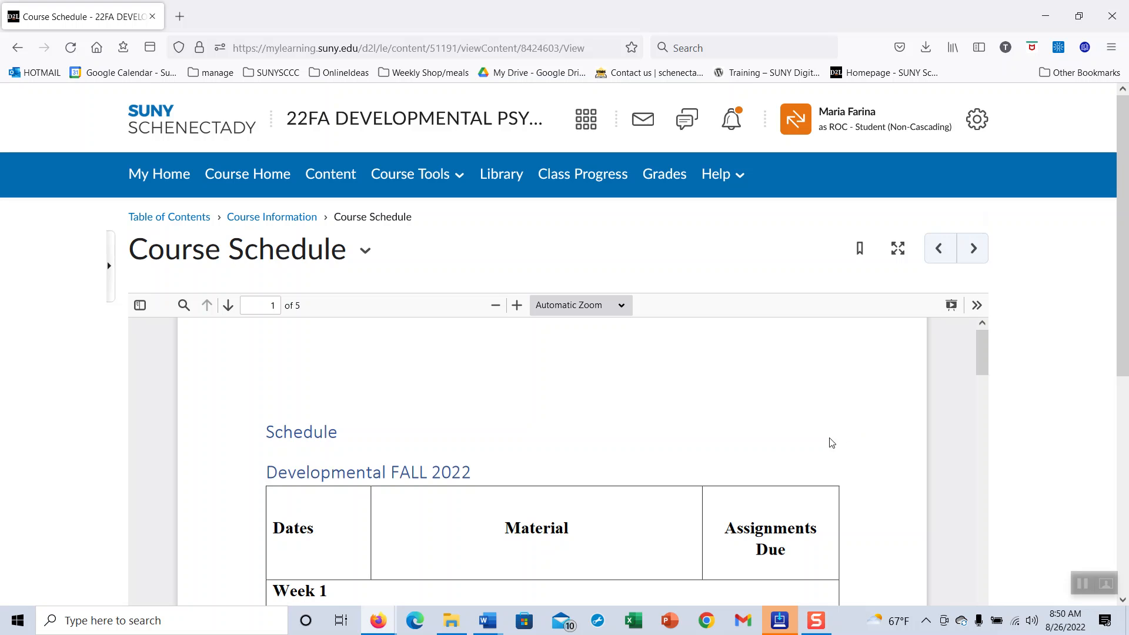
Step: Scroll the Course Schedule PDF through the Week 1 to Week 4 rows, including the Icebreaker Discussion
scroll("down", 3)
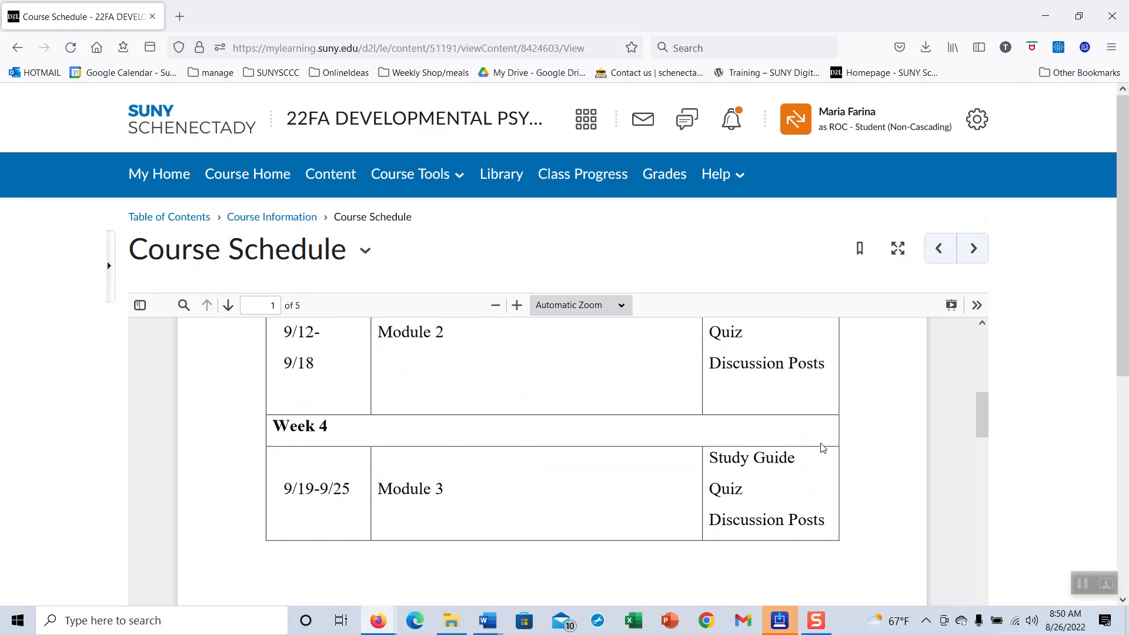
mouse_move(500, 512)
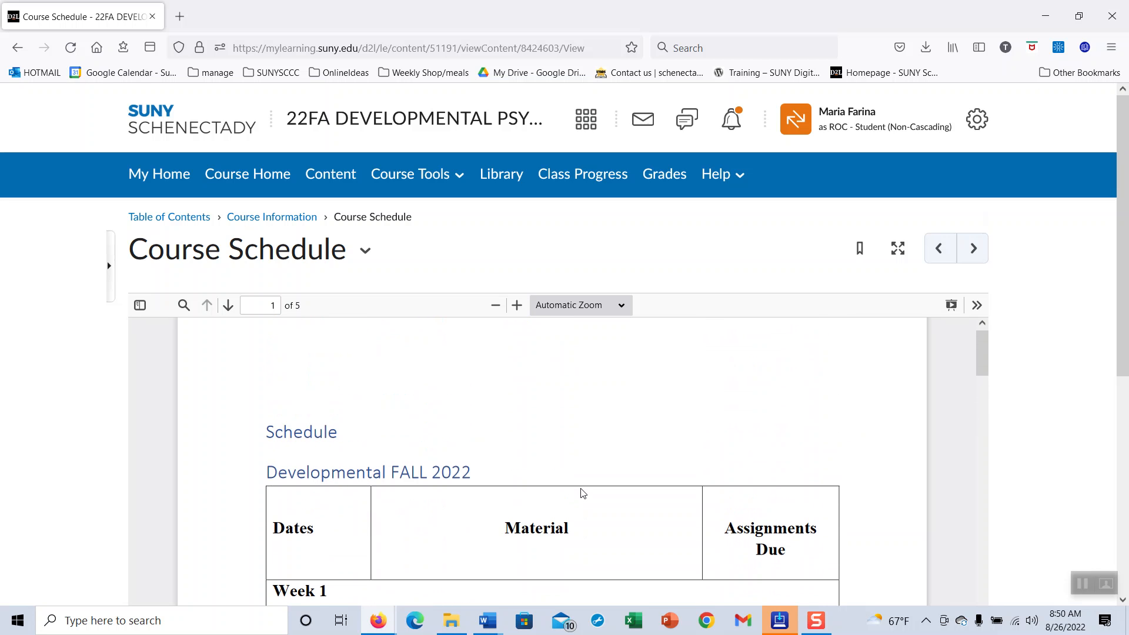
mouse_move(583, 493)
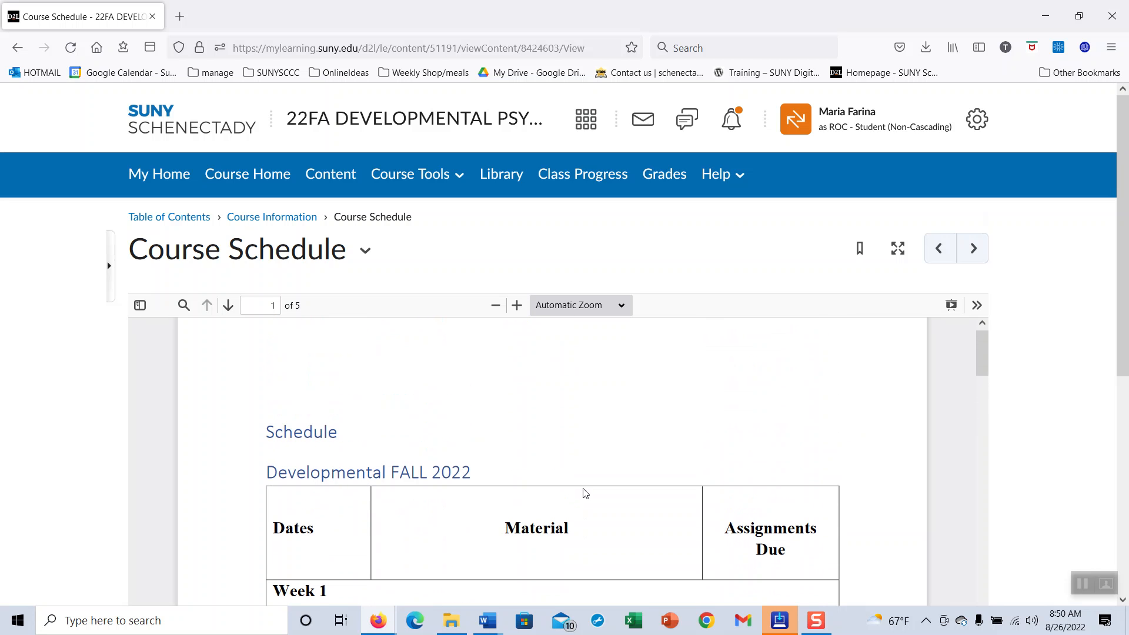
scroll("down", 3)
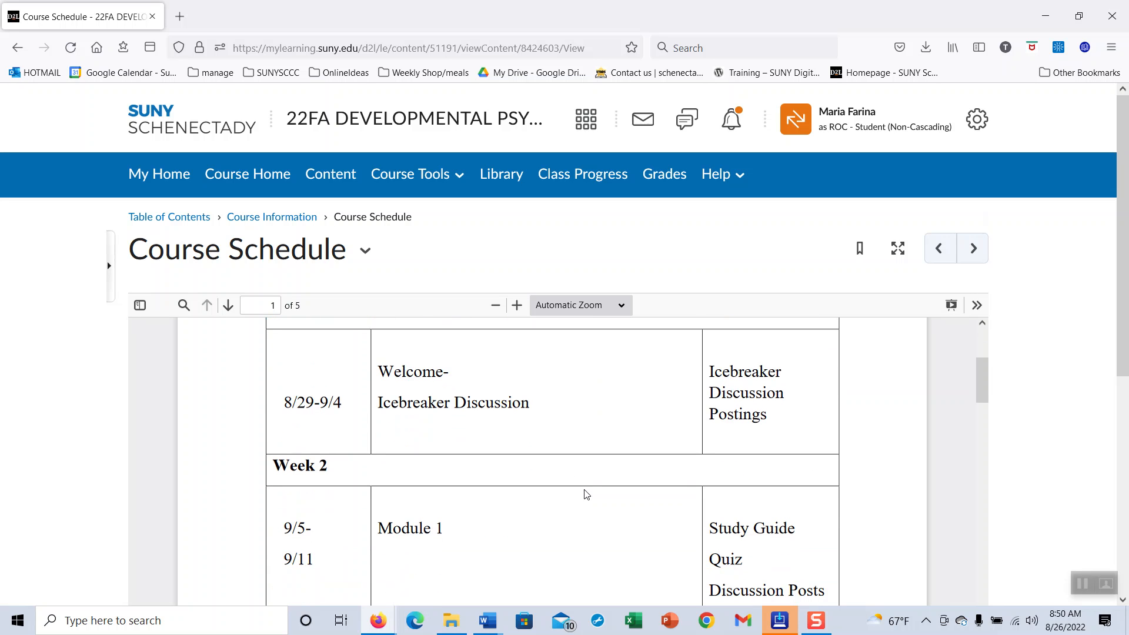
mouse_move(307, 422)
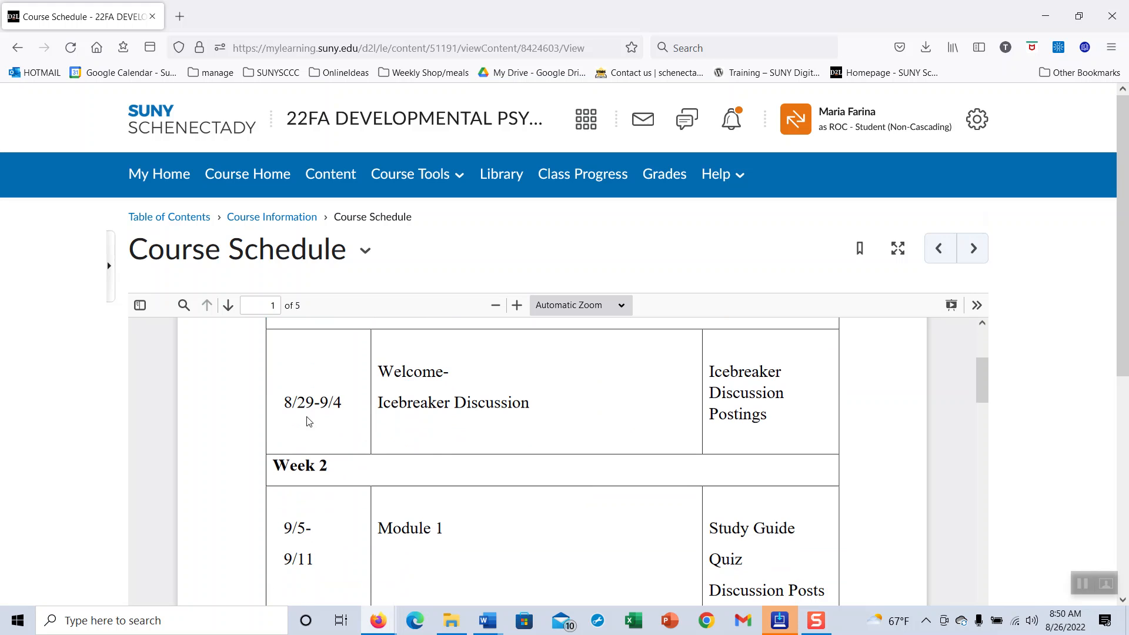
mouse_move(350, 429)
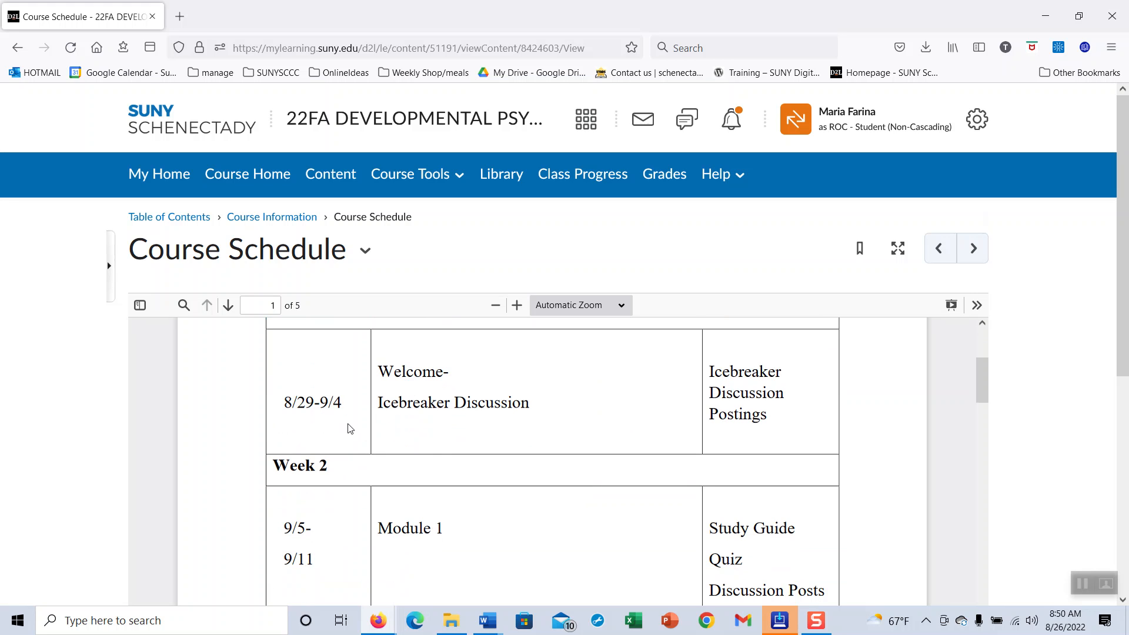
mouse_move(581, 417)
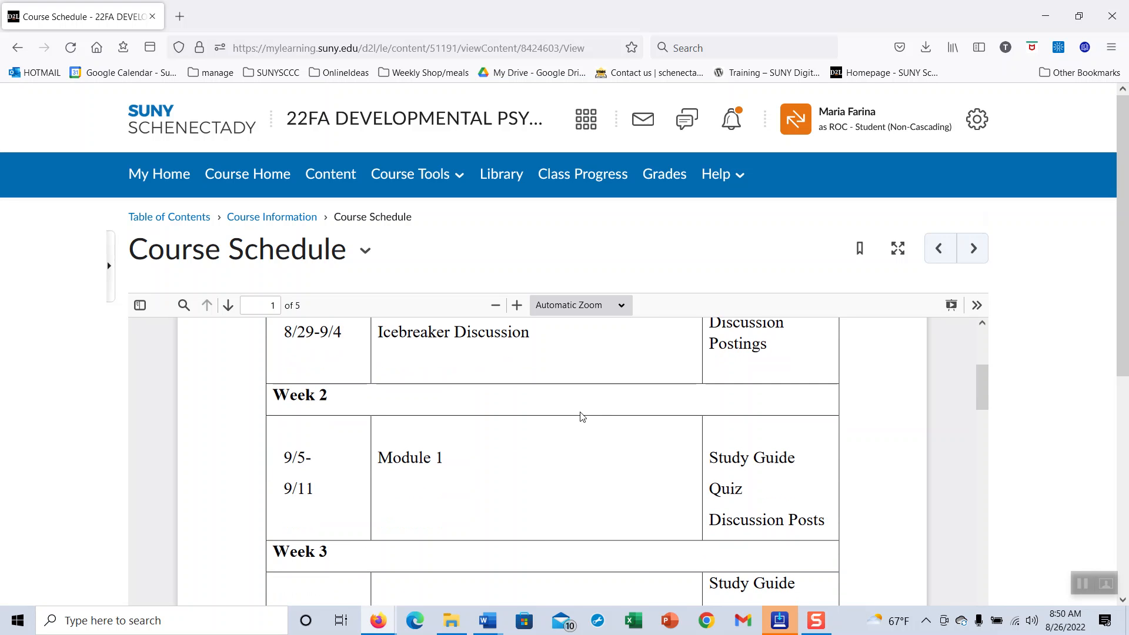
mouse_move(379, 441)
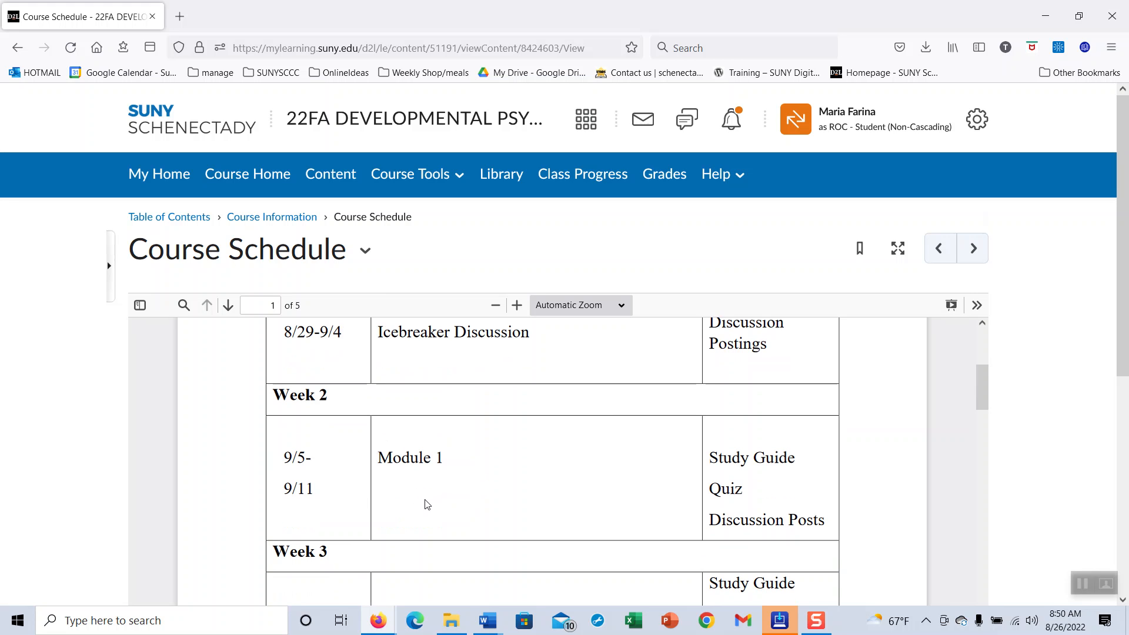
mouse_move(463, 509)
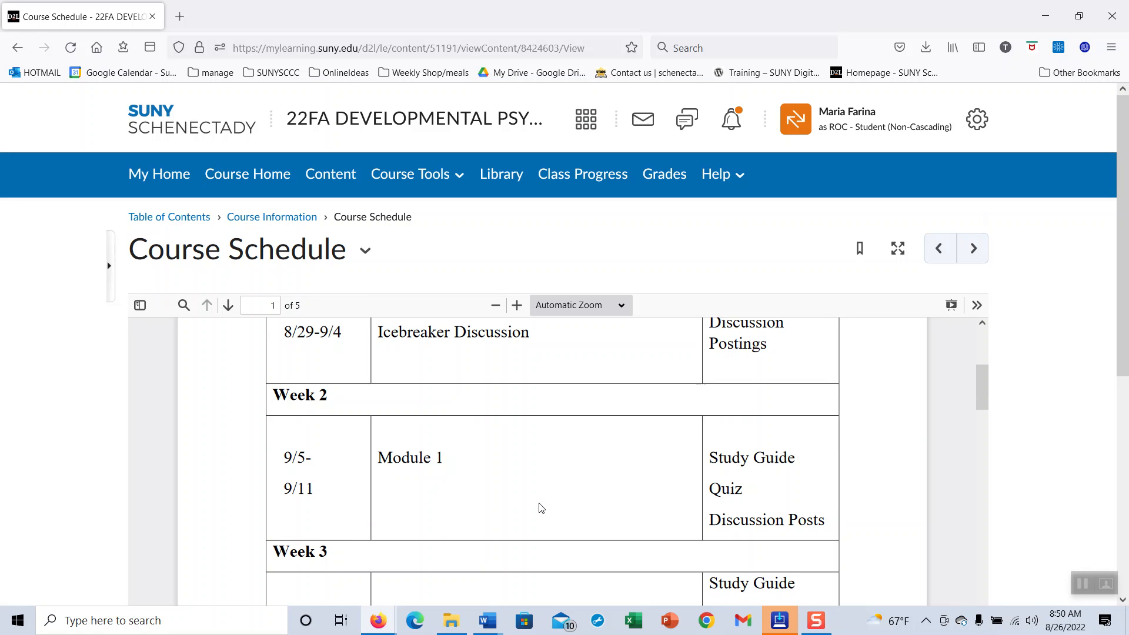
mouse_move(424, 474)
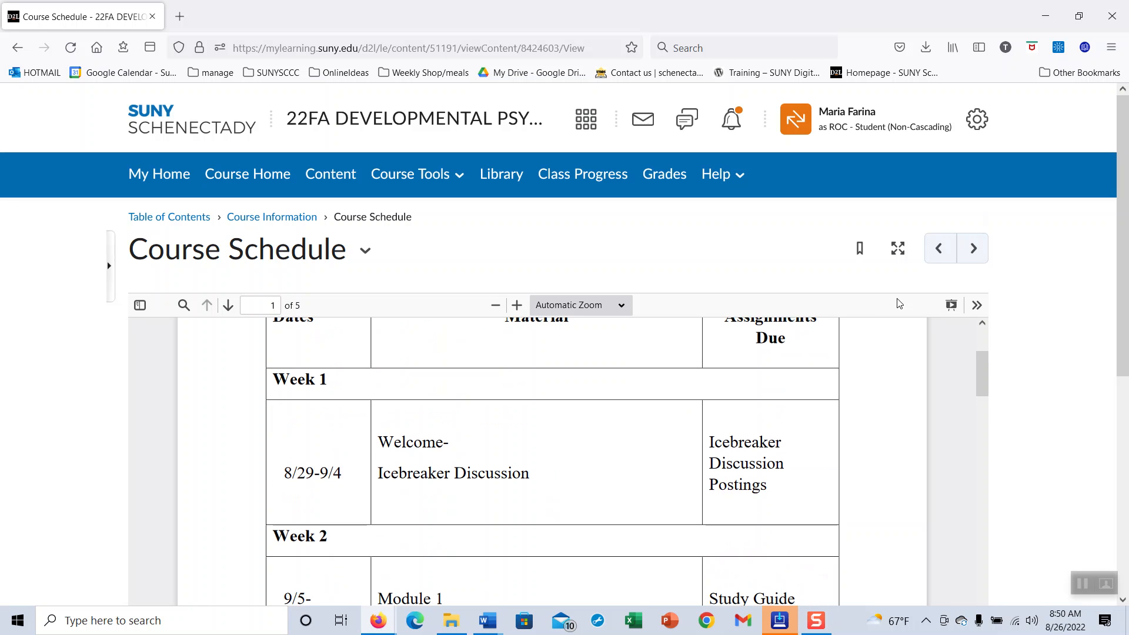
mouse_move(973, 247)
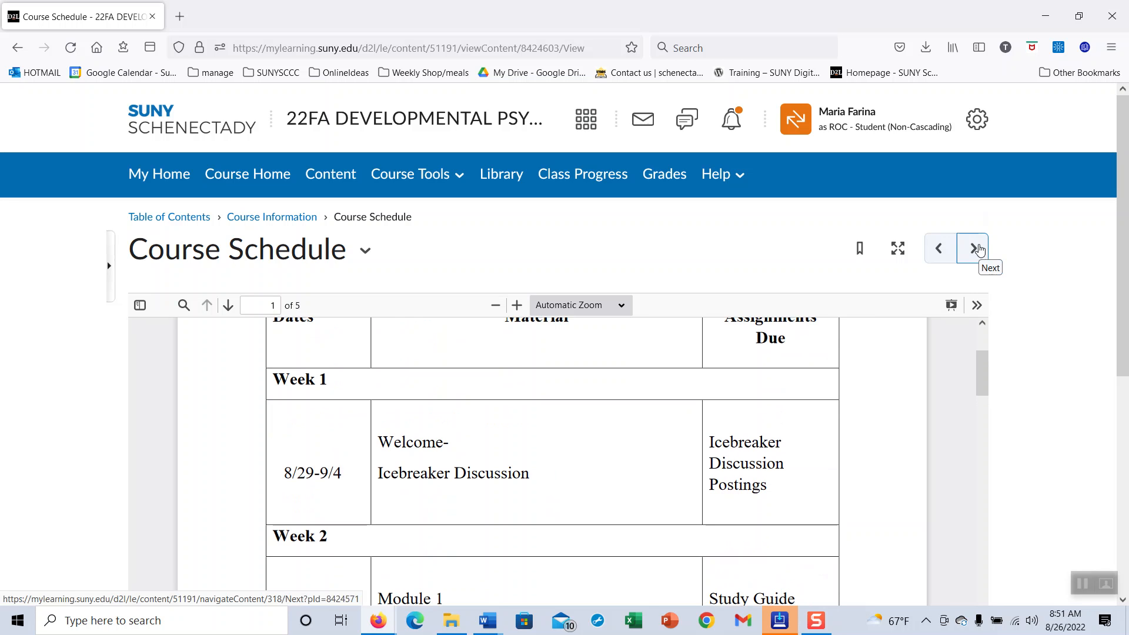
mouse_move(996, 181)
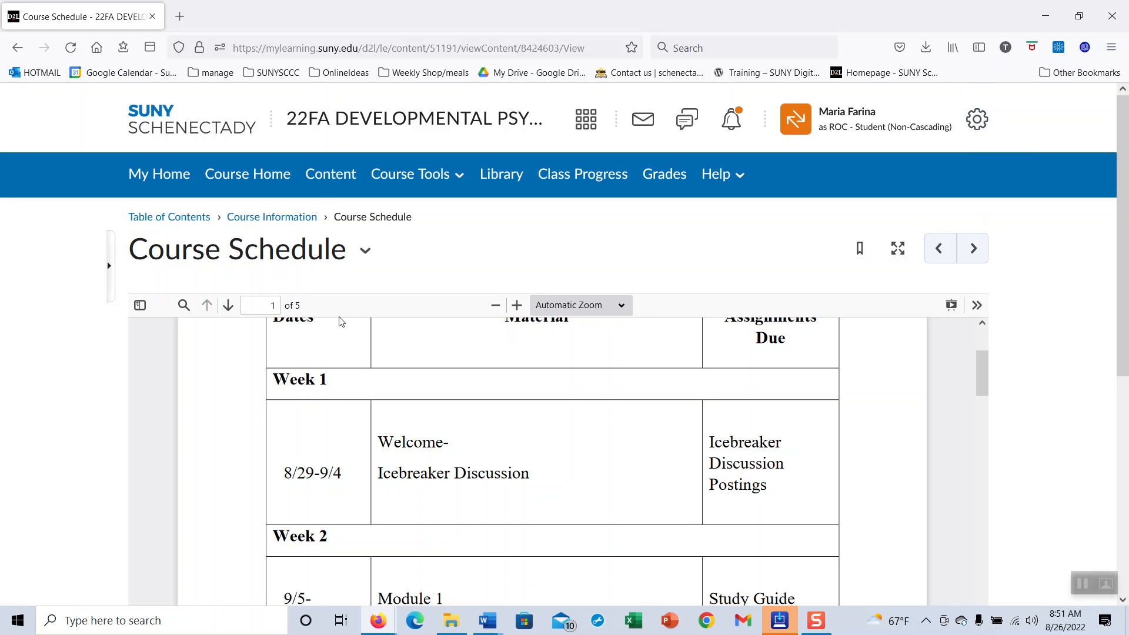
mouse_move(330, 173)
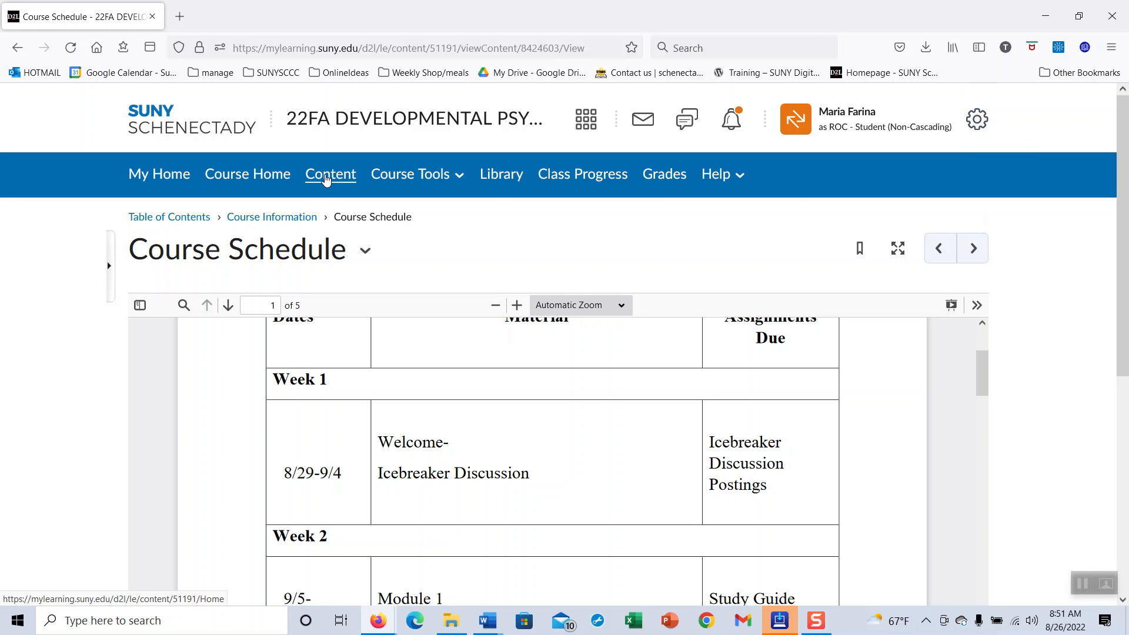
left_click(721, 174)
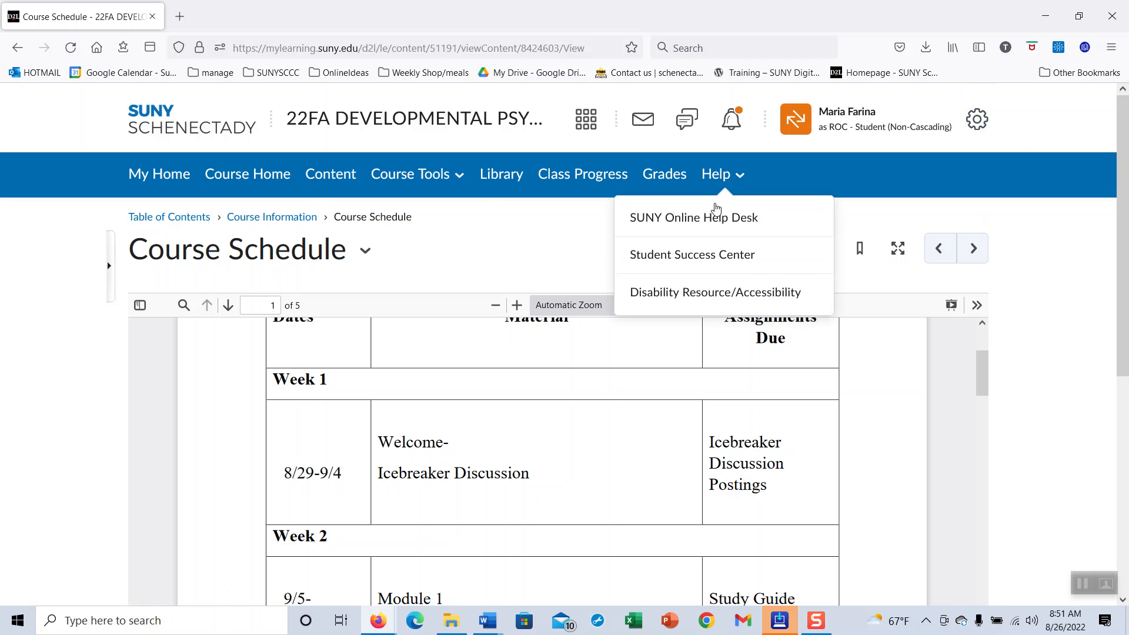
mouse_move(693, 218)
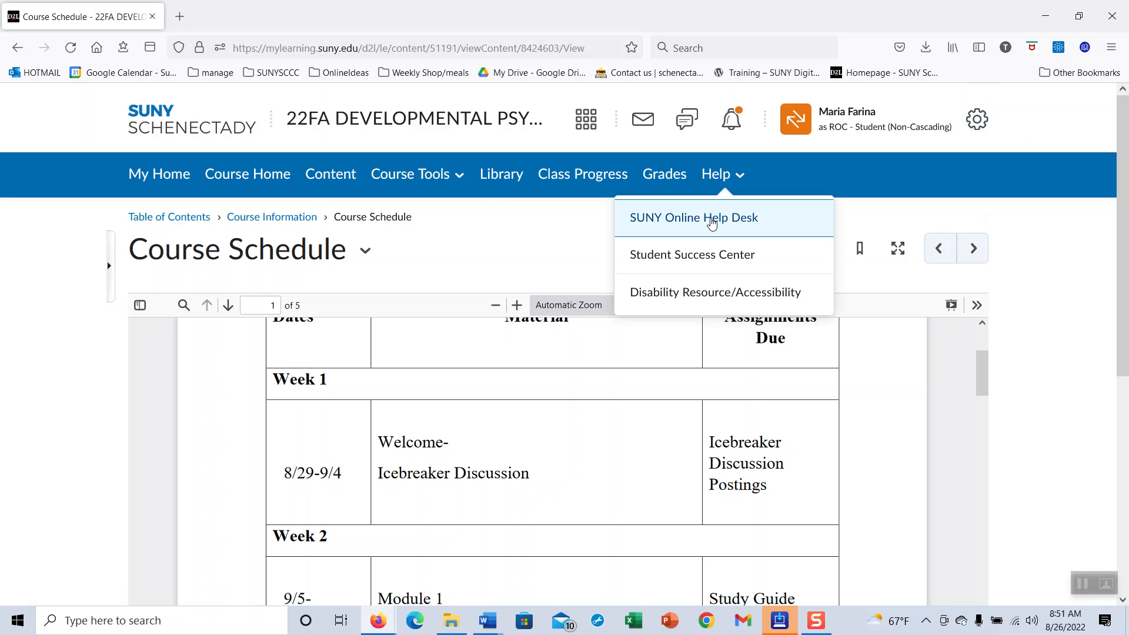
mouse_move(691, 254)
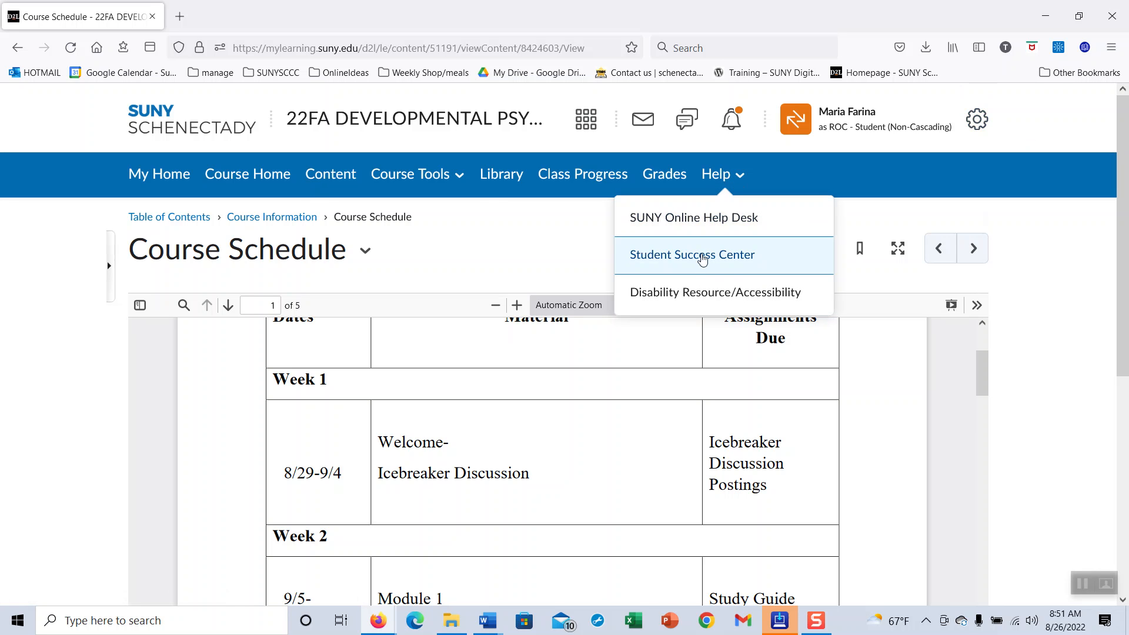
mouse_move(698, 268)
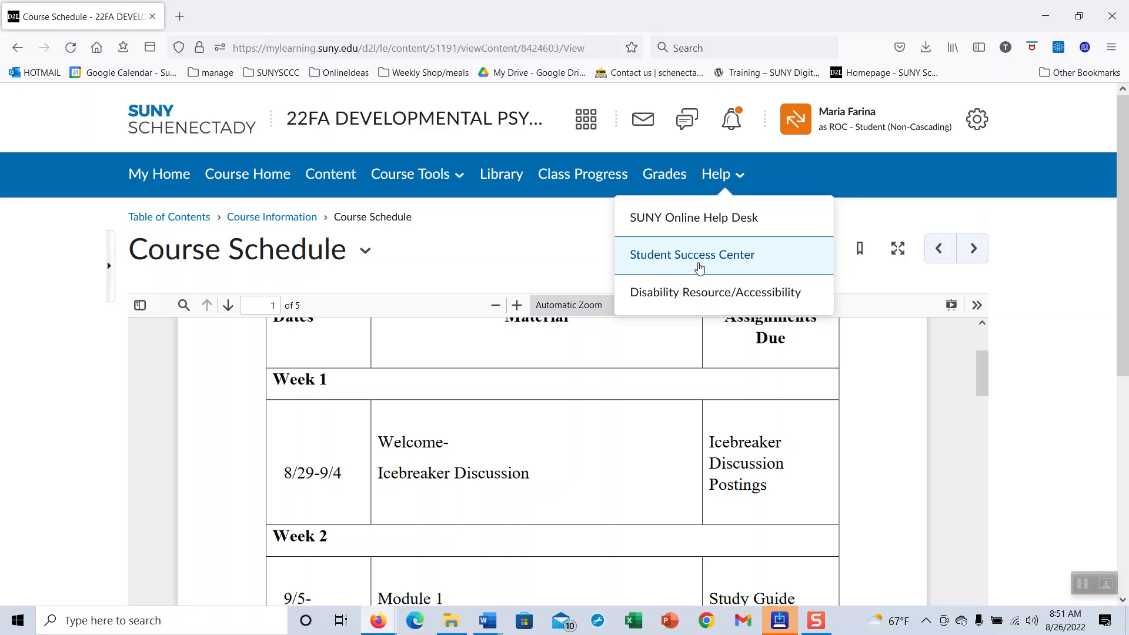
mouse_move(698, 295)
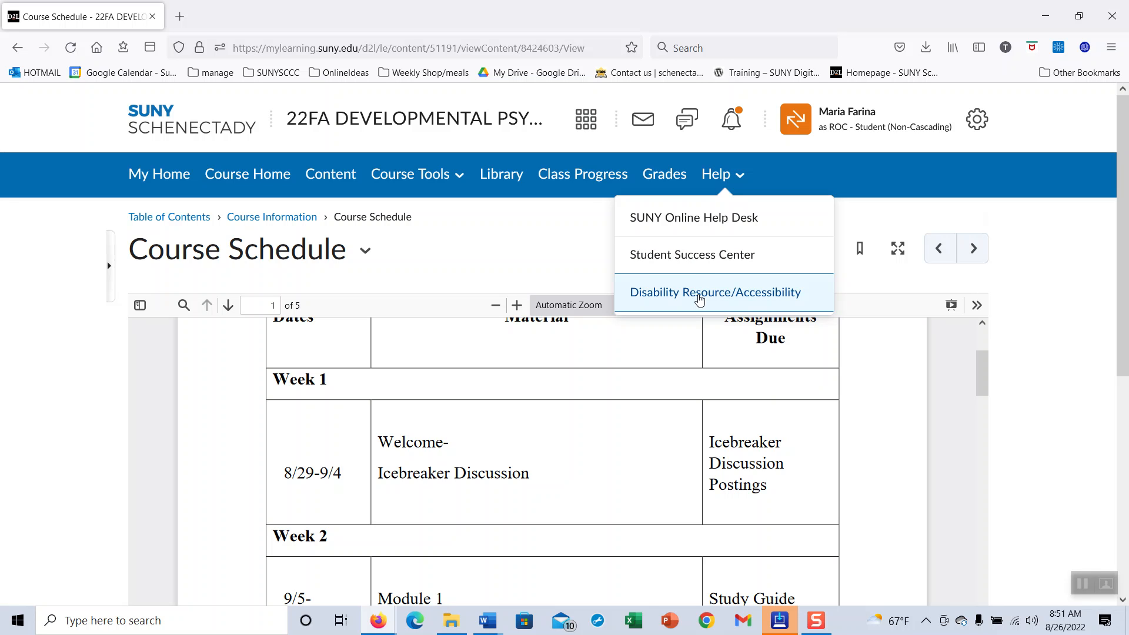
mouse_move(494, 260)
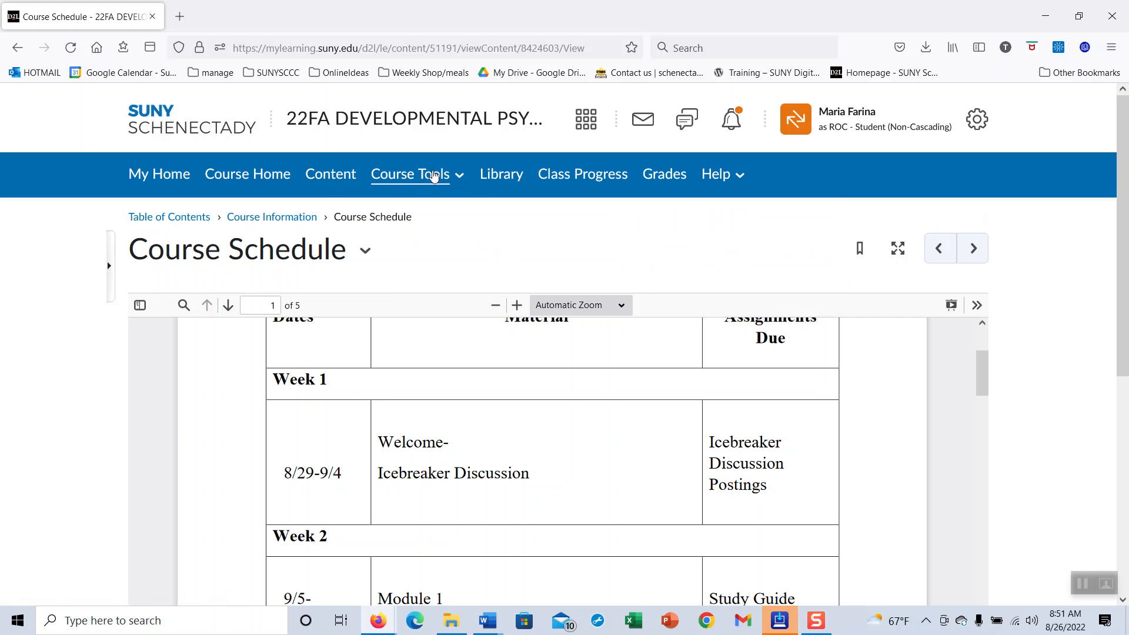
Step: Go to Course Tools > Discussions and scroll to the Raise Your Hand forum's Public Space topic
left_click(410, 173)
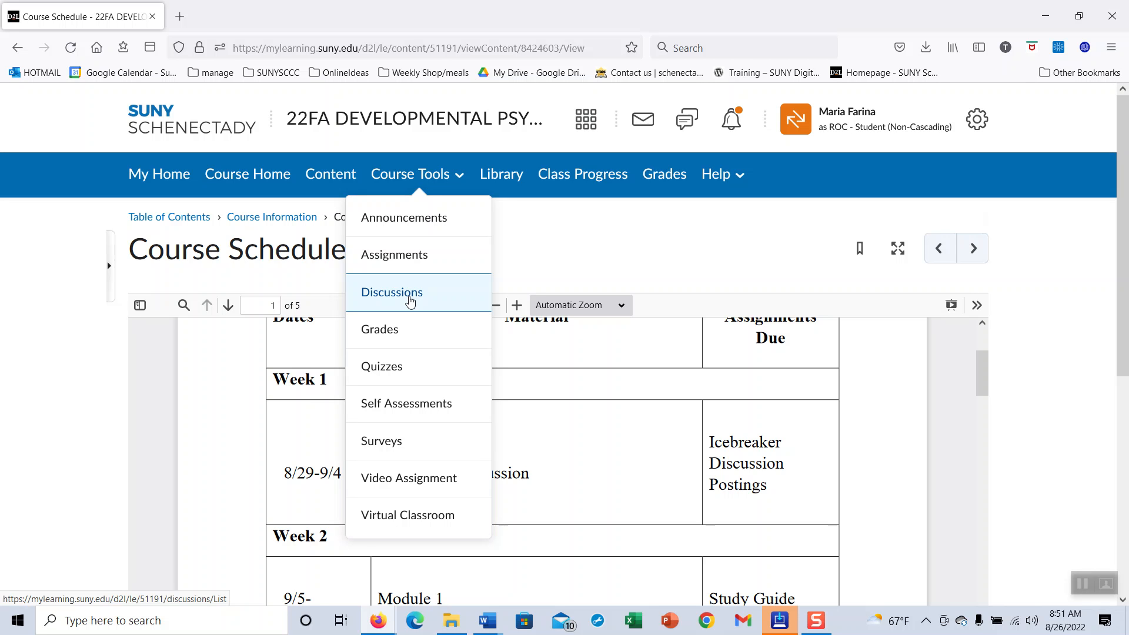
left_click(391, 291)
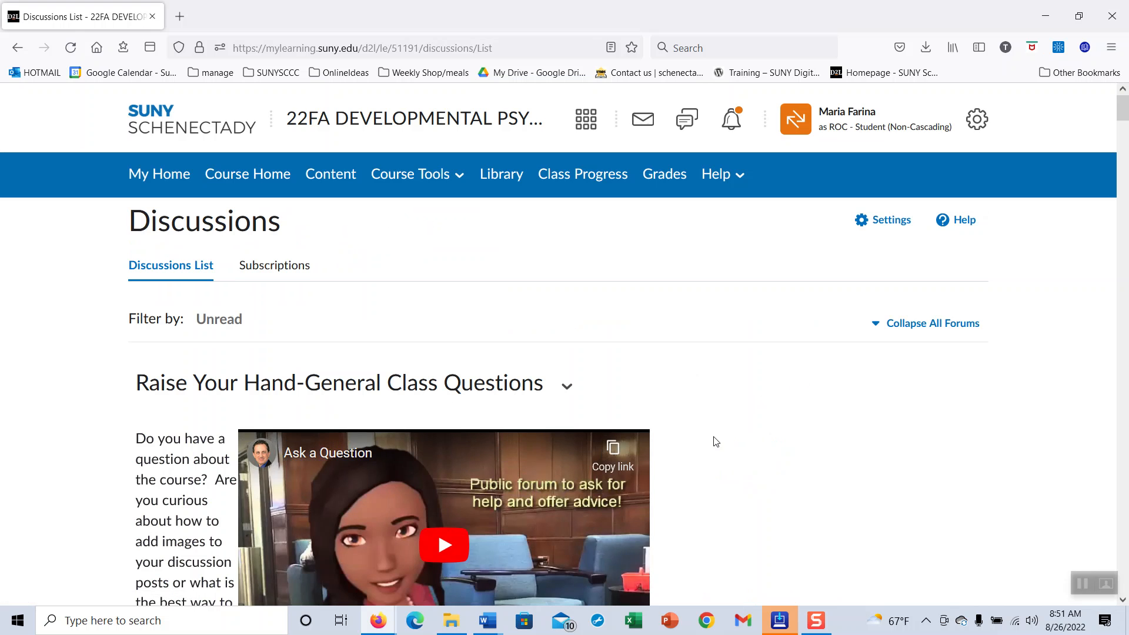
scroll("down", 3)
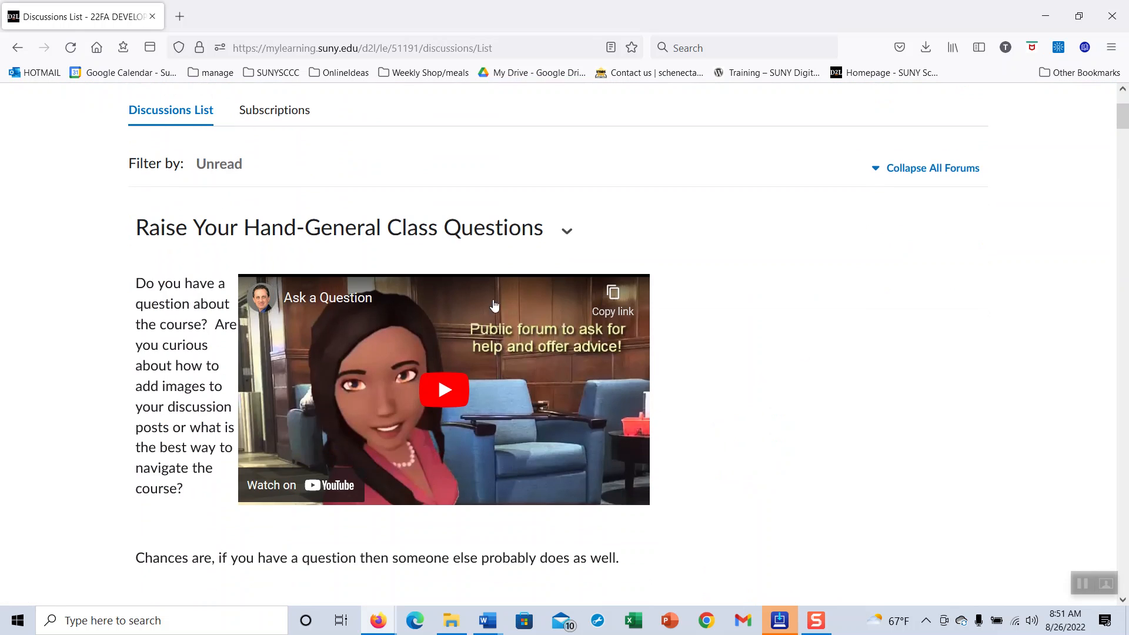
mouse_move(567, 230)
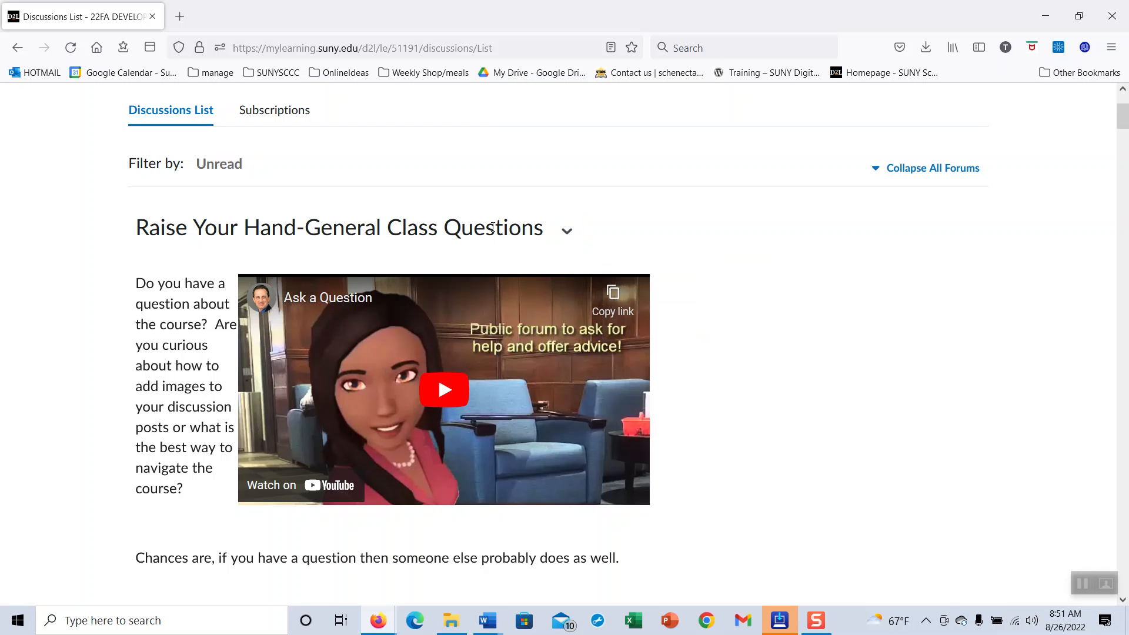
scroll("down", 3)
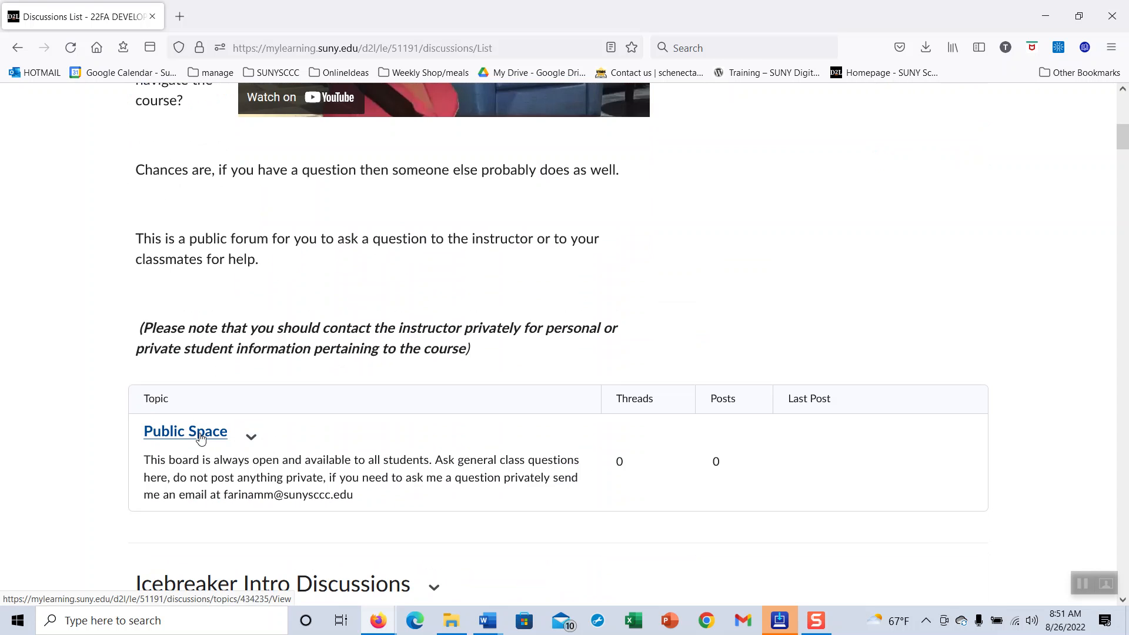
left_click(186, 431)
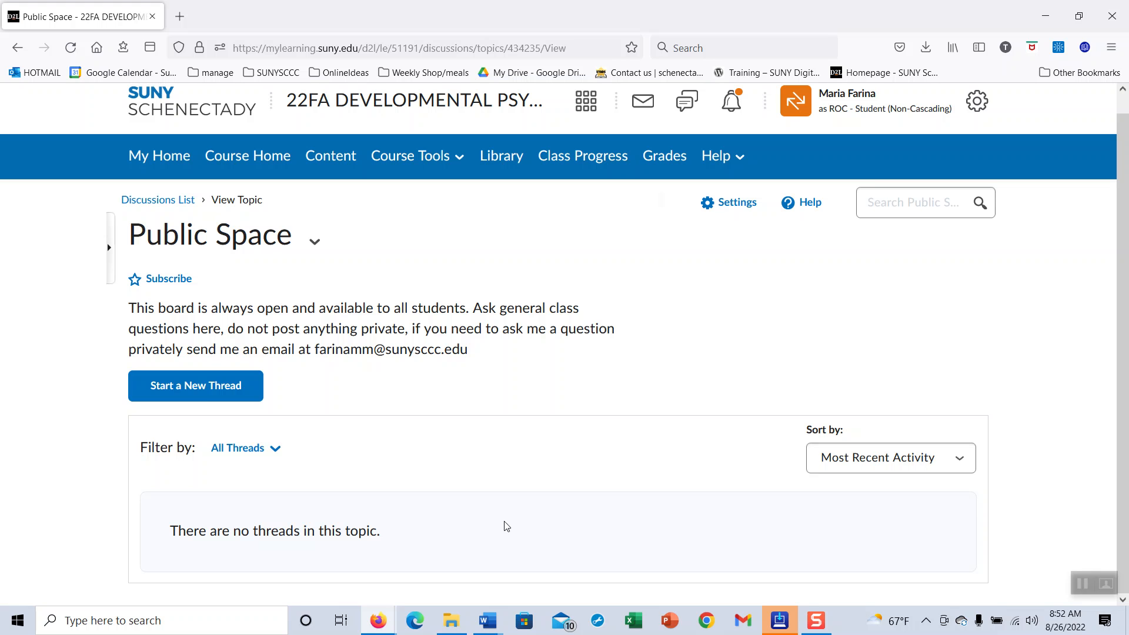
left_click(196, 385)
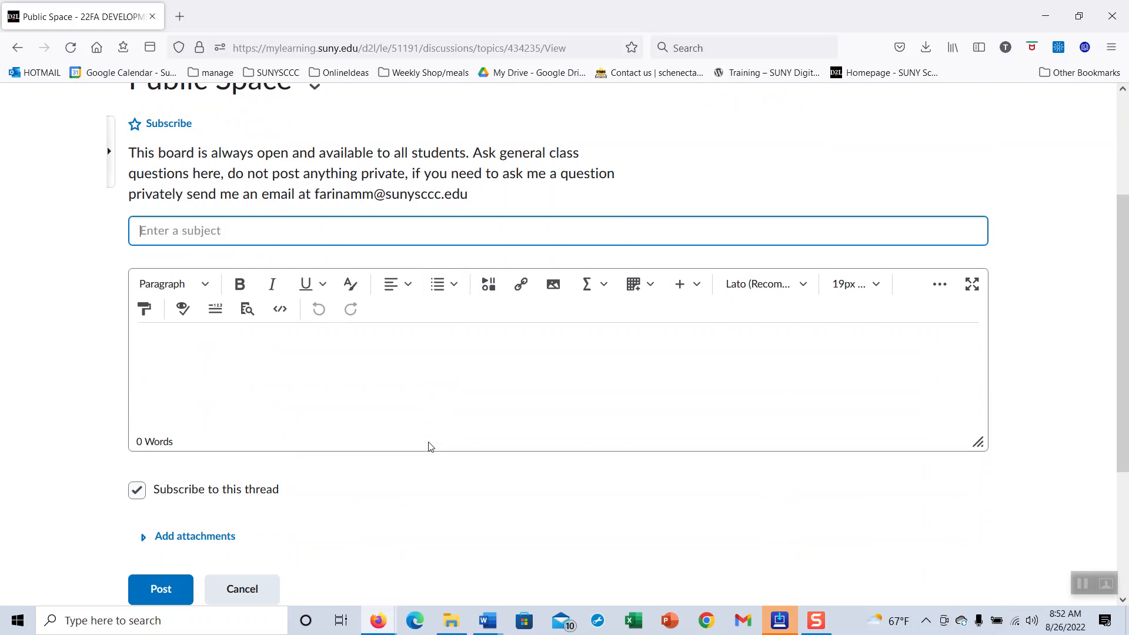
mouse_move(483, 387)
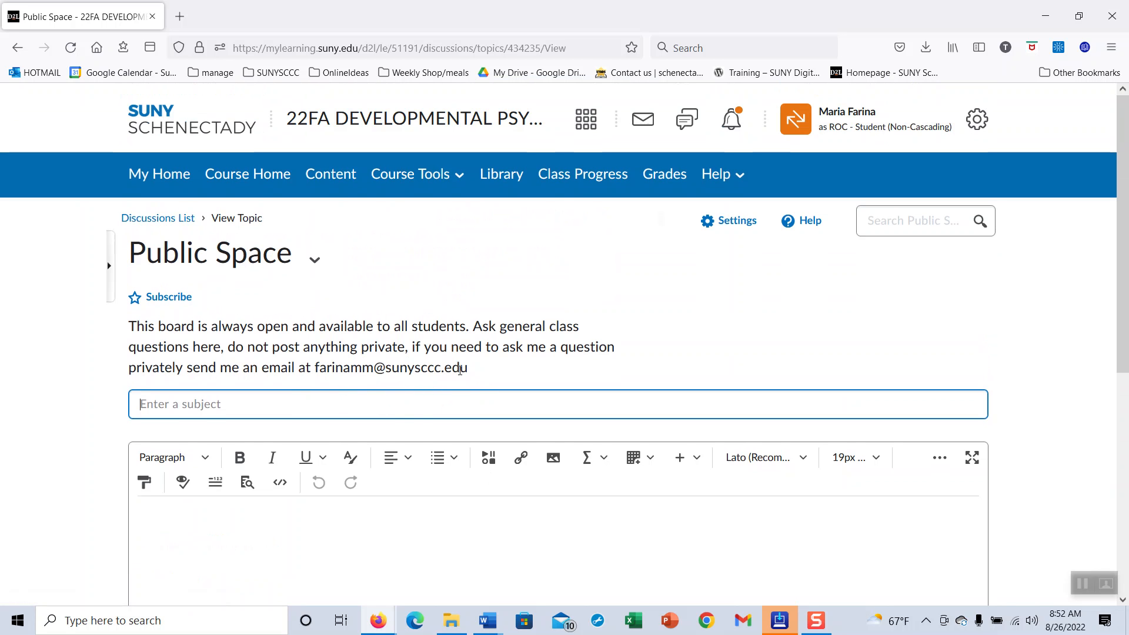
mouse_move(321, 369)
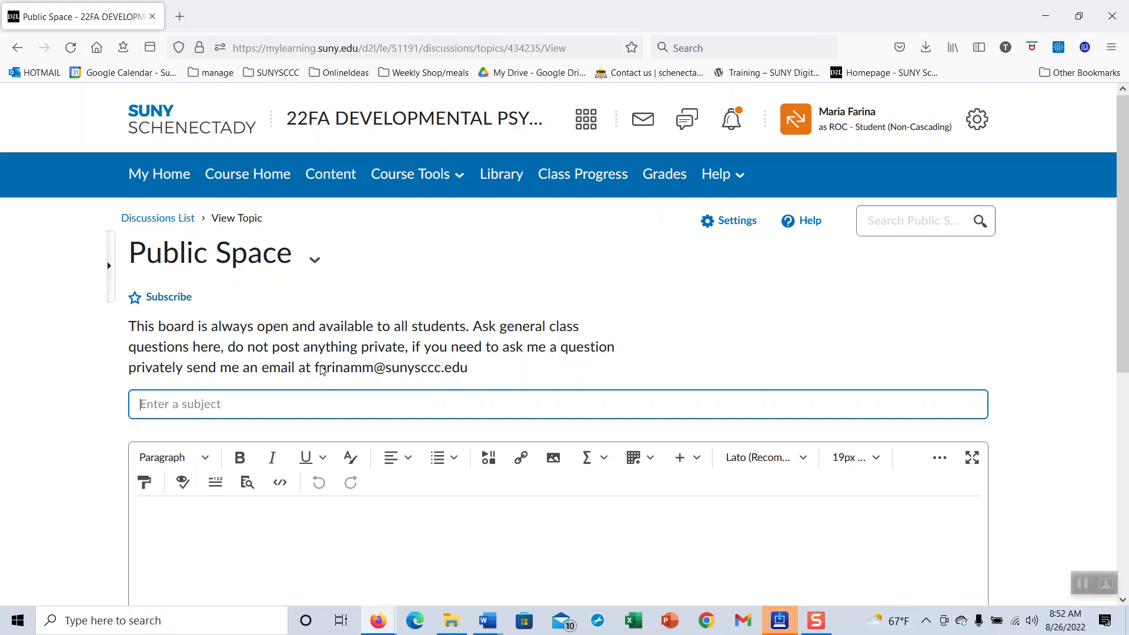
mouse_move(315, 259)
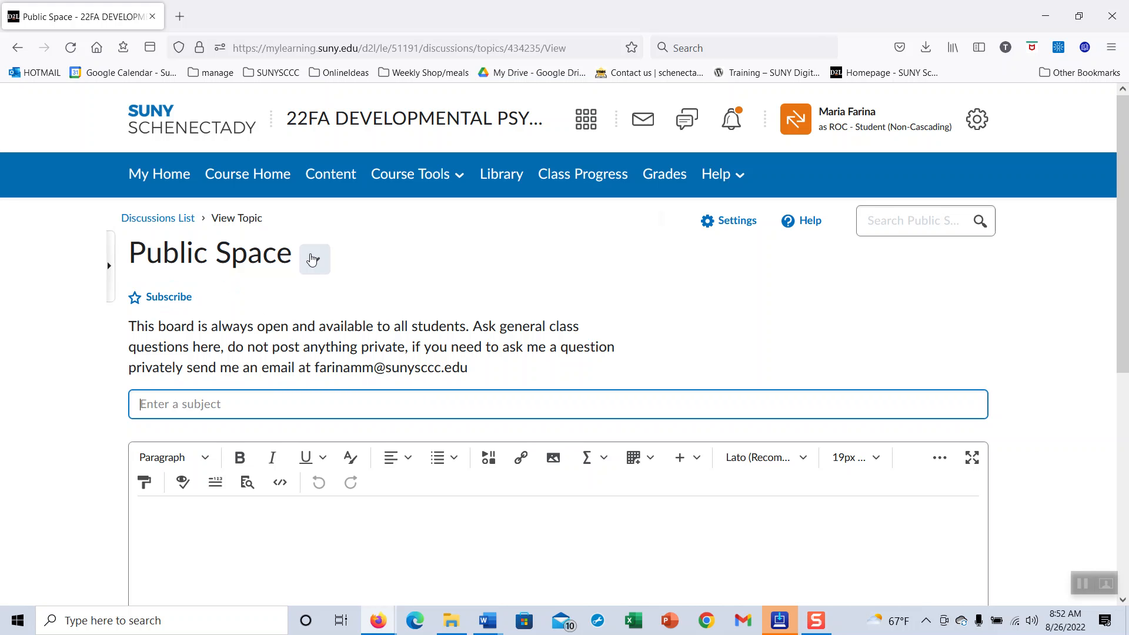
mouse_move(314, 260)
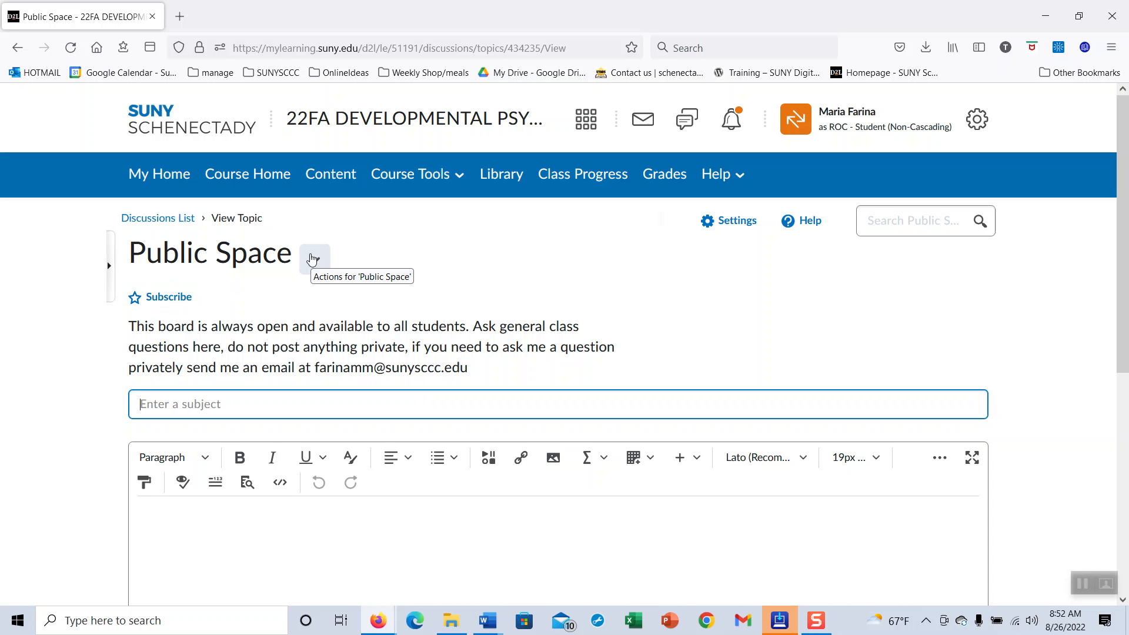
mouse_move(164, 235)
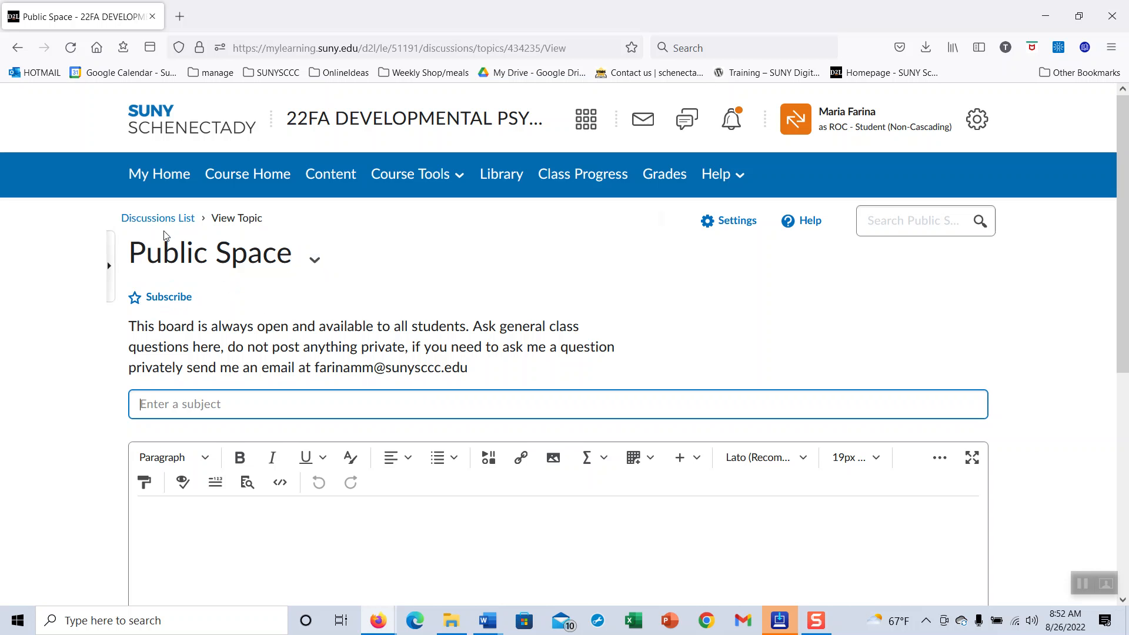
left_click(157, 217)
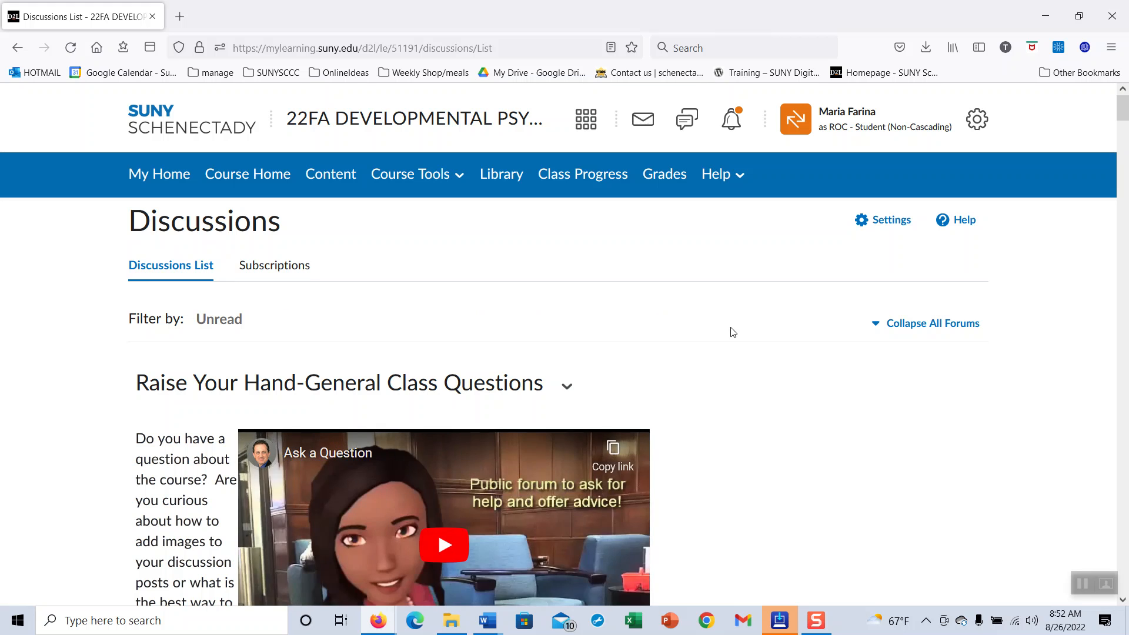
scroll("down", 3)
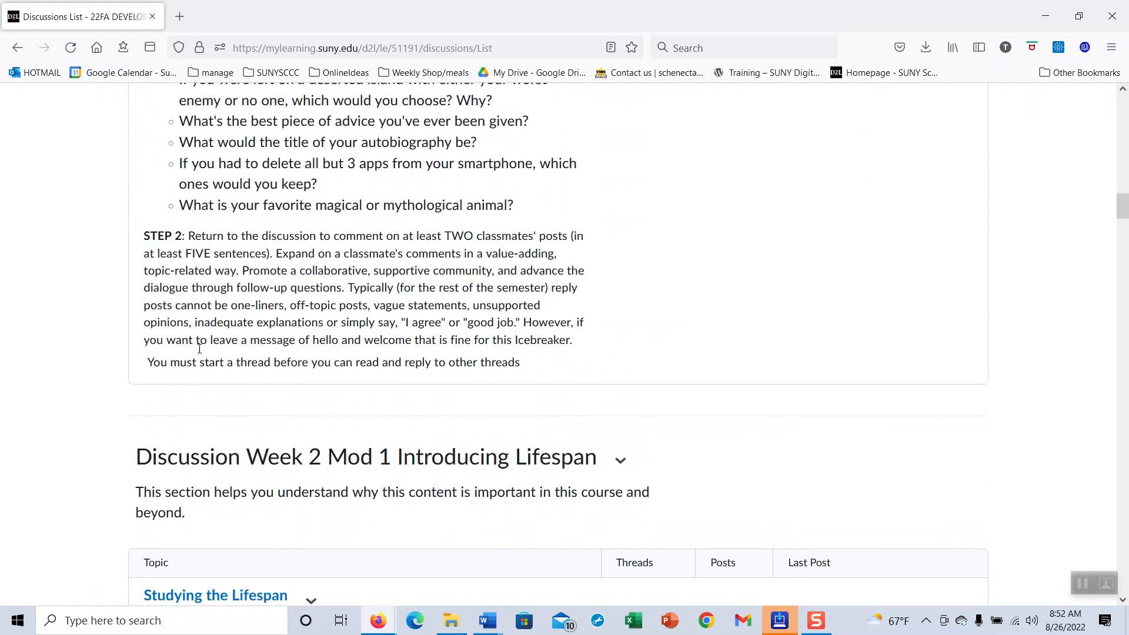
scroll("down", 3)
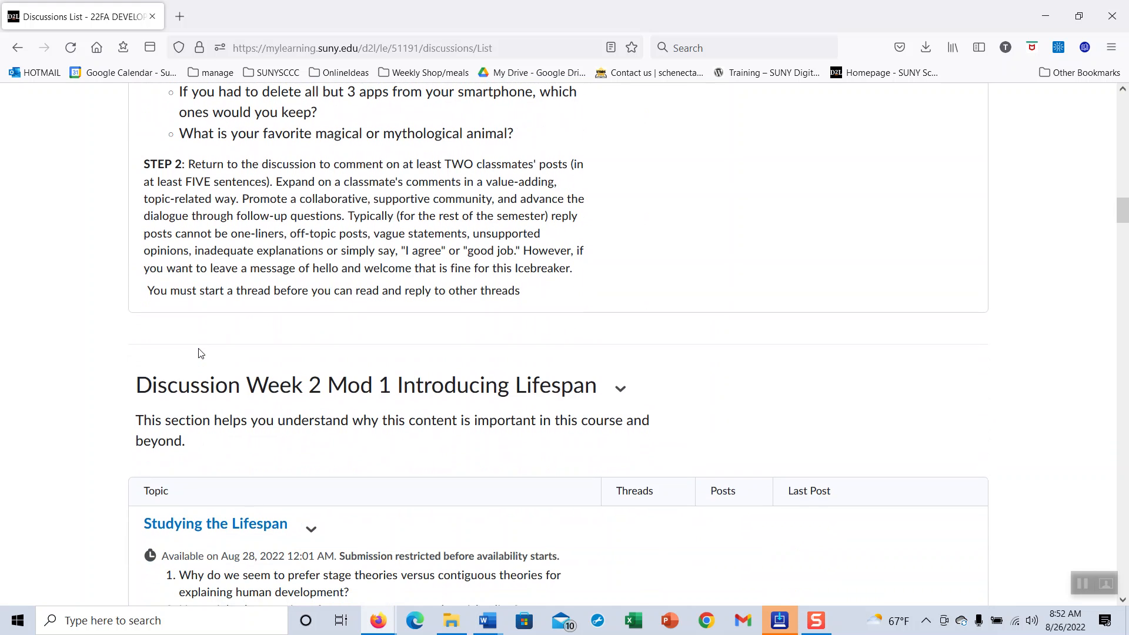
scroll("down", 3)
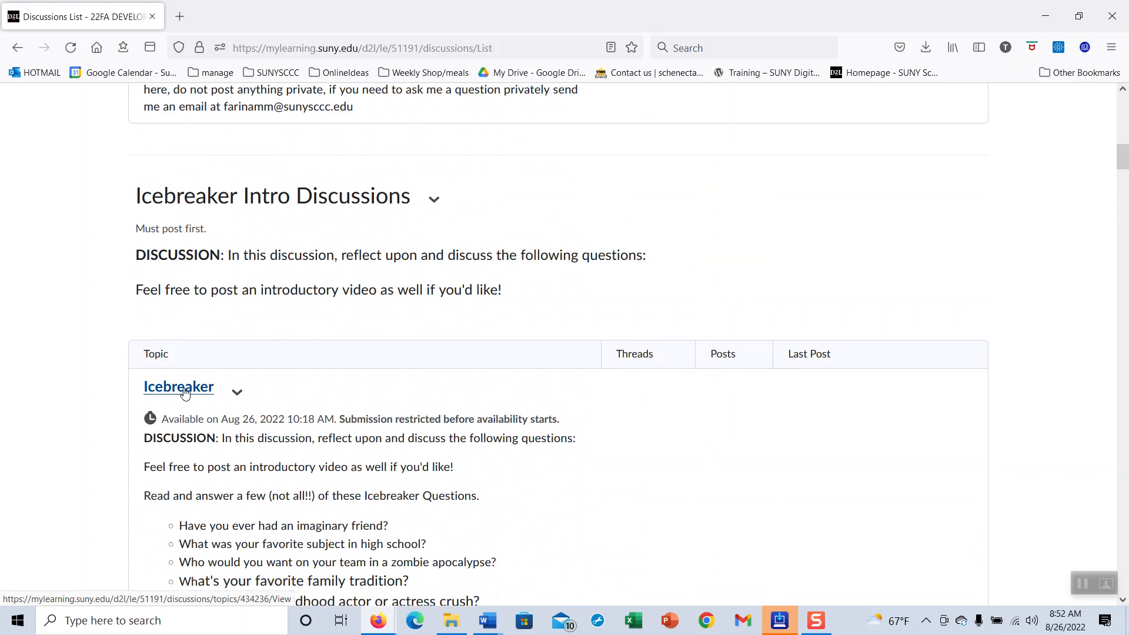
Step: Open the Icebreaker topic and read its questions, STEP 2 reply instructions, rubric and empty thread list
left_click(178, 387)
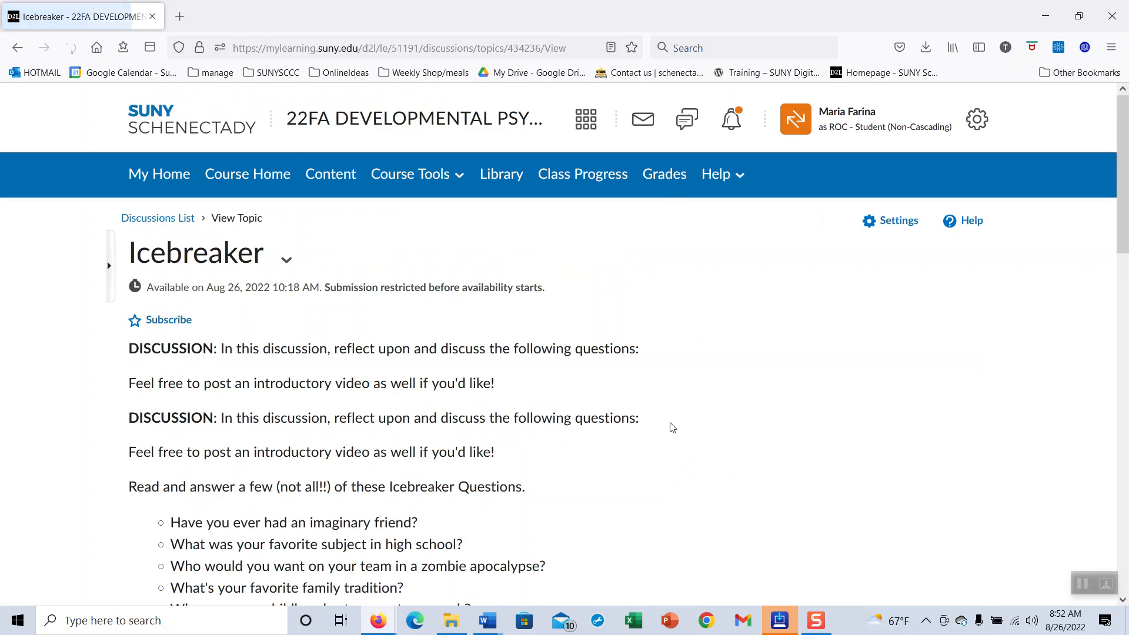
scroll("down", 3)
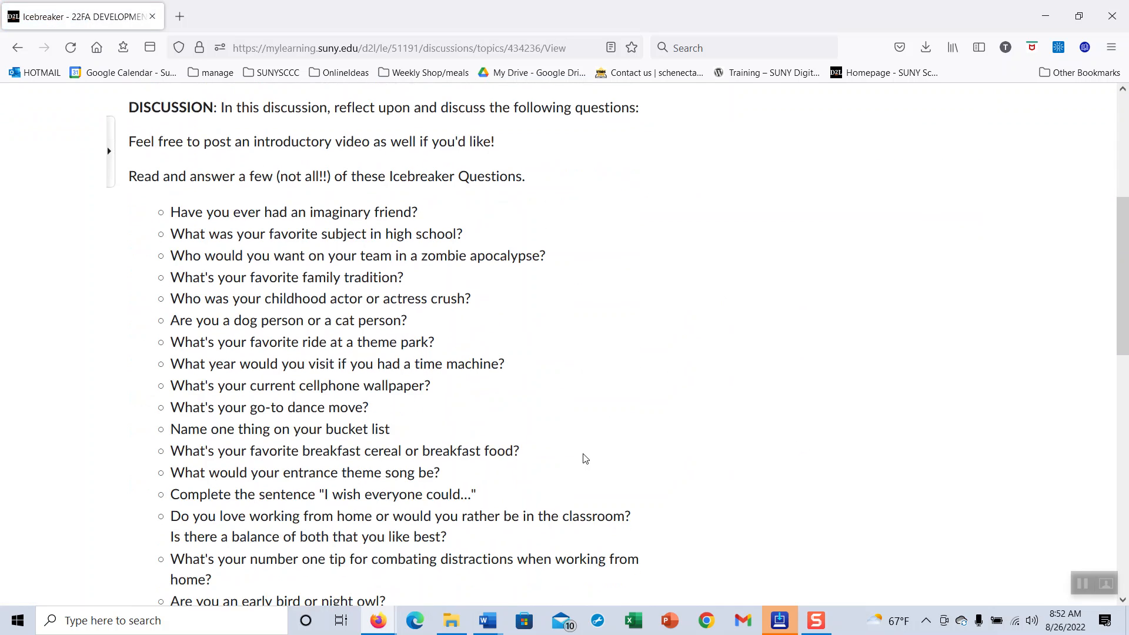
scroll("down", 3)
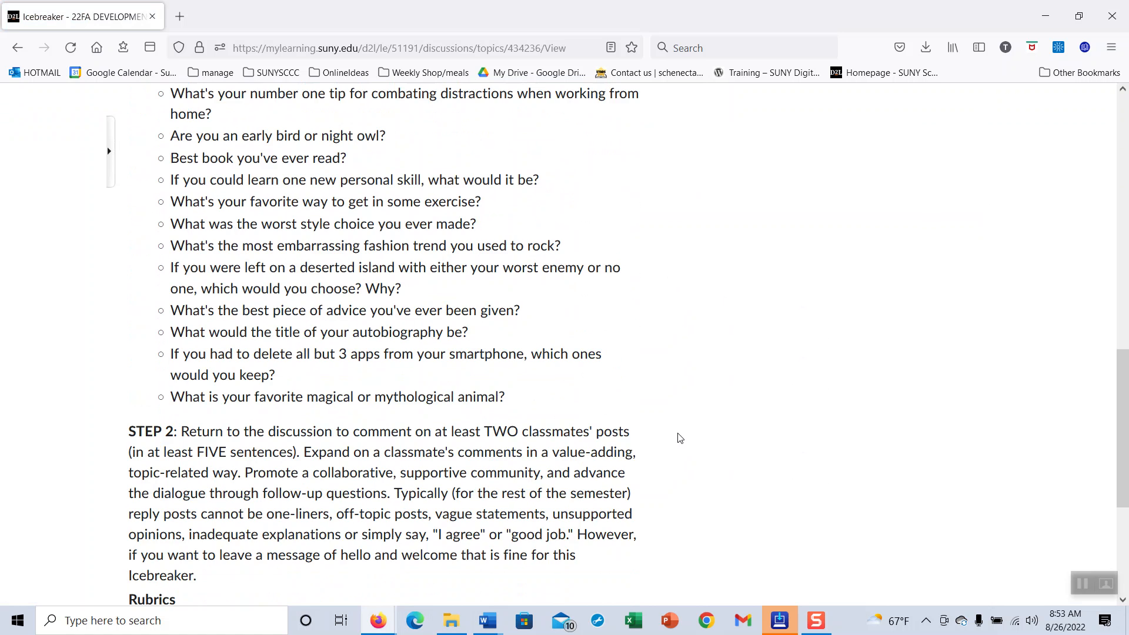
scroll("up", 3)
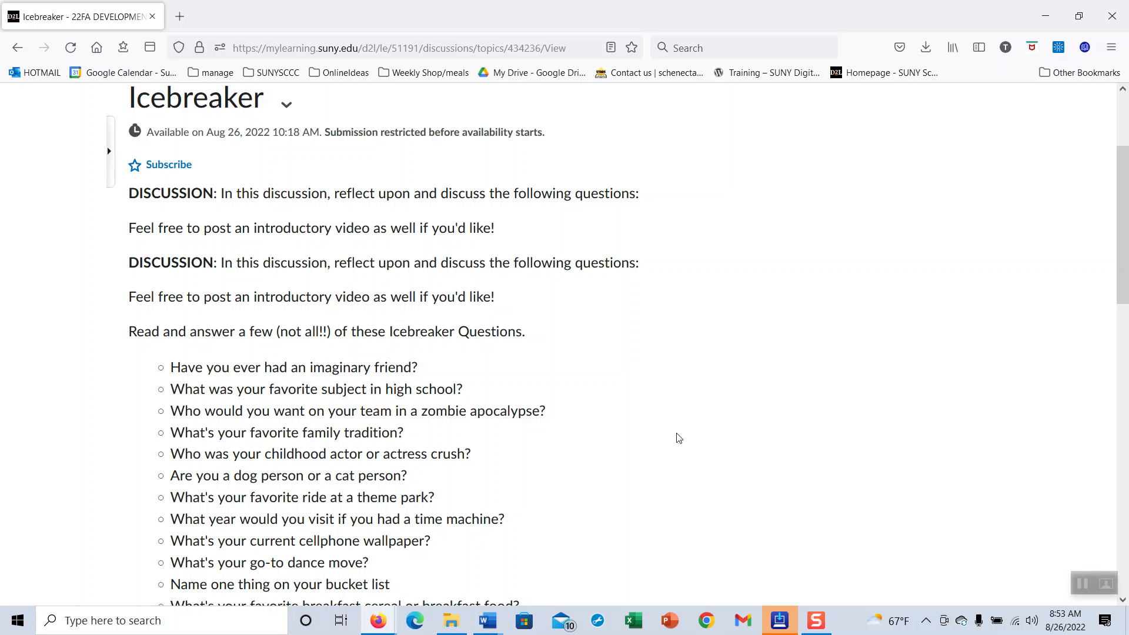
mouse_move(661, 469)
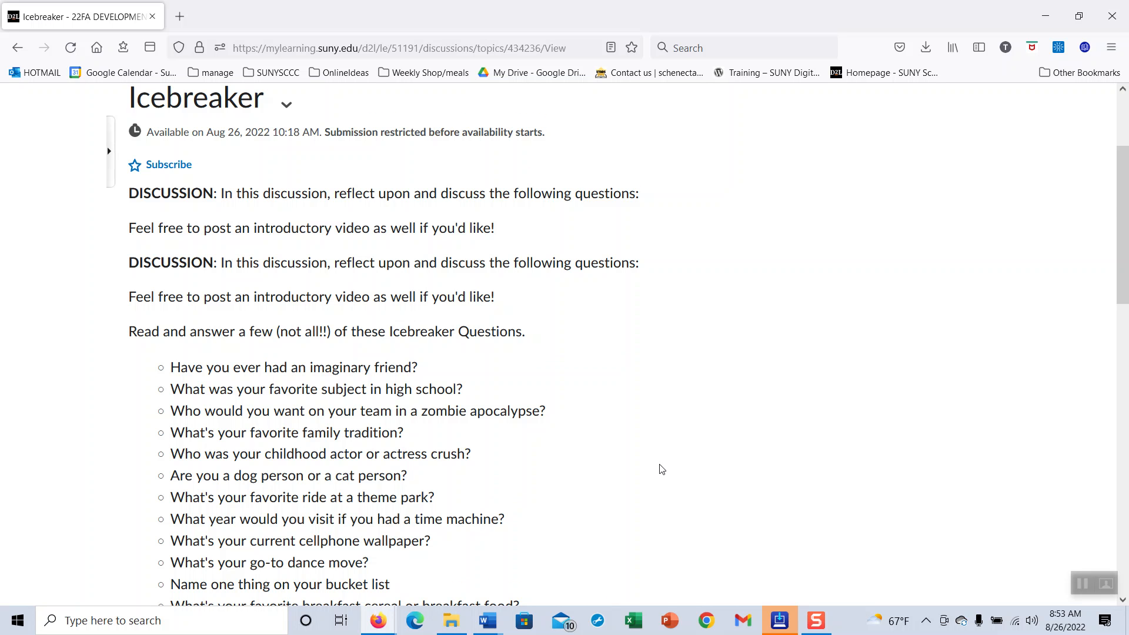
scroll("down", 3)
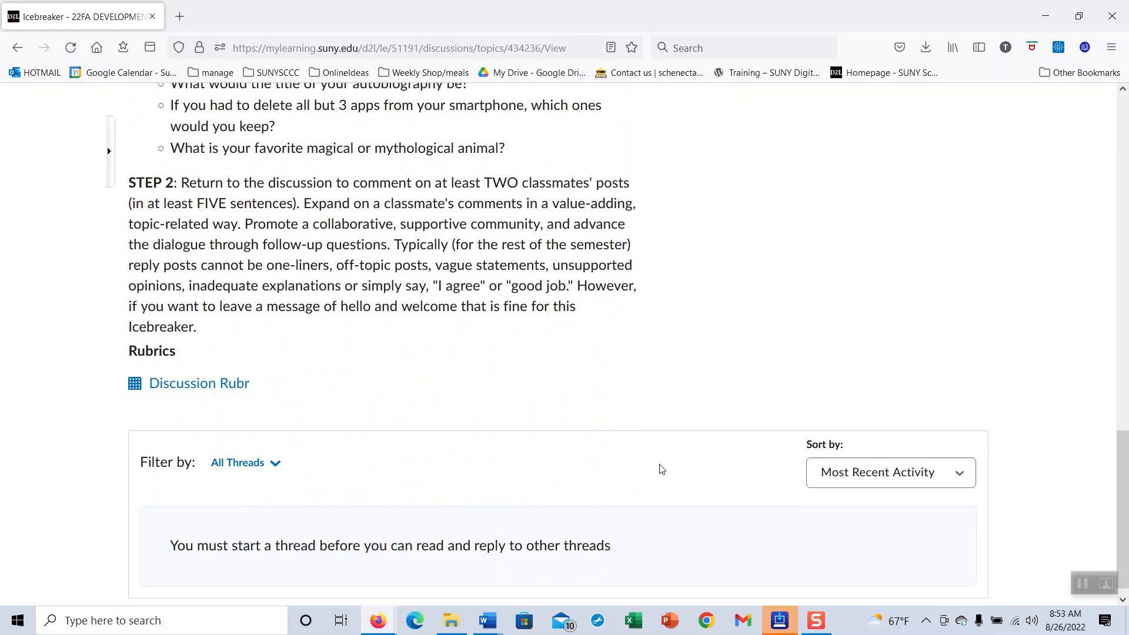
scroll("down", 3)
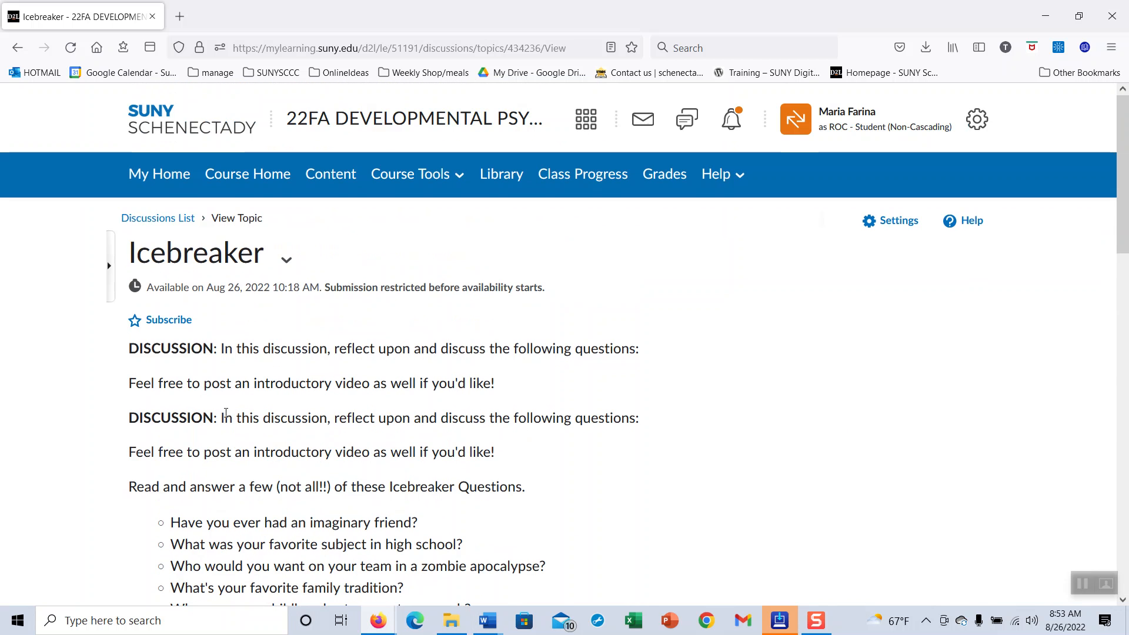
scroll("down", 3)
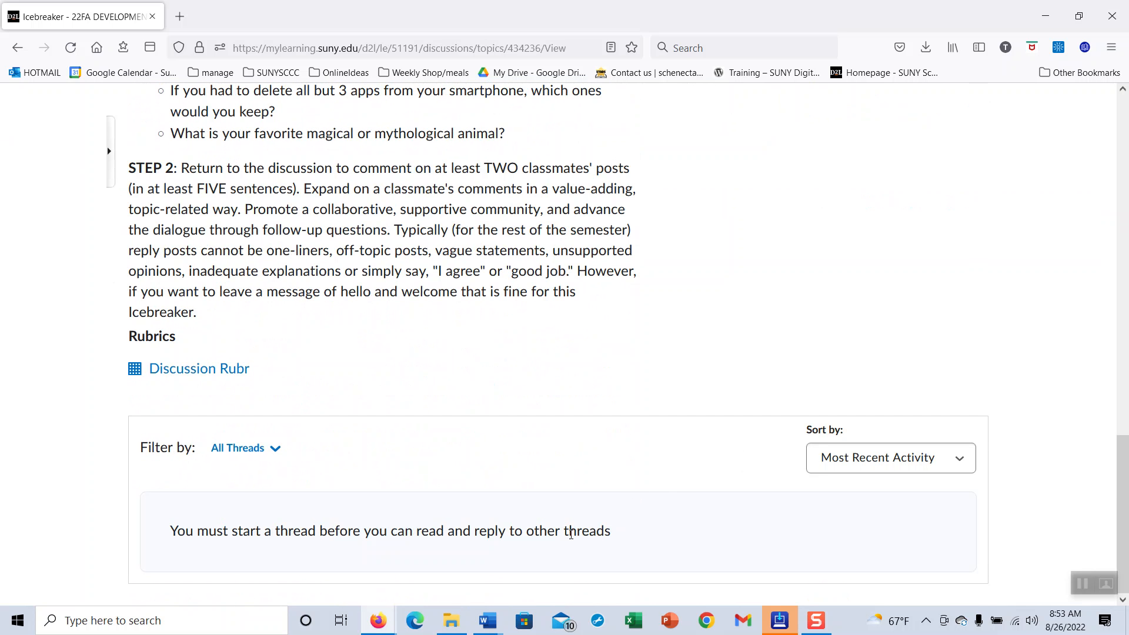
mouse_move(495, 405)
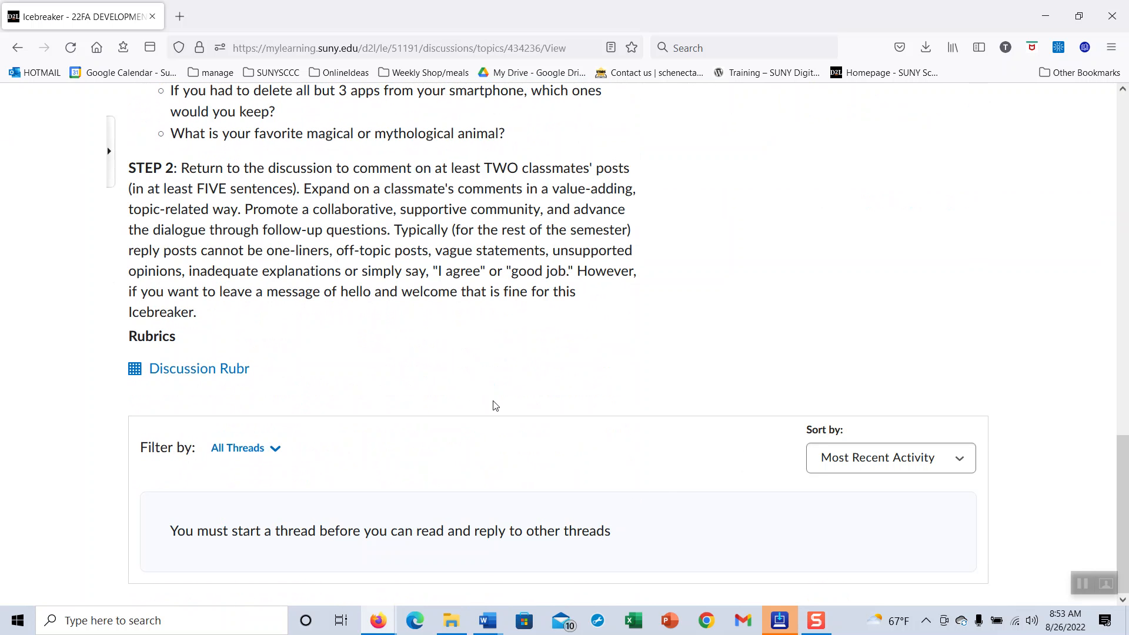
scroll("up", 3)
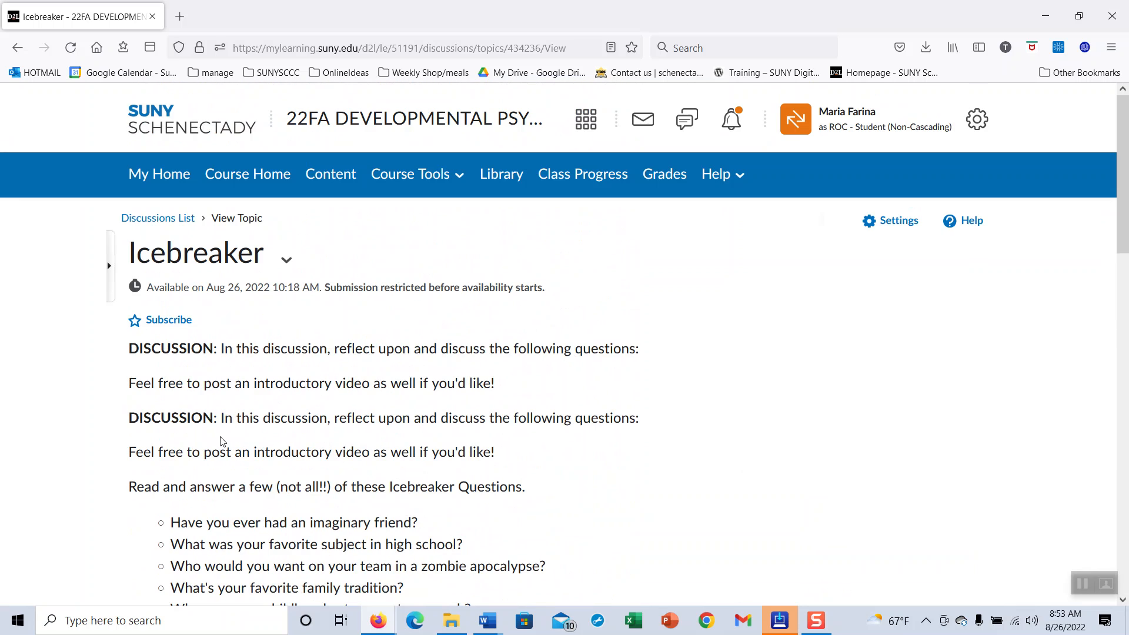
scroll("down", 3)
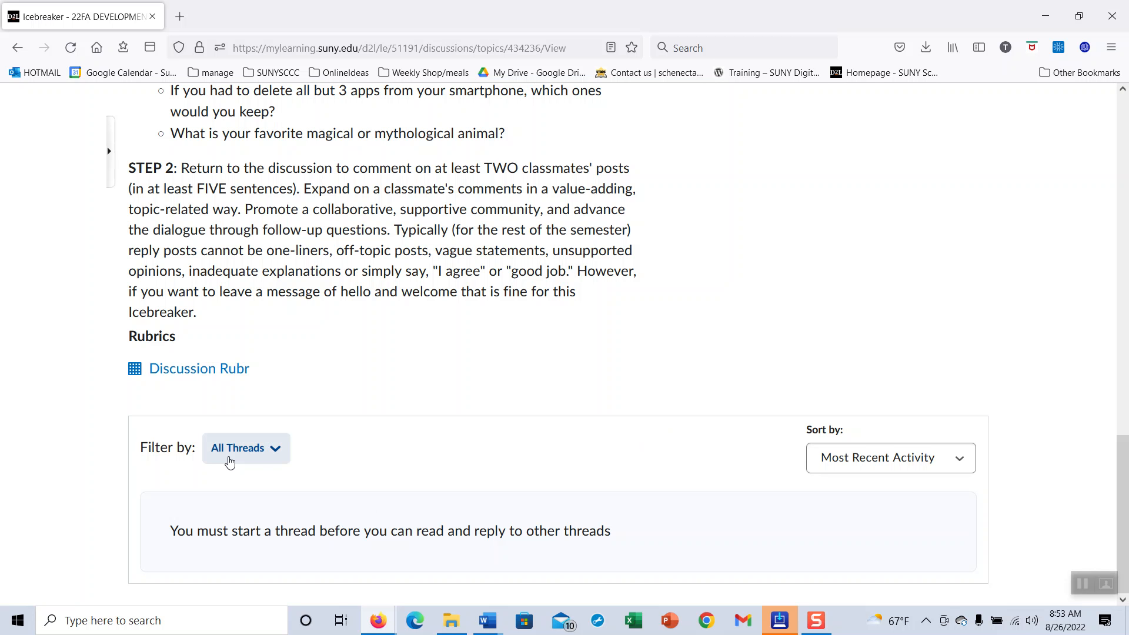
scroll("up", 3)
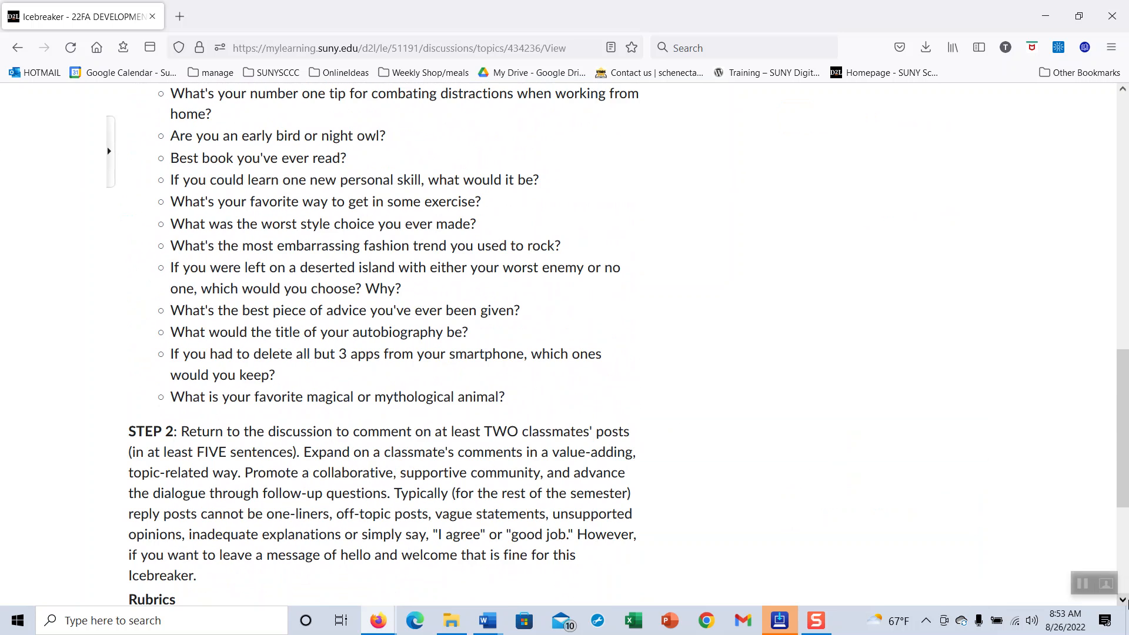
scroll("down", 3)
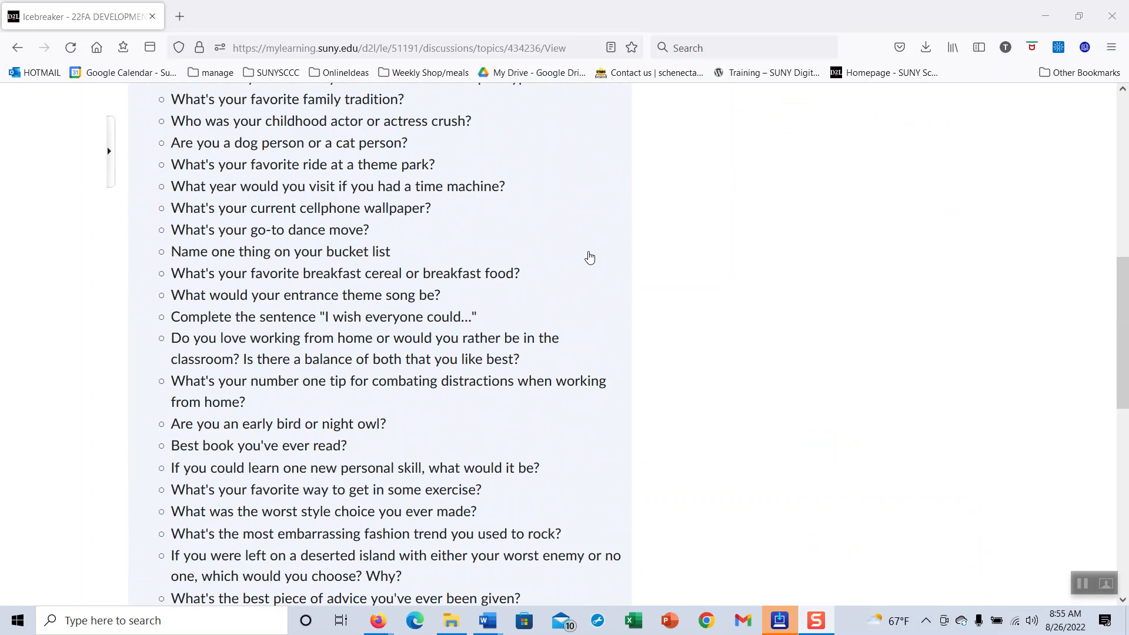
scroll("down", 3)
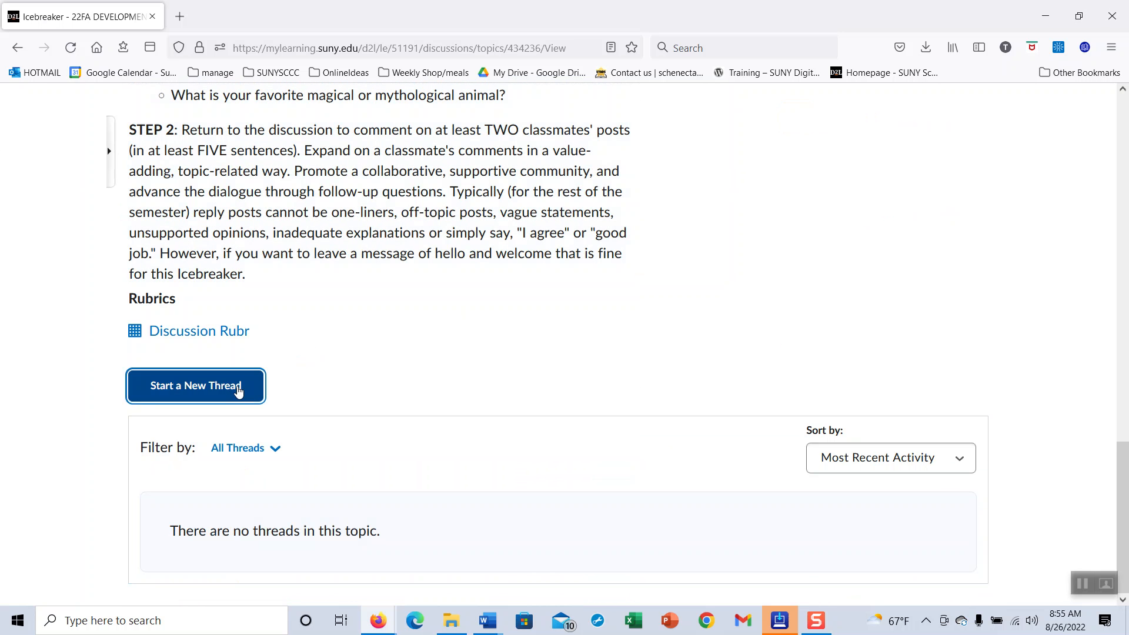
Step: Start a new Icebreaker thread, look over the form, and cancel it without posting
left_click(195, 385)
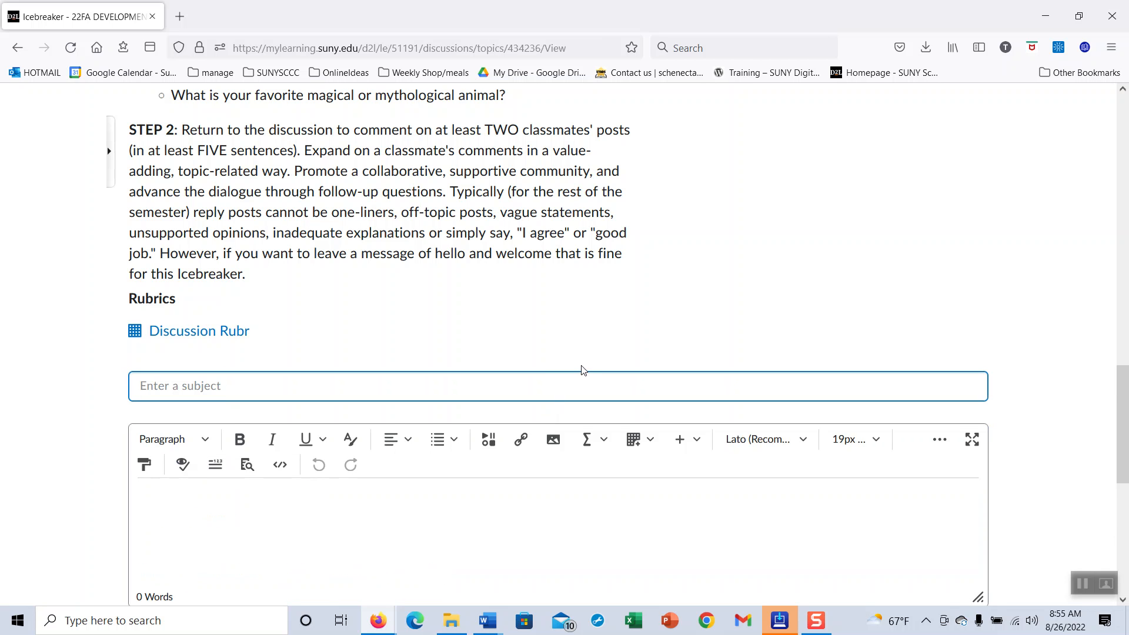
scroll("down", 3)
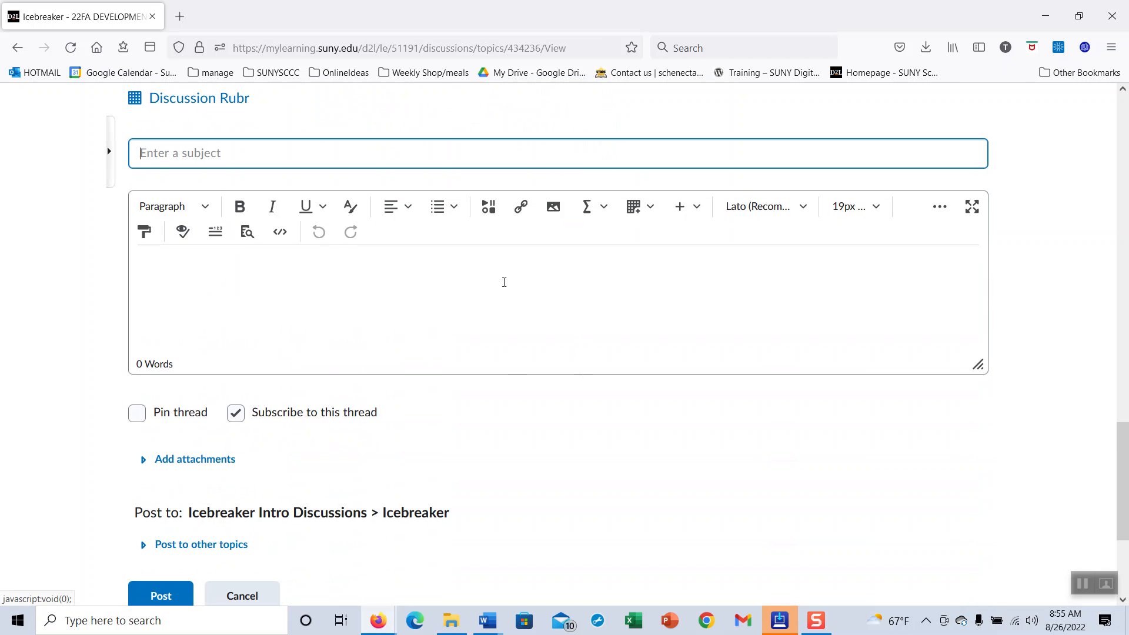
mouse_move(360, 404)
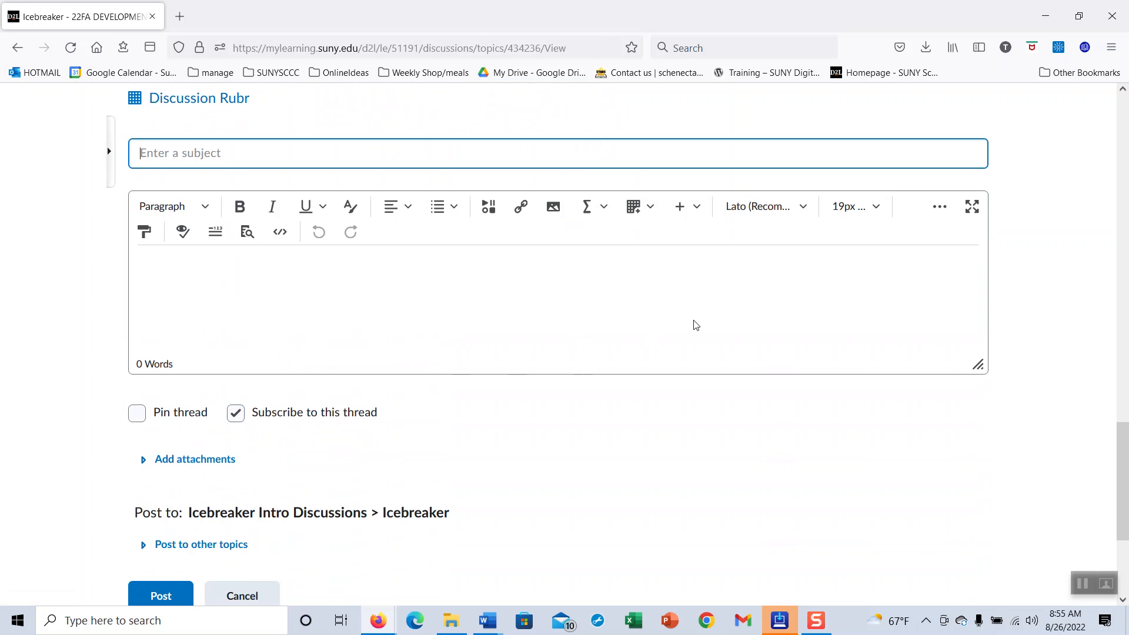
left_click(234, 412)
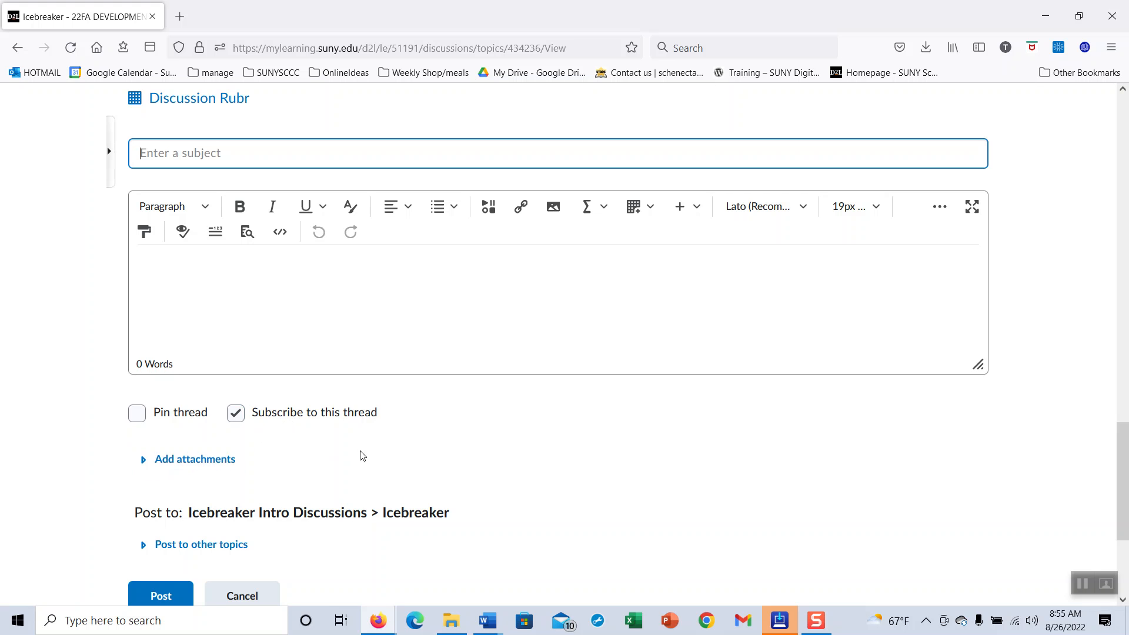
mouse_move(304, 471)
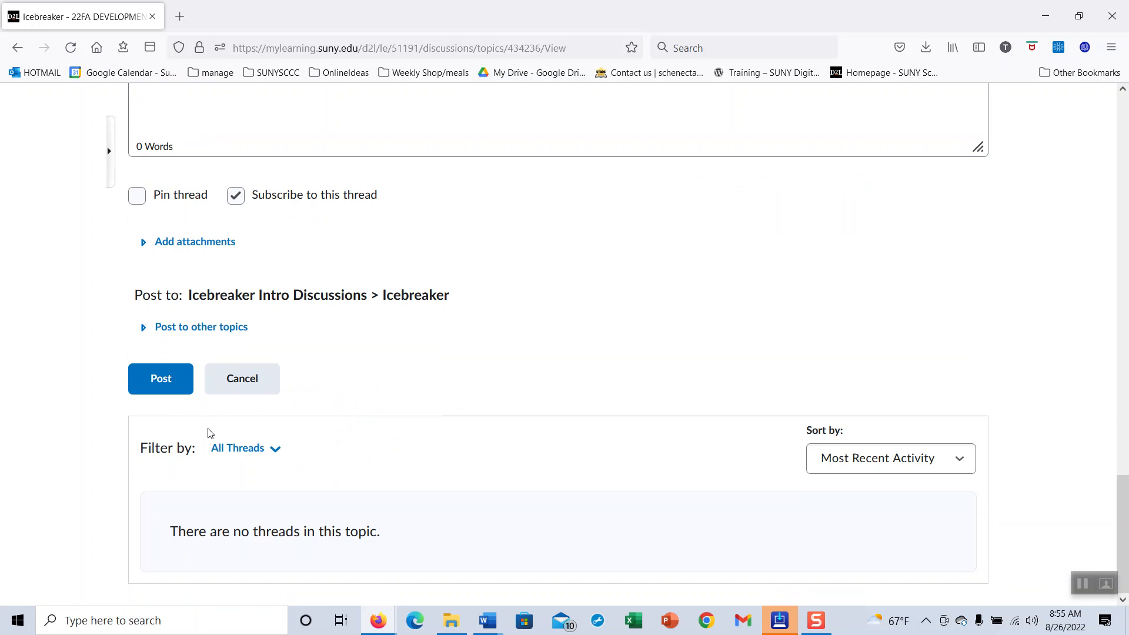
mouse_move(241, 378)
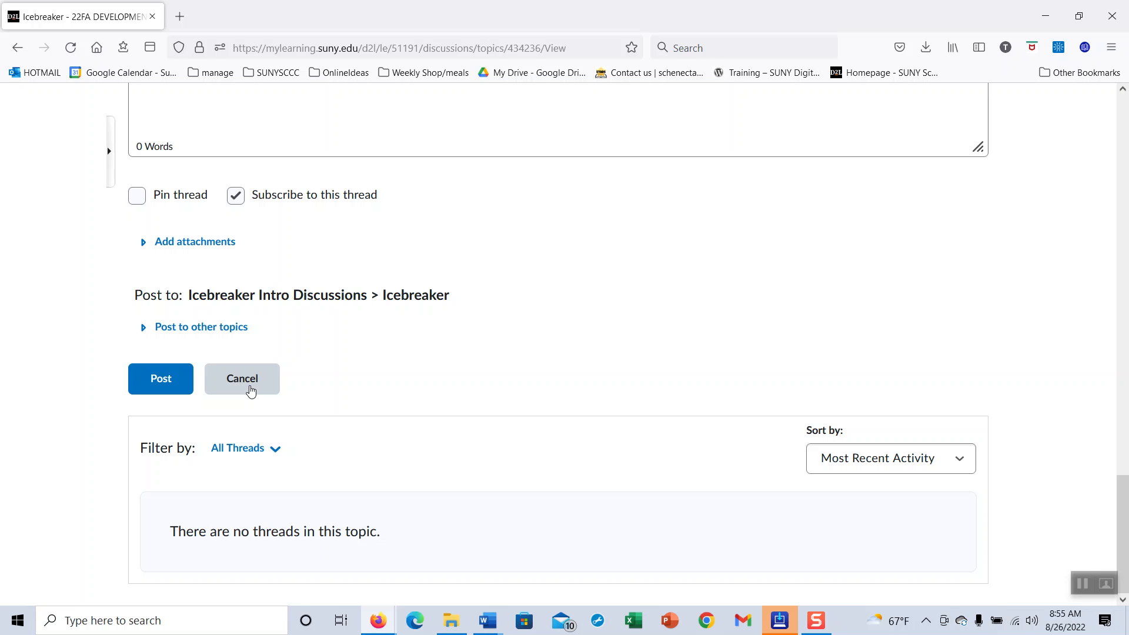
left_click(242, 378)
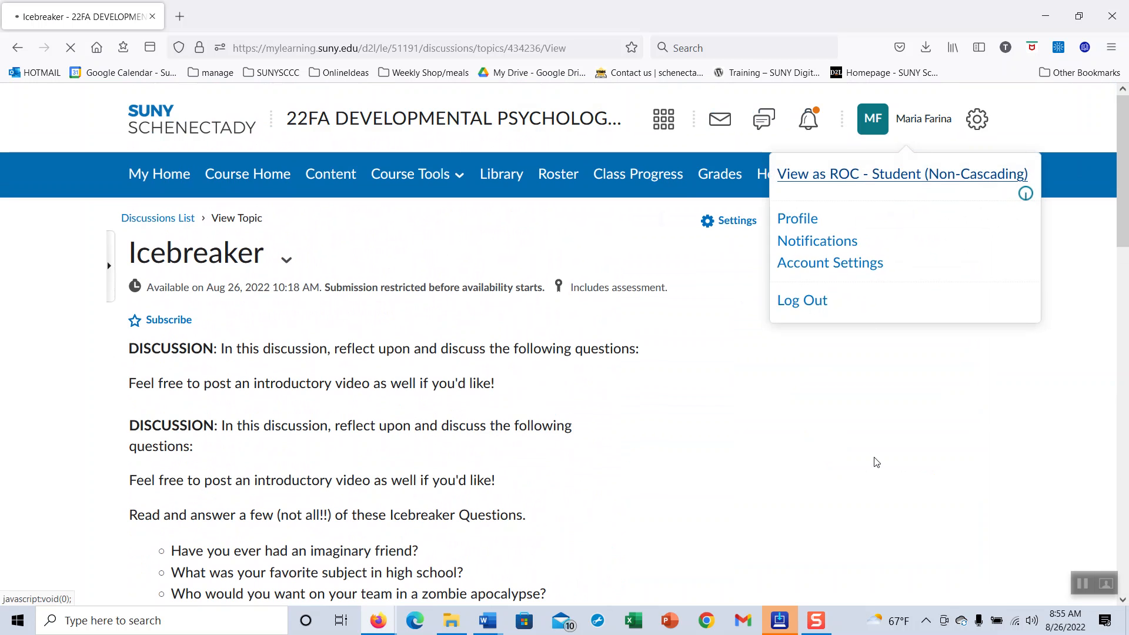
Step: Switch to the ROC - Student view and show the Profile, Notifications and Account Settings options
left_click(902, 174)
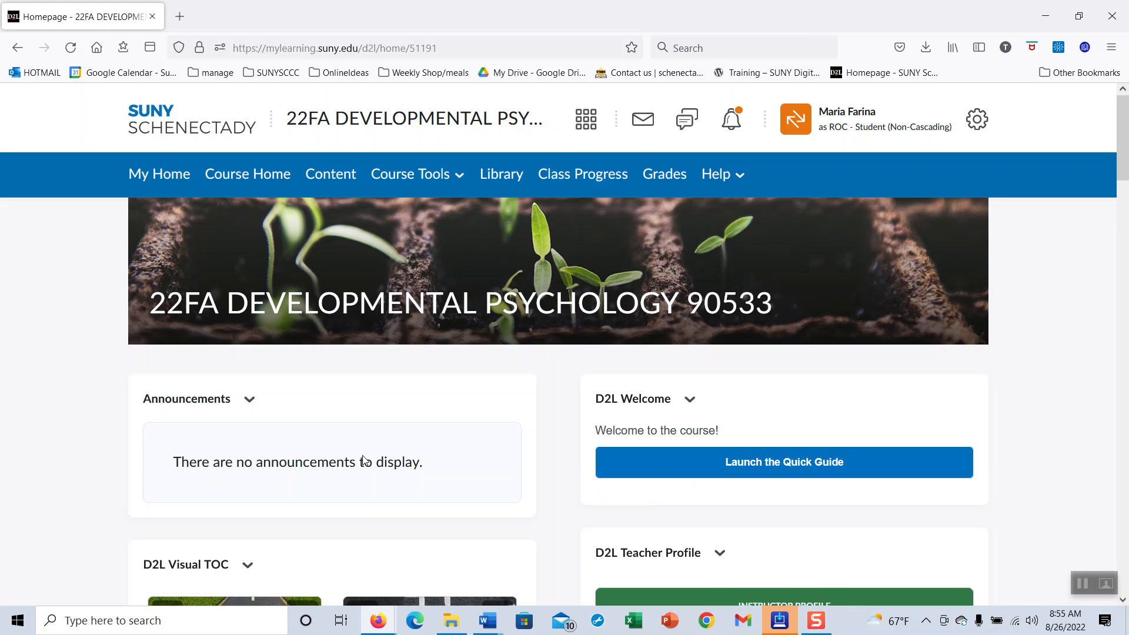
mouse_move(976, 118)
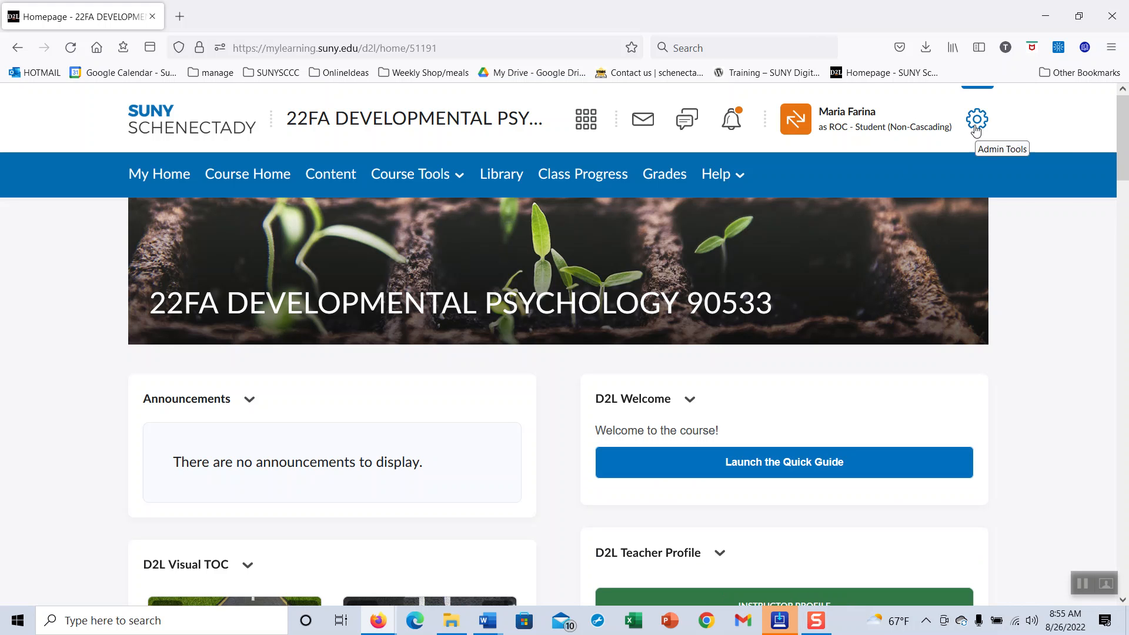
left_click(977, 119)
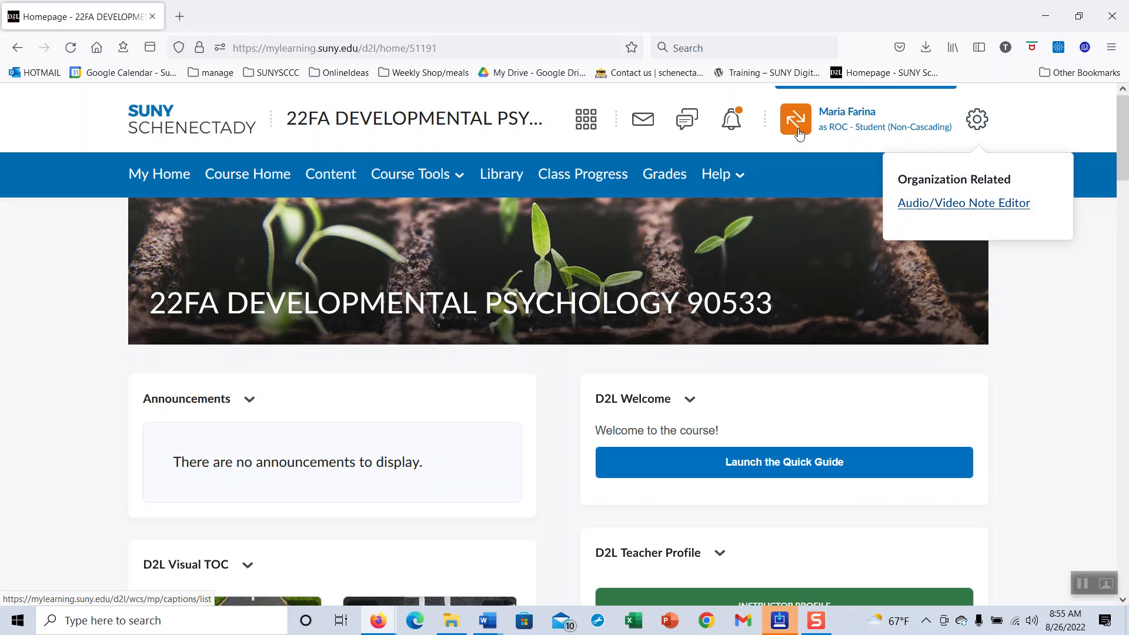
left_click(795, 118)
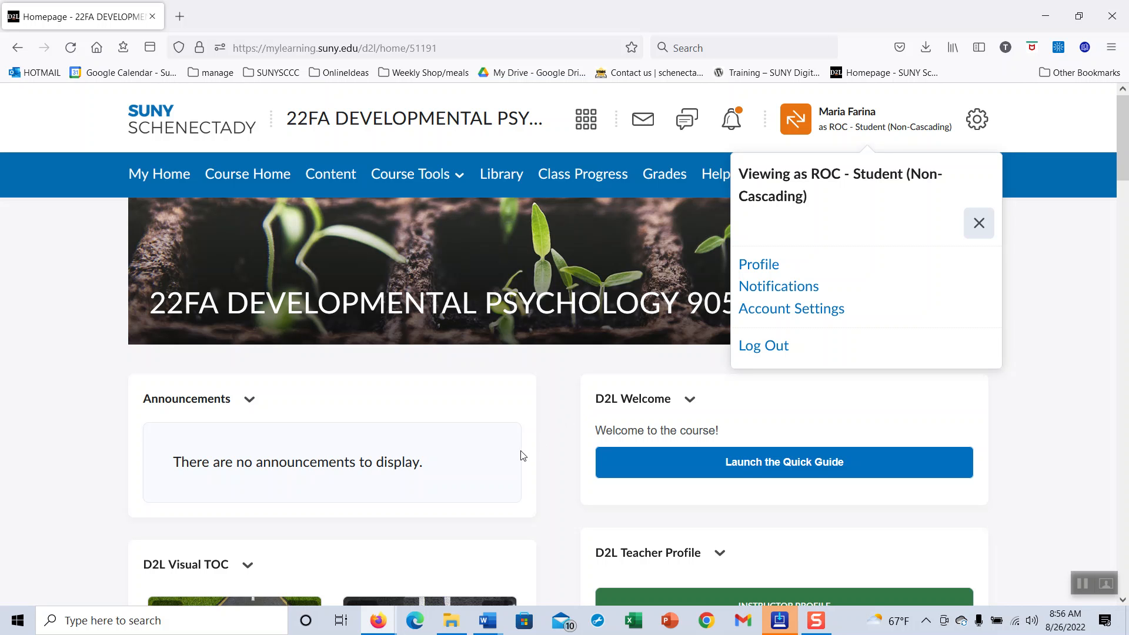
mouse_move(546, 433)
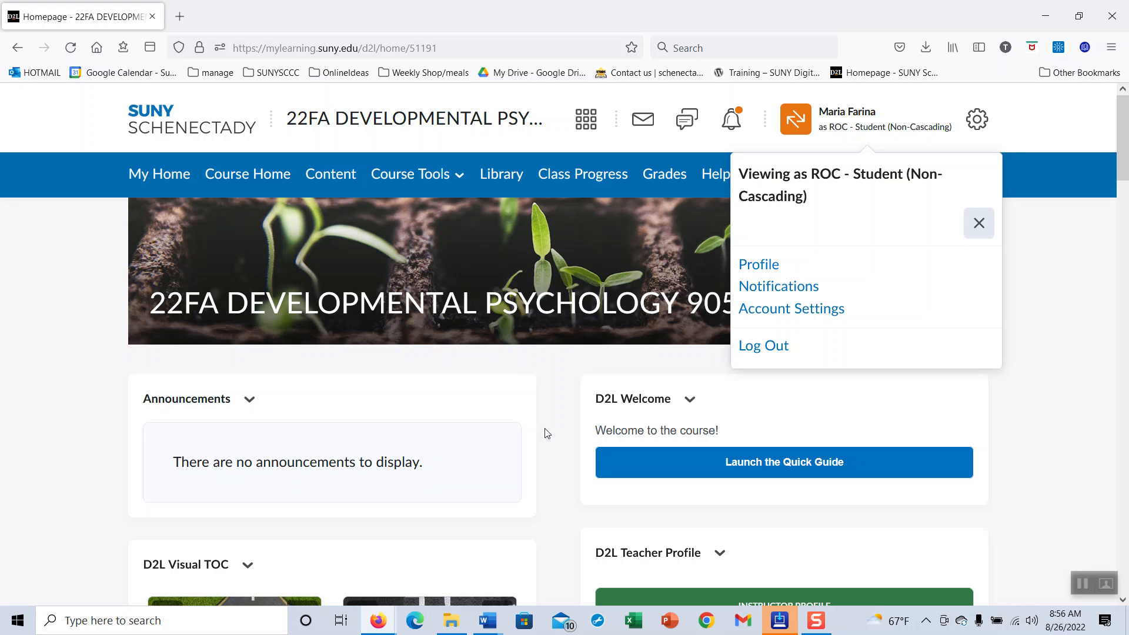
scroll("down", 3)
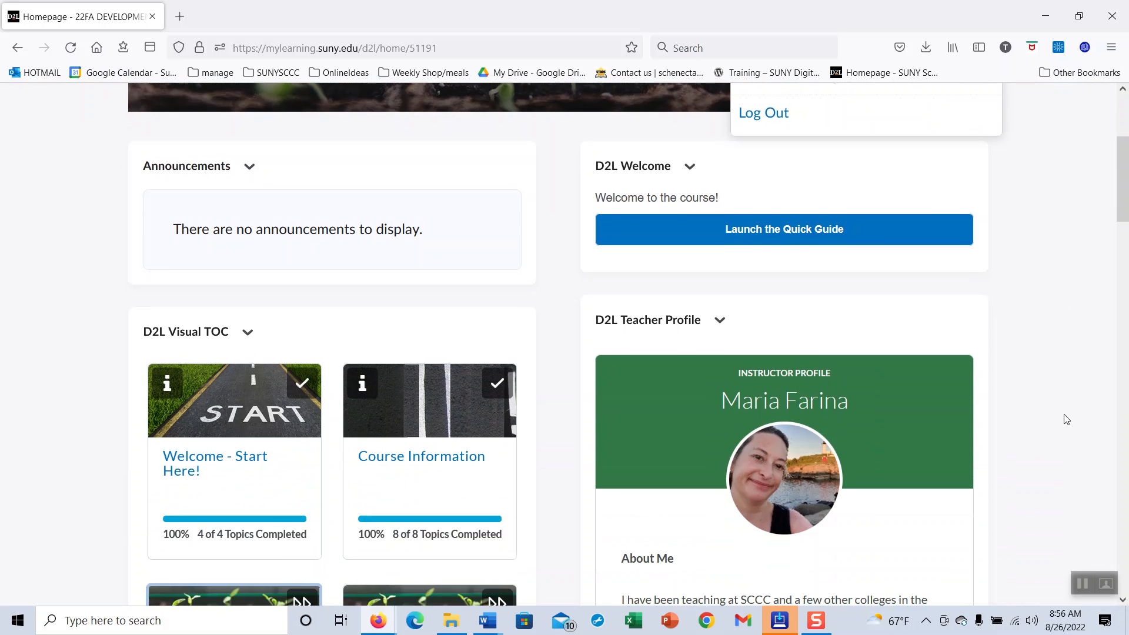
mouse_move(1082, 471)
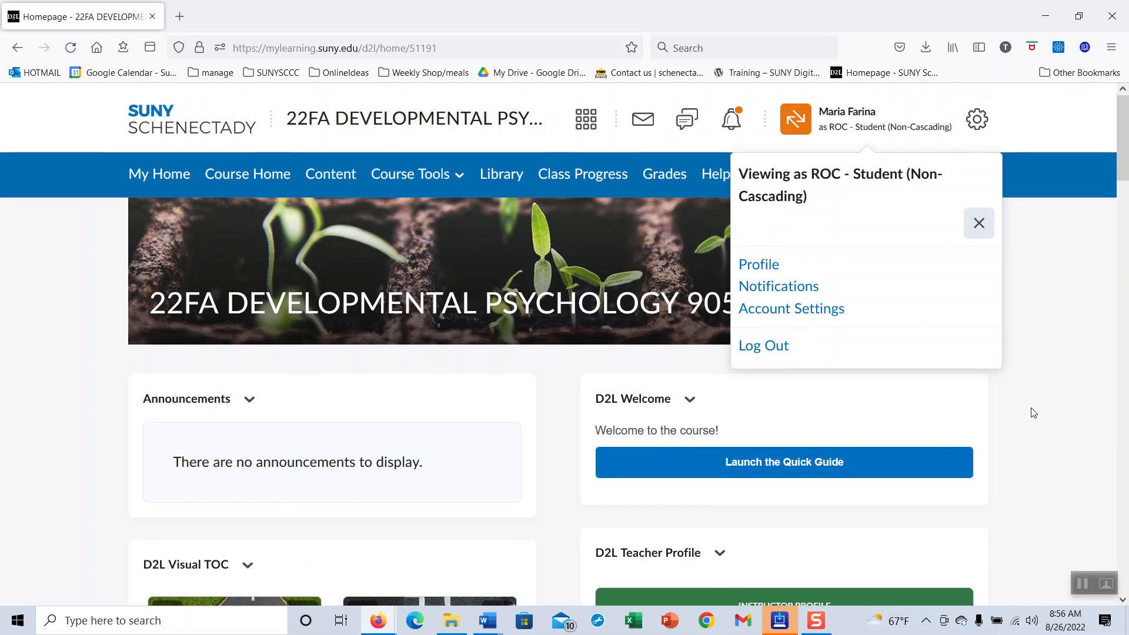
mouse_move(901, 360)
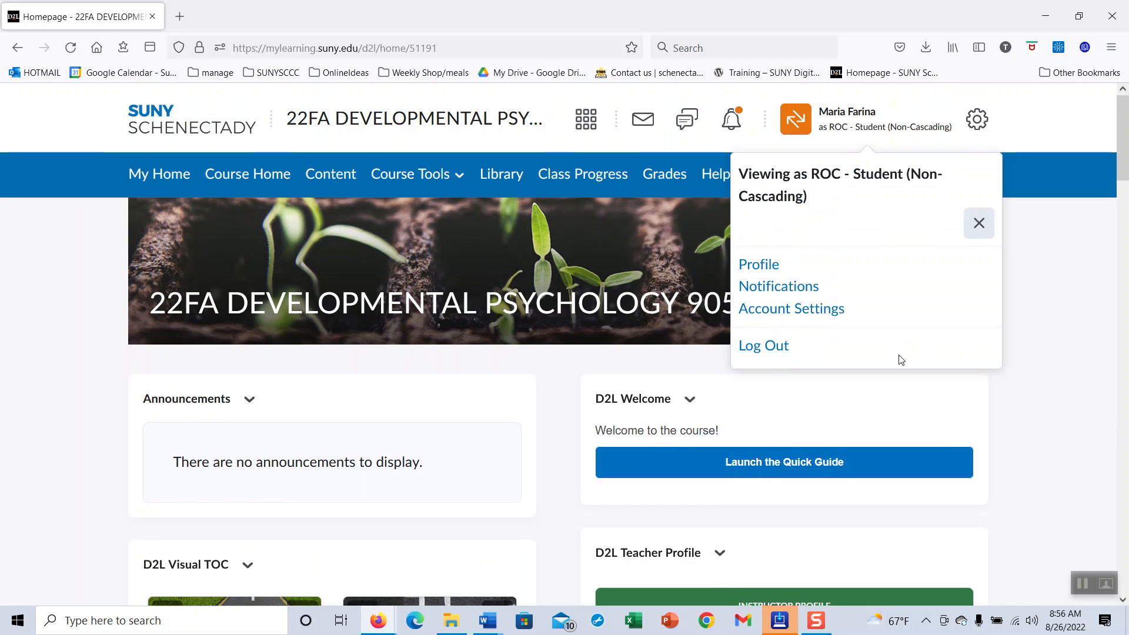
mouse_move(629, 422)
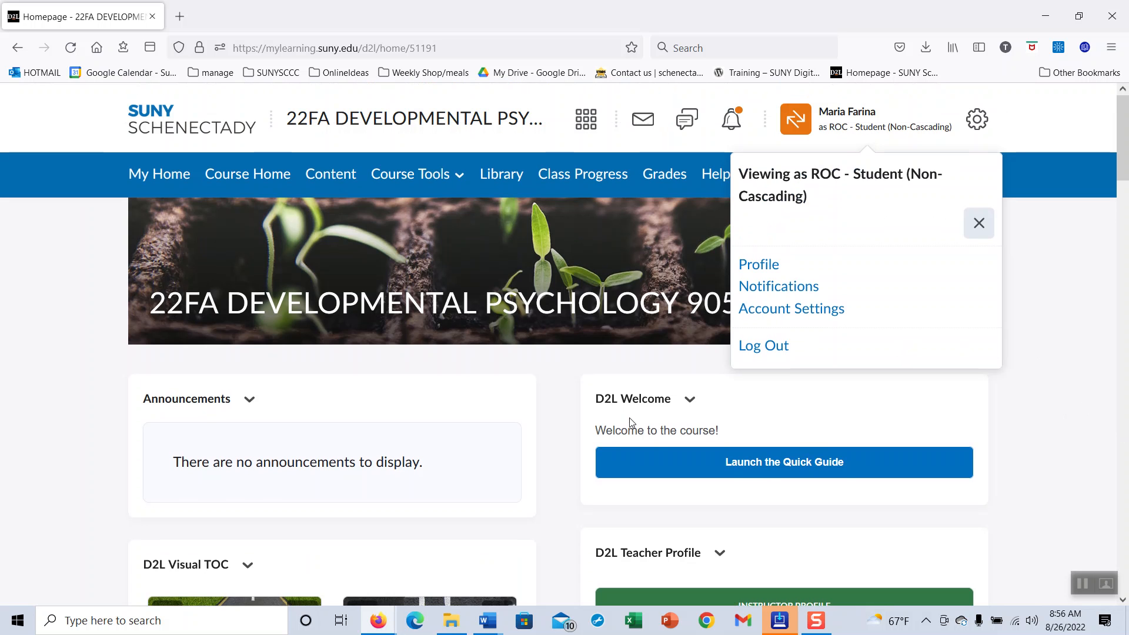
scroll("down", 3)
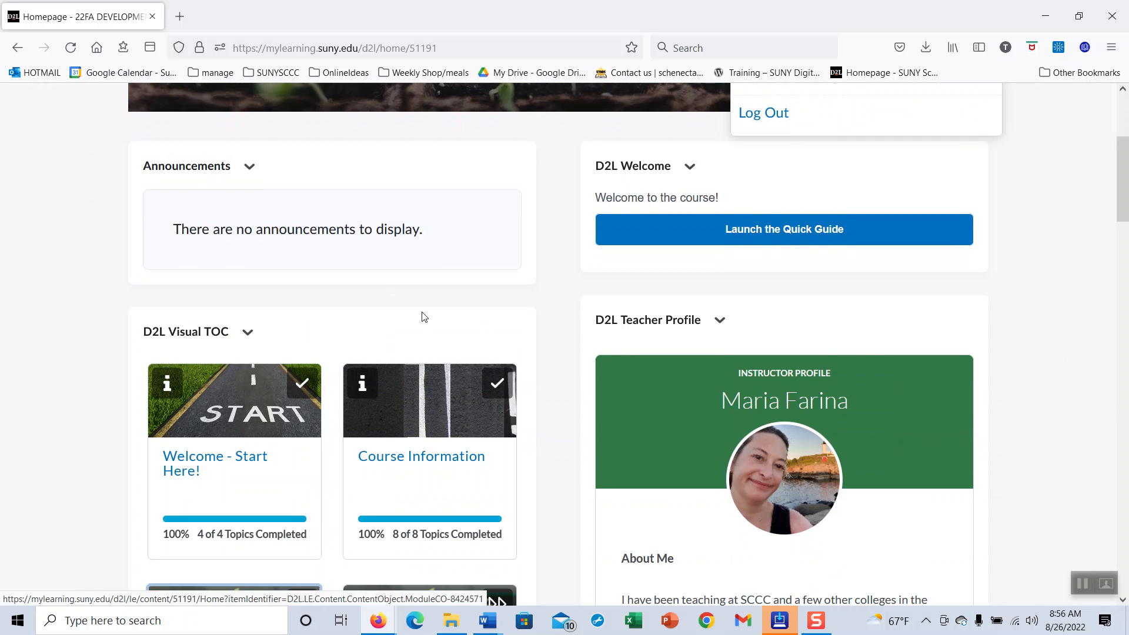
scroll("down", 3)
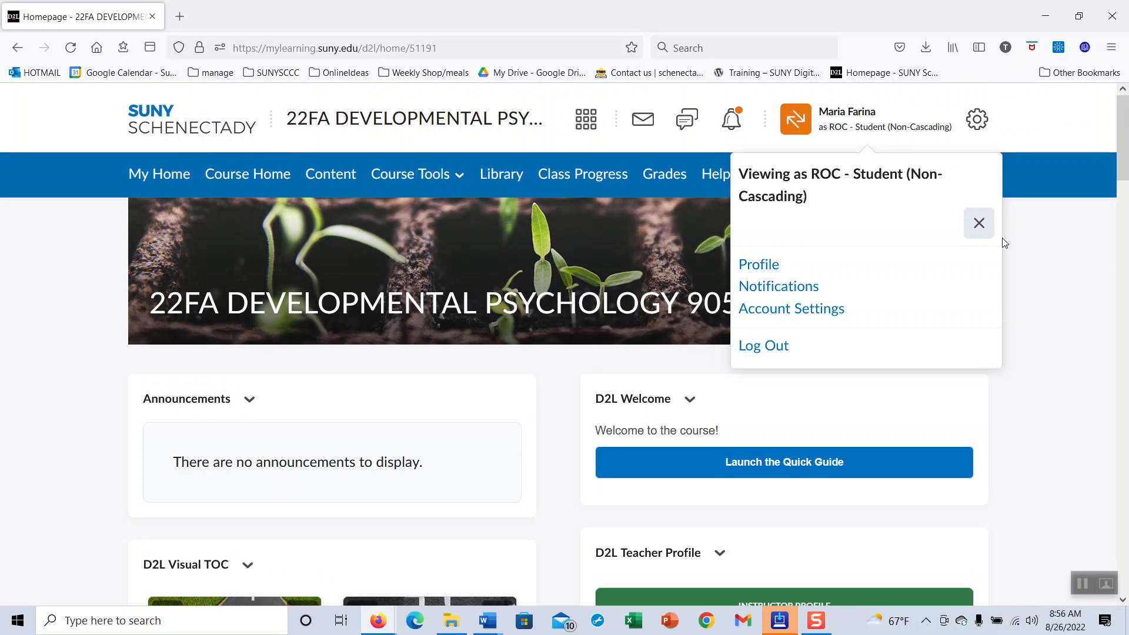
mouse_move(979, 224)
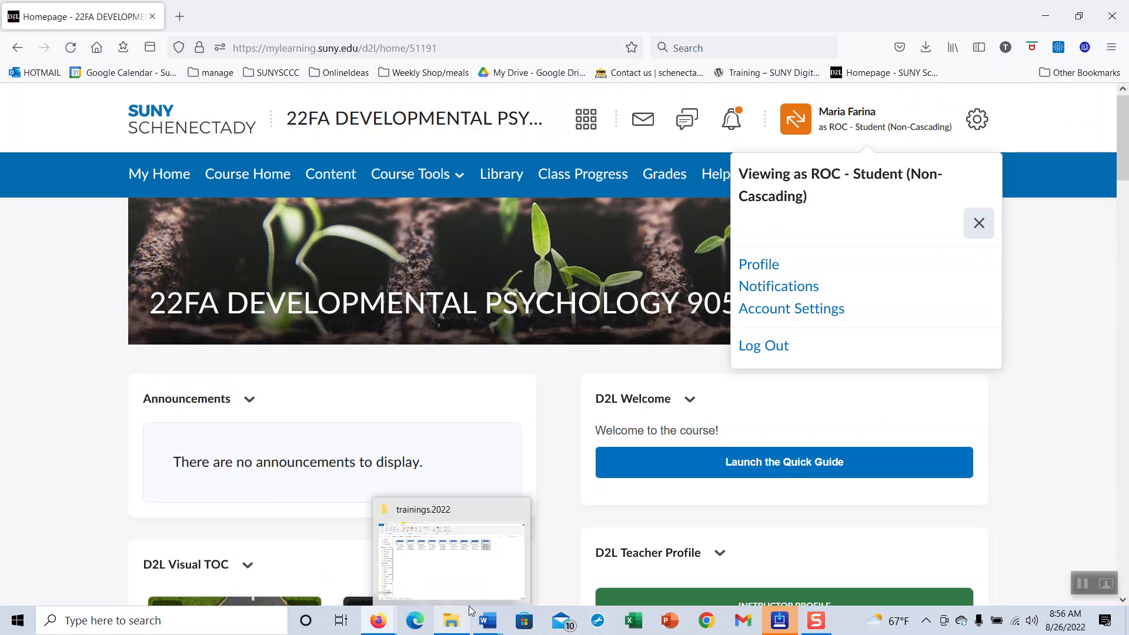
mouse_move(812, 431)
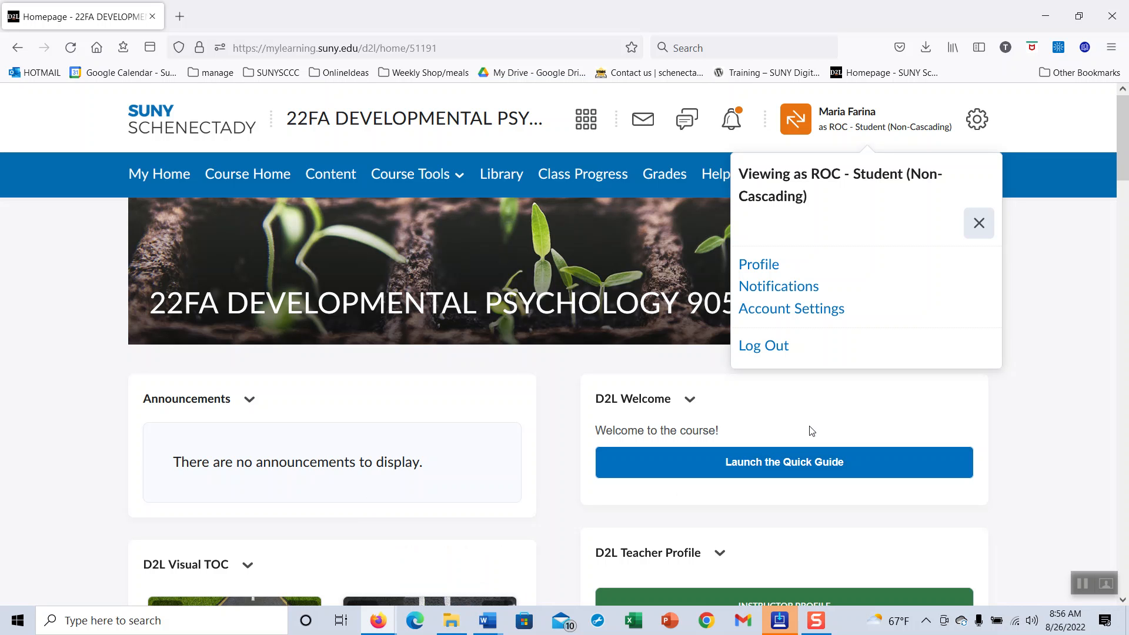